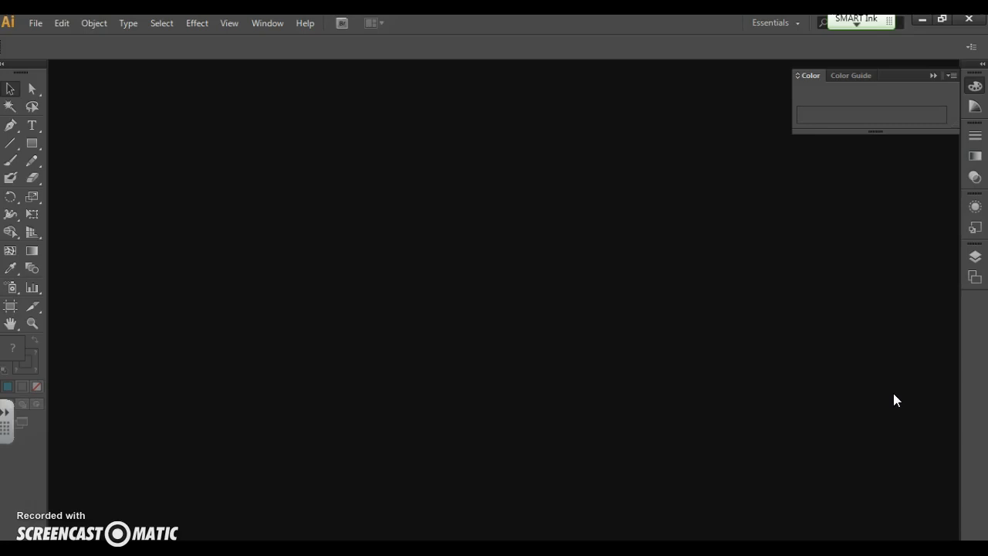
{"action": "mouse_move", "coordinate": [374, 282]}
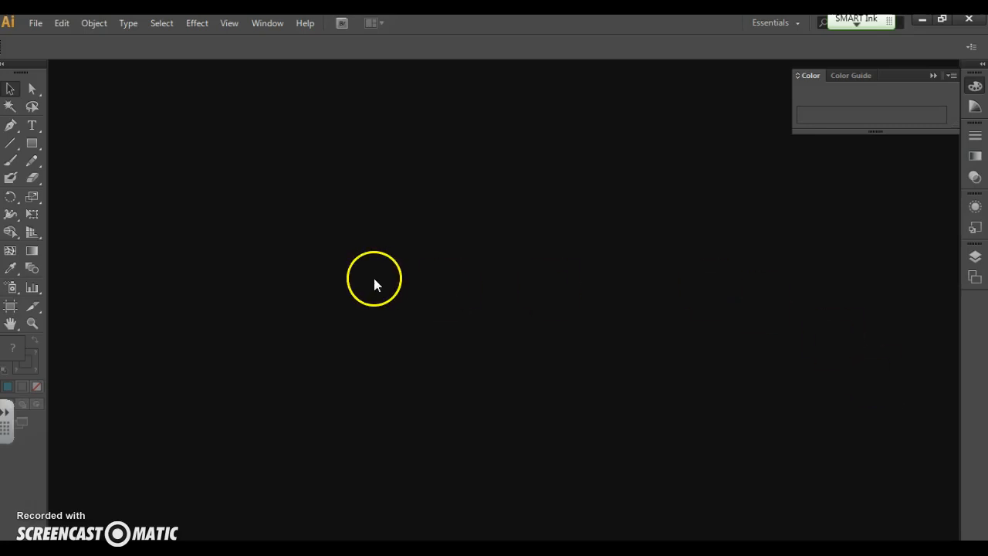
Create a new Letter-size 8.5 x 11 in document with one artboard
{"action": "left_click", "coordinate": [35, 23]}
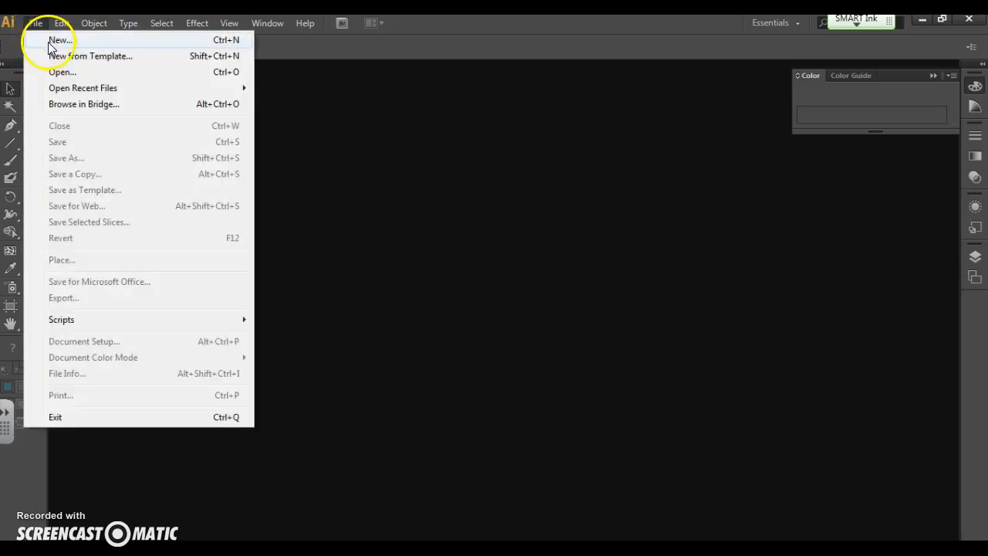
{"action": "left_click", "coordinate": [60, 40]}
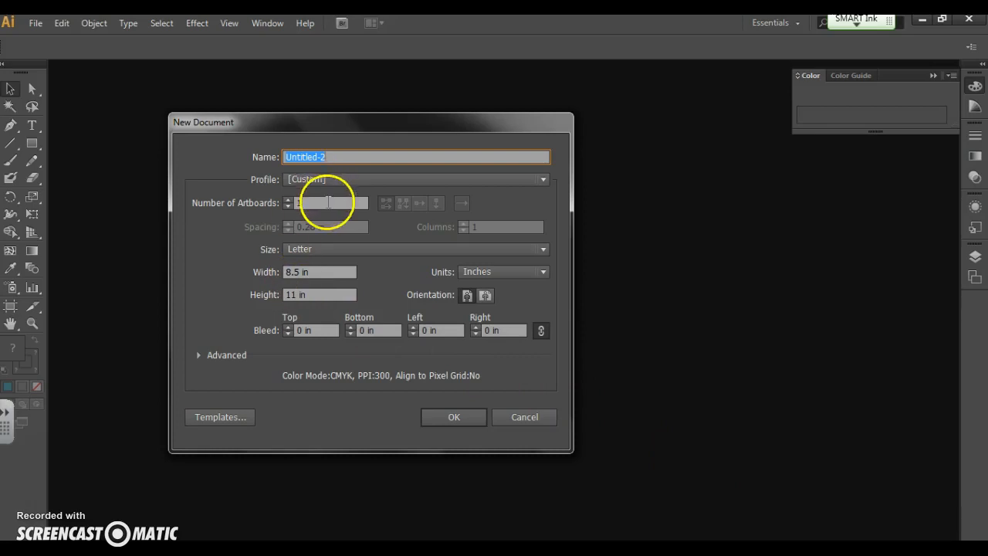
{"action": "mouse_move", "coordinate": [482, 243]}
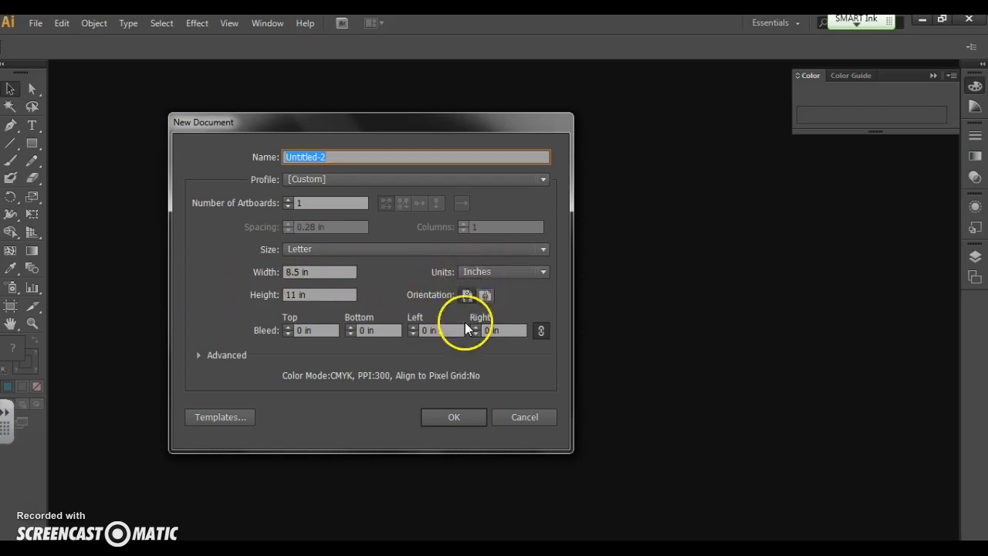
{"action": "mouse_move", "coordinate": [517, 269]}
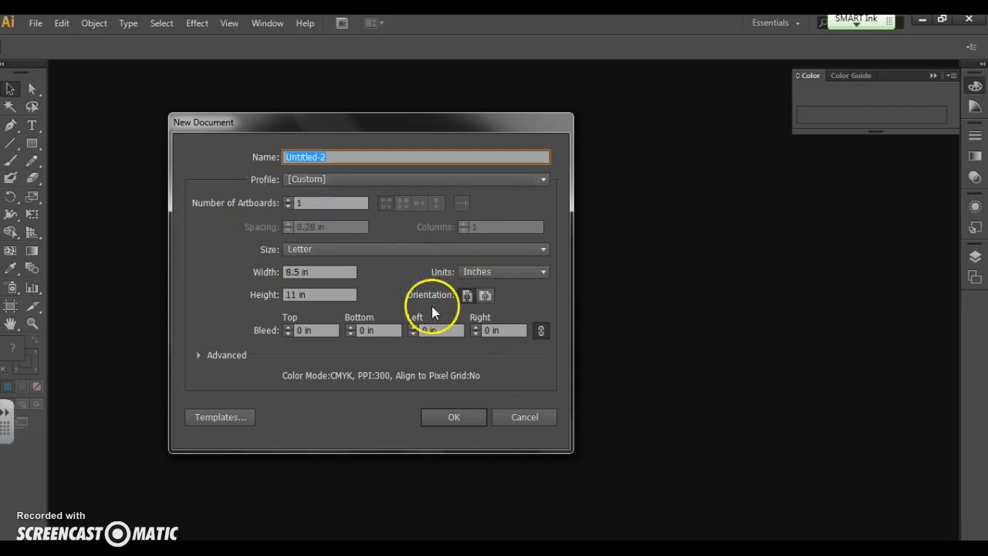
{"action": "mouse_move", "coordinate": [369, 183]}
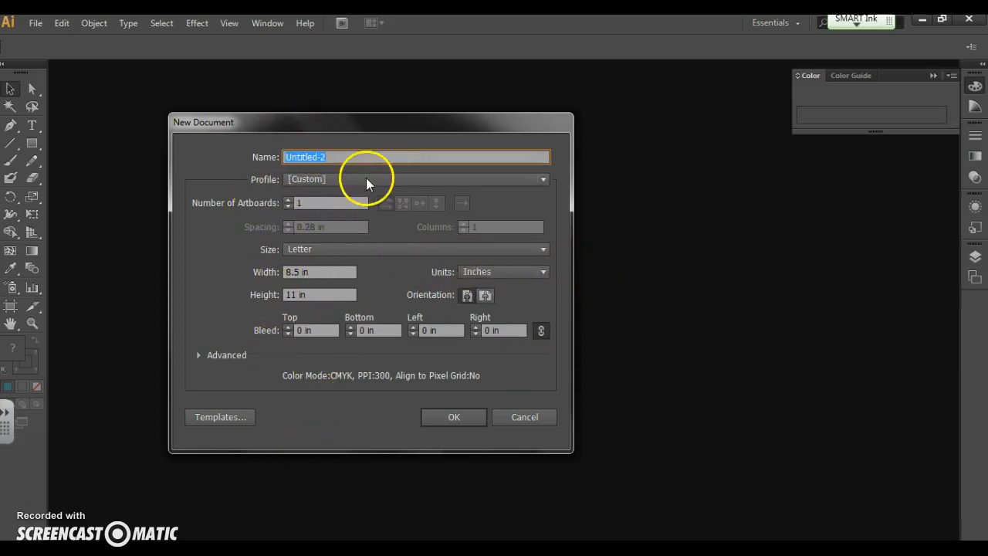
{"action": "left_click", "coordinate": [454, 417]}
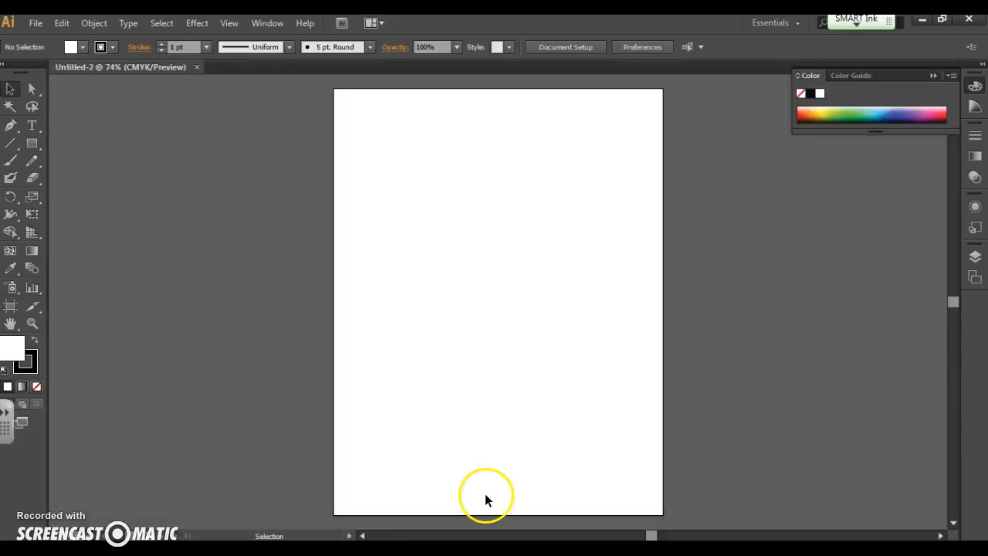
{"action": "left_click", "coordinate": [267, 22]}
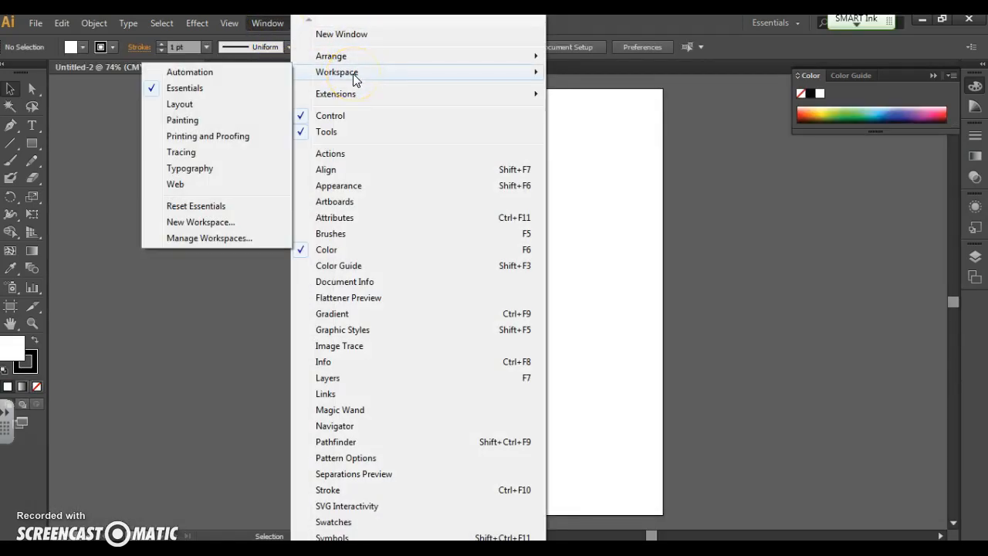
{"action": "mouse_move", "coordinate": [214, 96]}
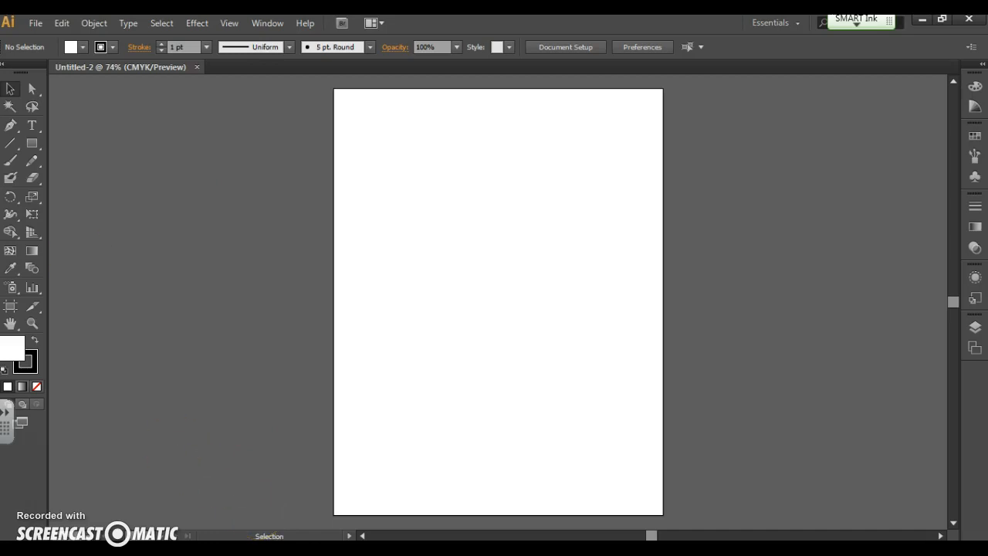
{"action": "mouse_move", "coordinate": [961, 254]}
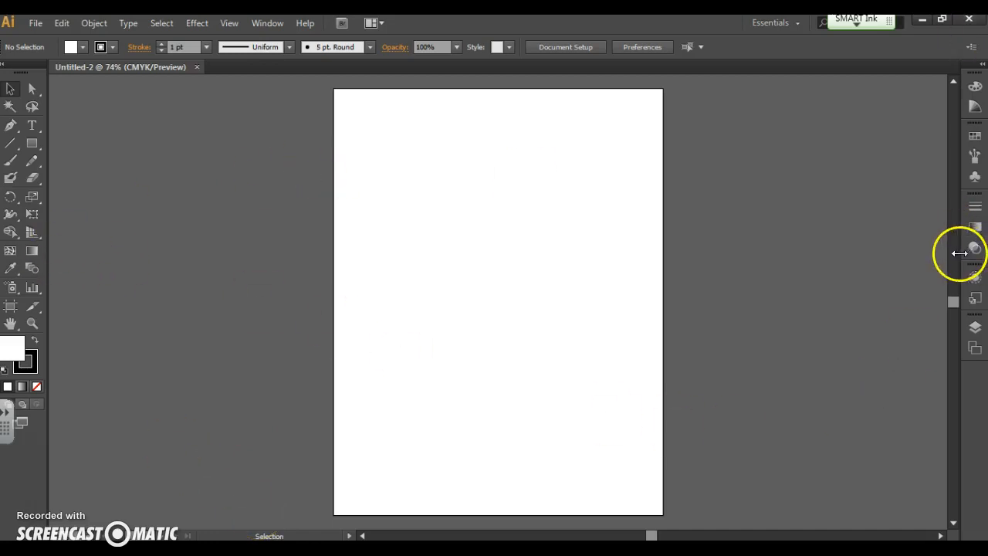
{"action": "mouse_move", "coordinate": [141, 241]}
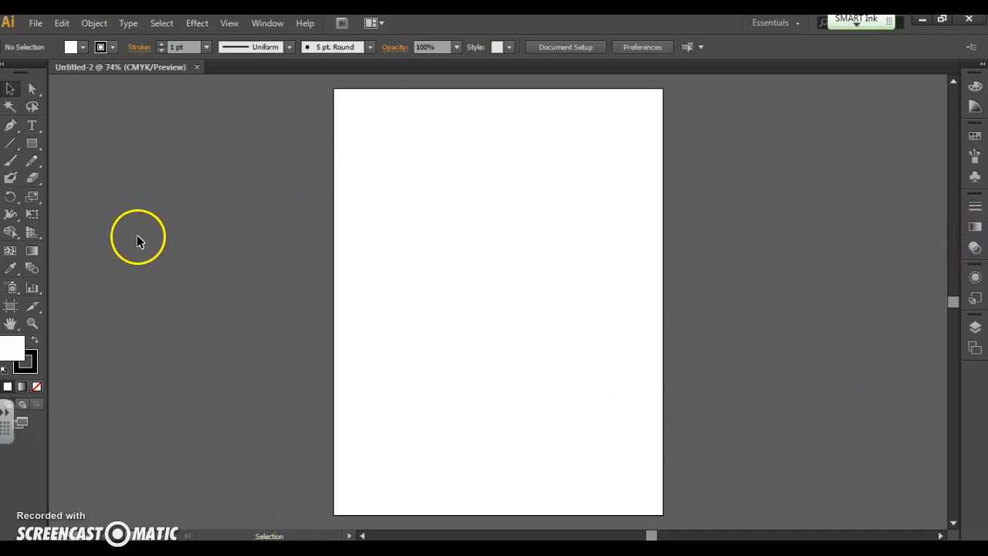
{"action": "mouse_move", "coordinate": [99, 228]}
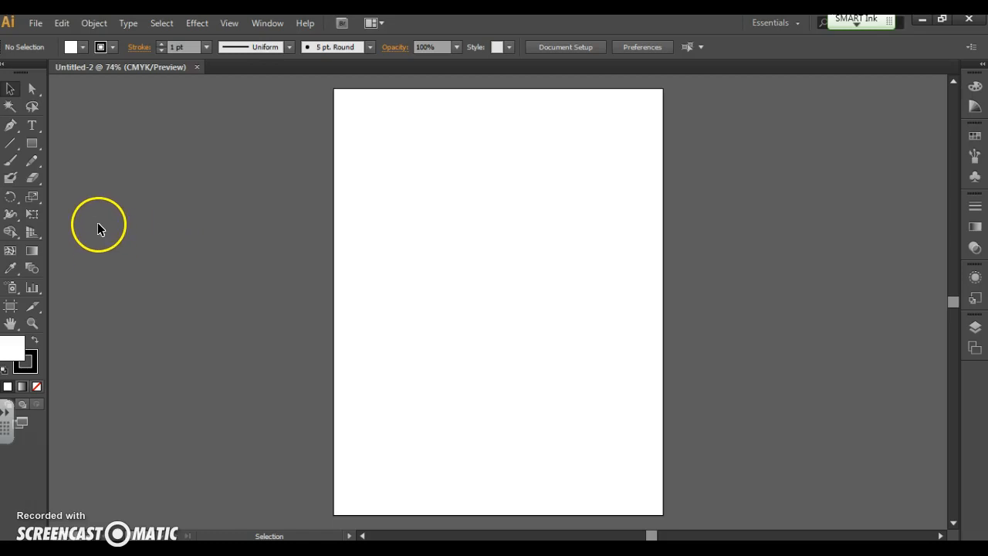
{"action": "mouse_move", "coordinate": [33, 143]}
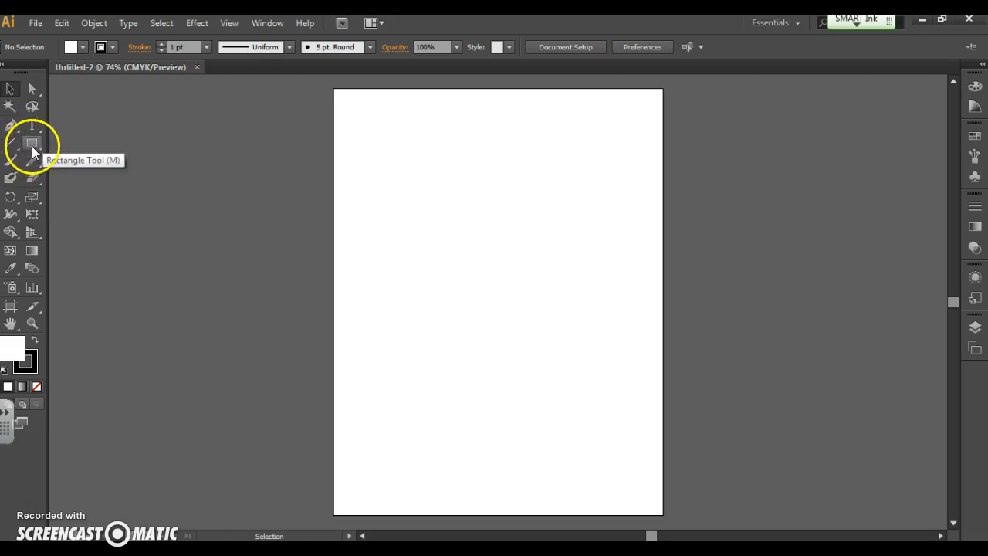
Draw several rectangles by dragging, plus a square sized 1.2012 by 1.2012
{"action": "left_click", "coordinate": [32, 143]}
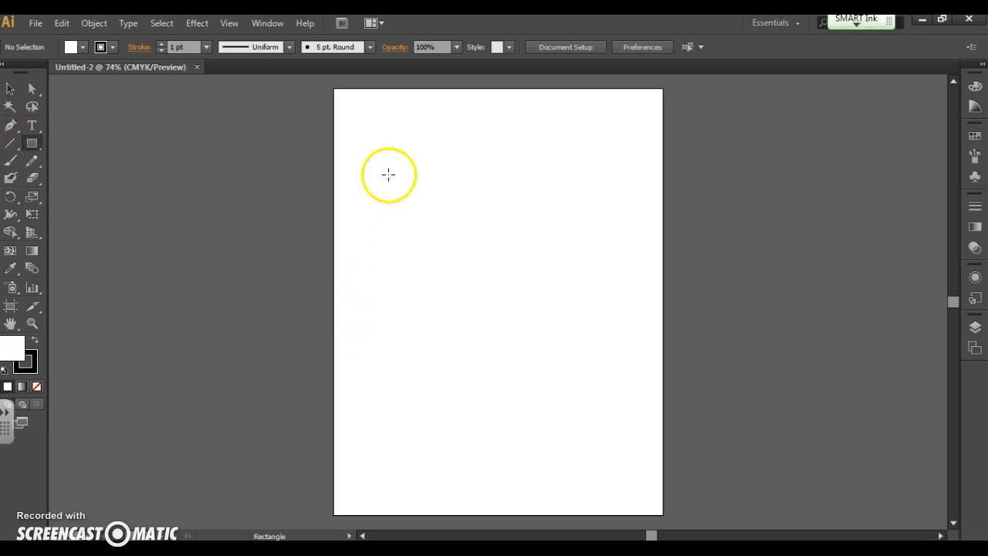
{"action": "left_click_drag", "start_coordinate": [389, 175], "coordinate": [516, 279]}
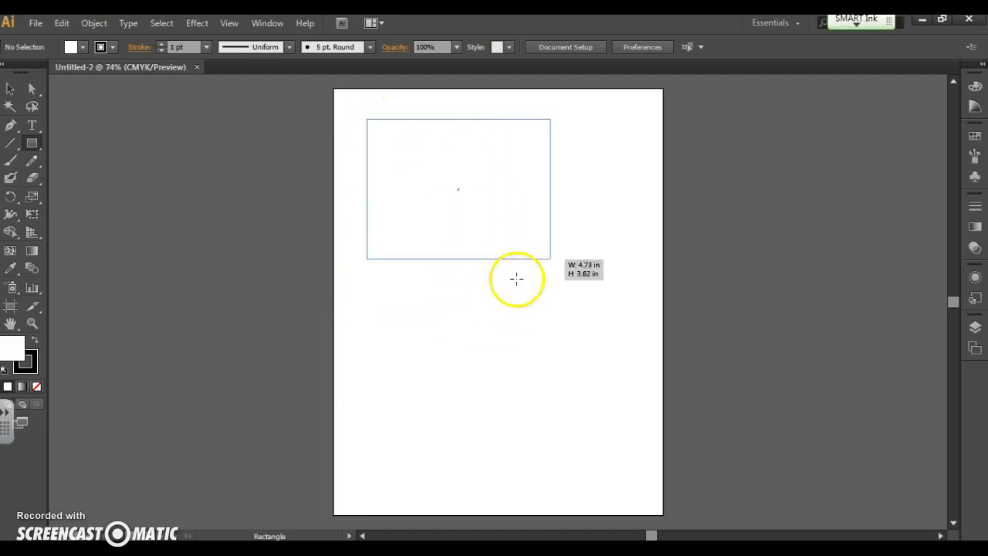
{"action": "left_click_drag", "start_coordinate": [516, 279], "coordinate": [432, 492]}
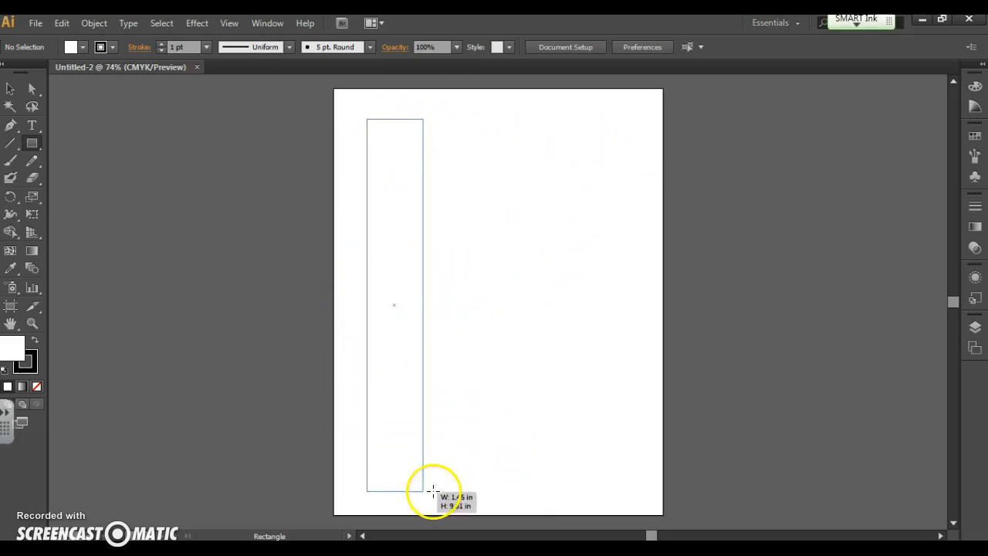
{"action": "left_click_drag", "start_coordinate": [435, 135], "coordinate": [587, 162]}
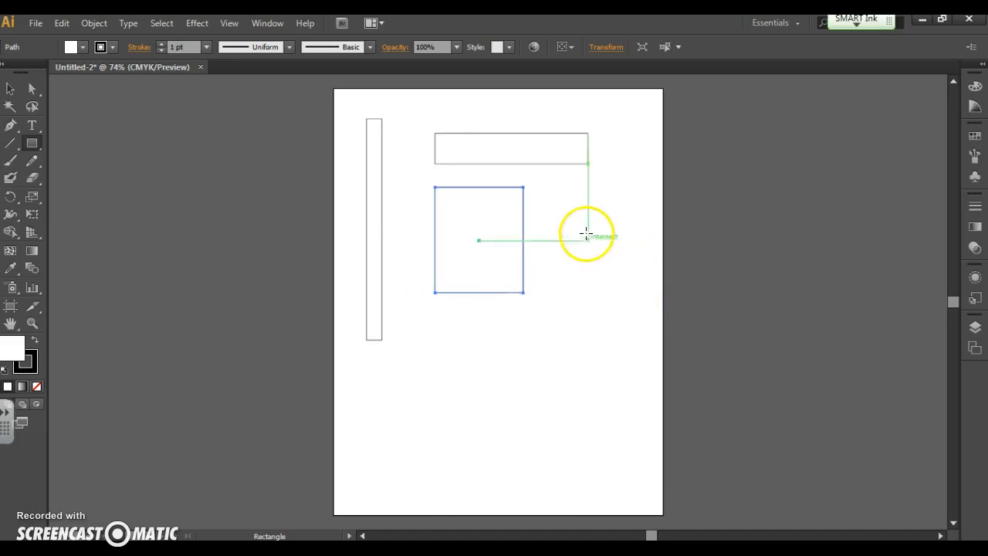
{"action": "left_click_drag", "start_coordinate": [554, 185], "coordinate": [641, 309]}
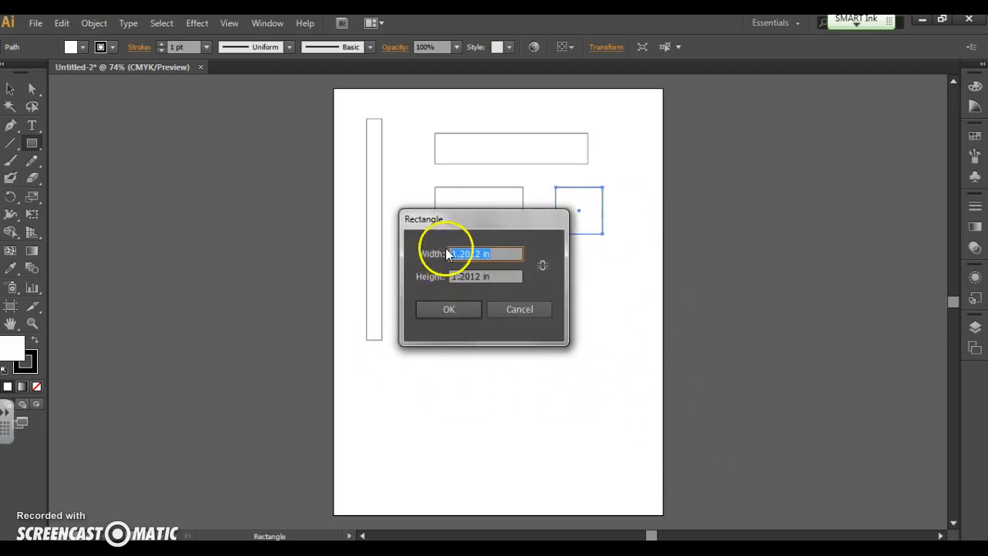
{"action": "mouse_move", "coordinate": [487, 309]}
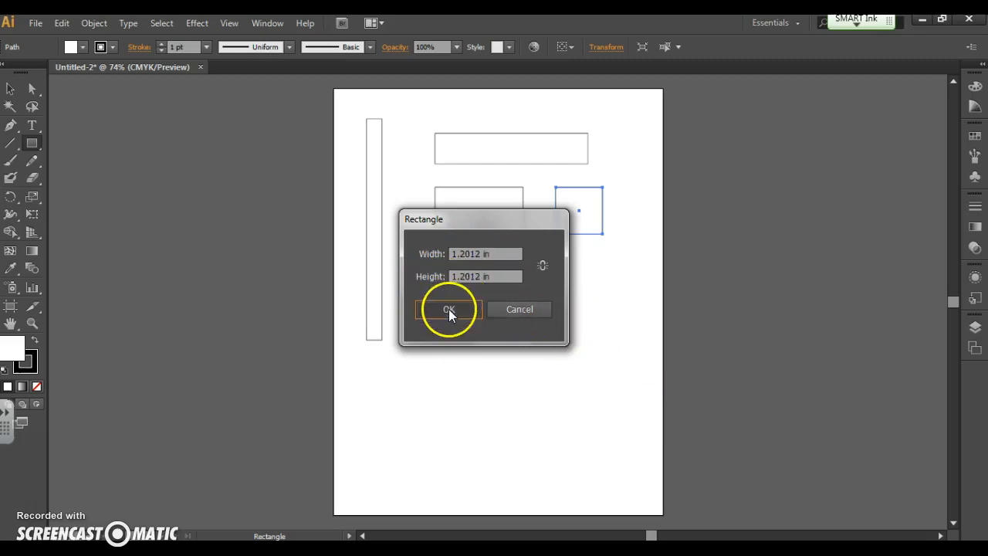
{"action": "left_click", "coordinate": [450, 309]}
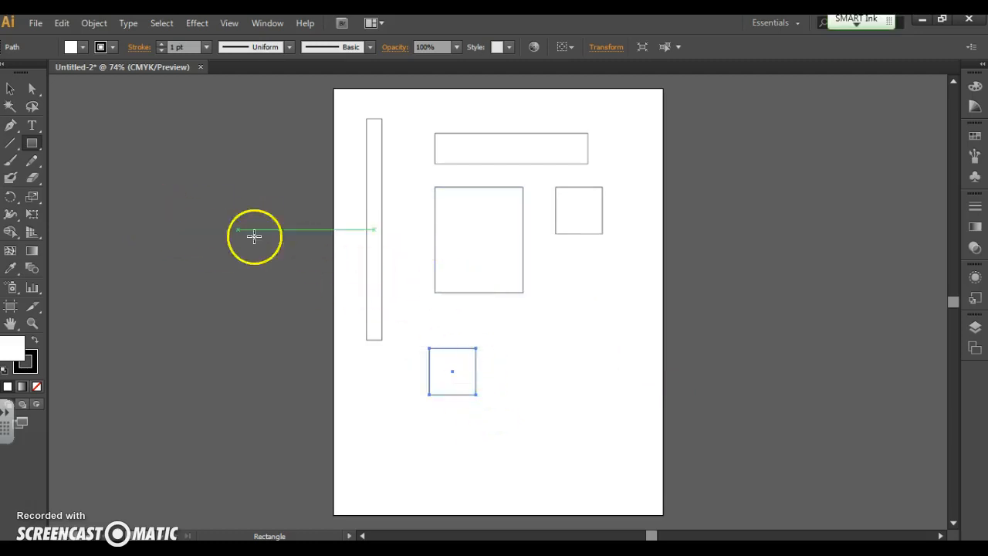
{"action": "left_click", "coordinate": [33, 143]}
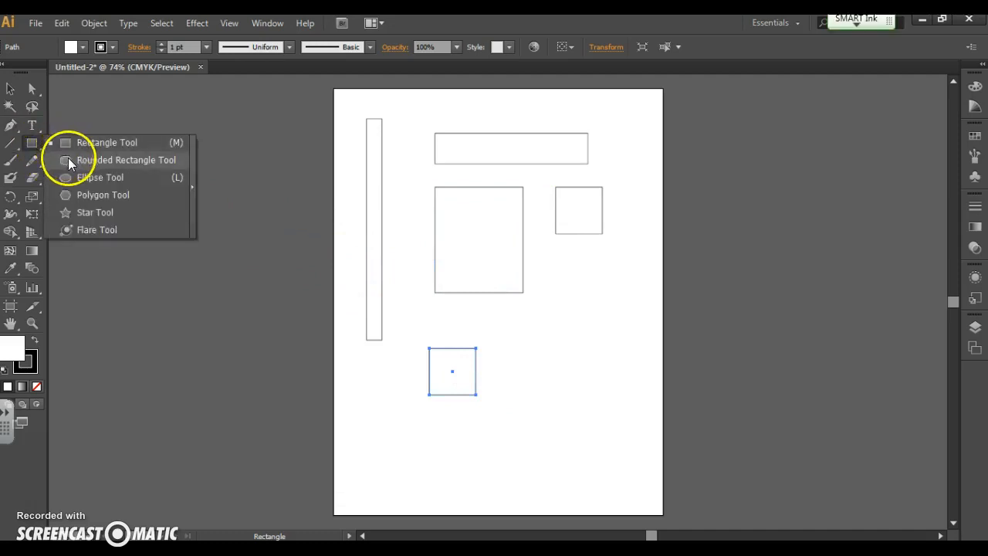
Add two rounded squares, setting width, height and corner radius numerically
{"action": "left_click", "coordinate": [126, 160]}
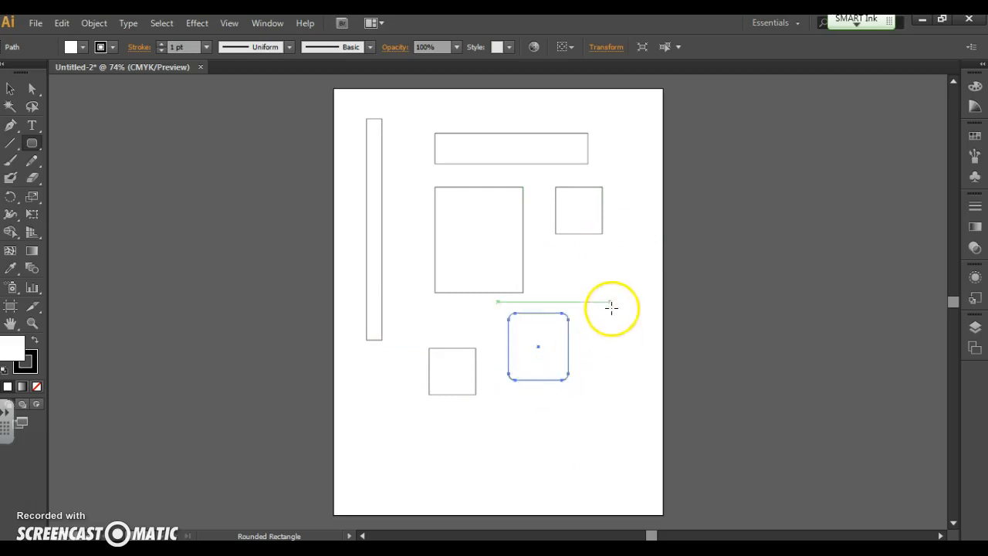
{"action": "left_click", "coordinate": [611, 308]}
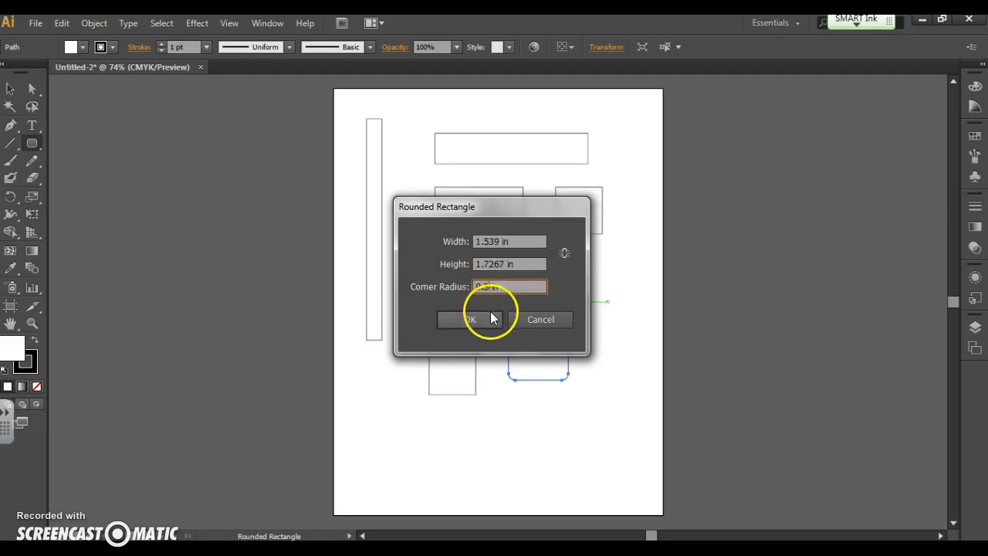
{"action": "left_click", "coordinate": [471, 319]}
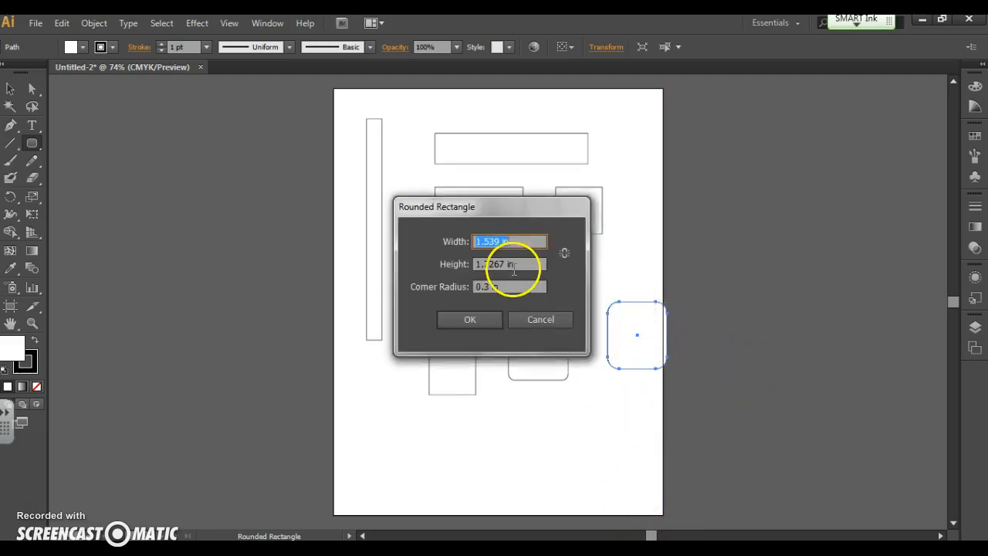
{"action": "left_click", "coordinate": [470, 318]}
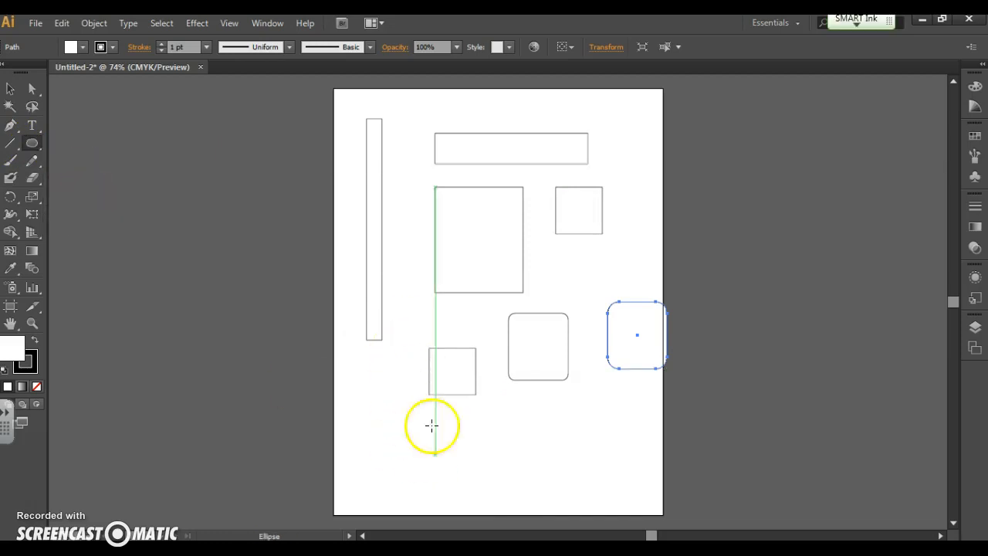
Draw a wide ellipse near the page bottom and add a circle with equal width and height
{"action": "left_click_drag", "start_coordinate": [432, 426], "coordinate": [609, 367]}
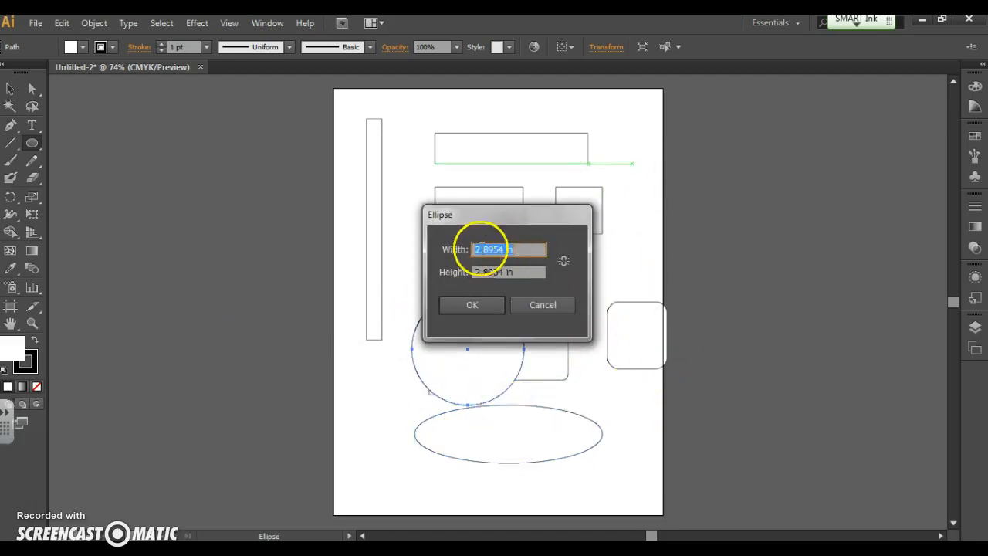
{"action": "left_click", "coordinate": [472, 304]}
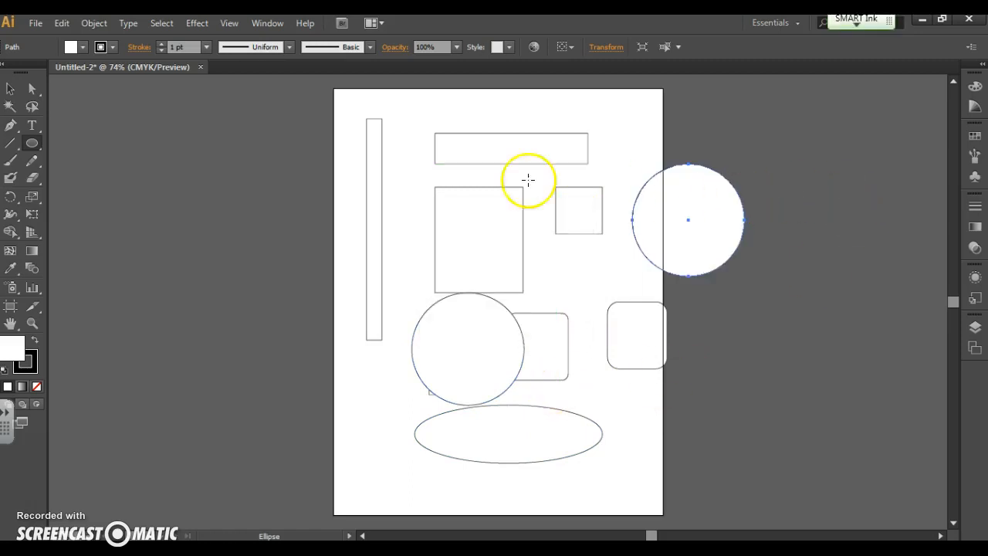
{"action": "left_click", "coordinate": [32, 143]}
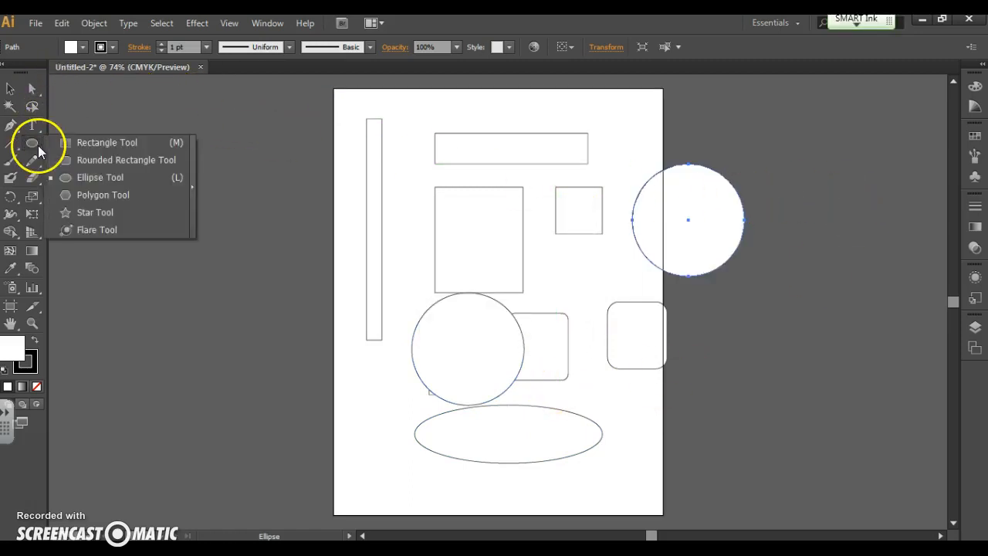
Create a six-sided polygon from the Polygon dialog
{"action": "left_click", "coordinate": [102, 194]}
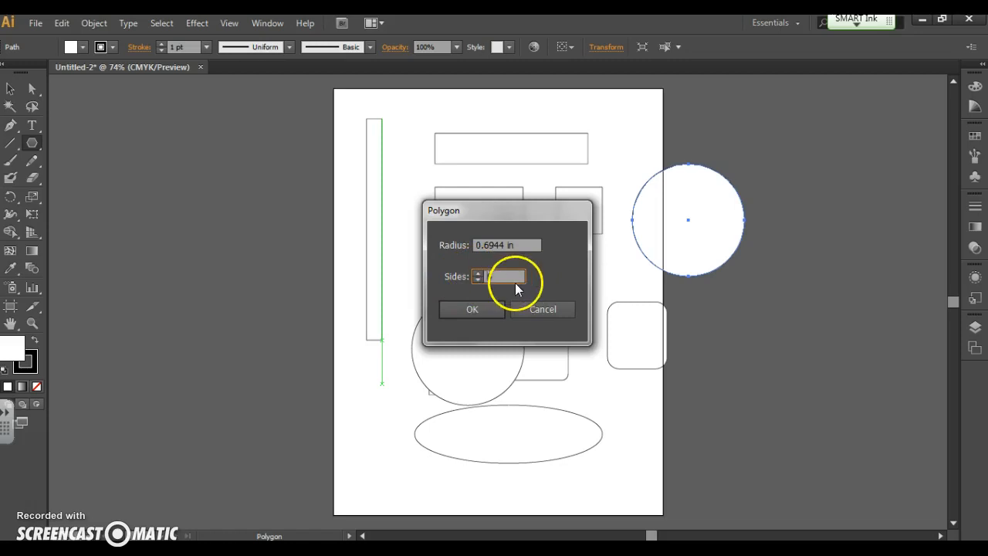
{"action": "left_click", "coordinate": [471, 309]}
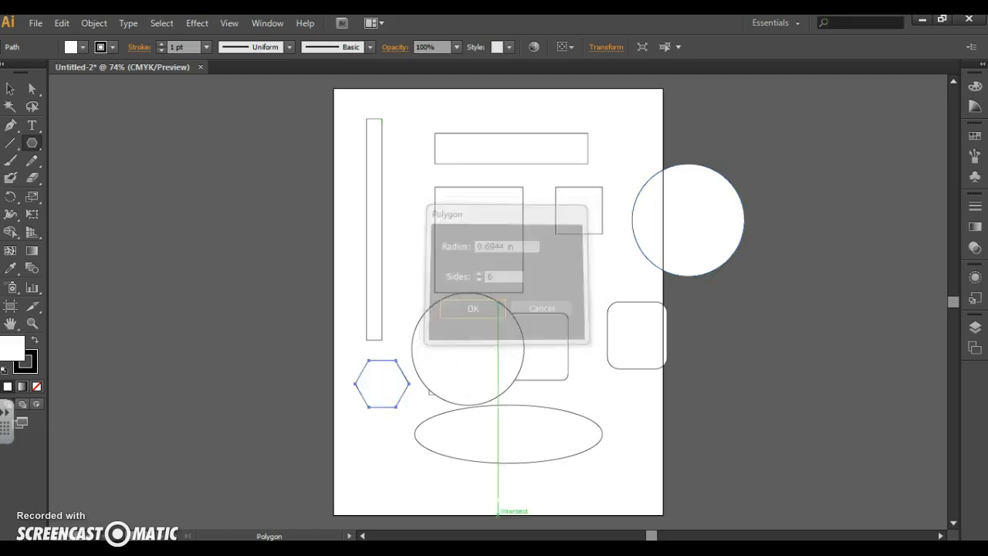
{"action": "left_click", "coordinate": [473, 308]}
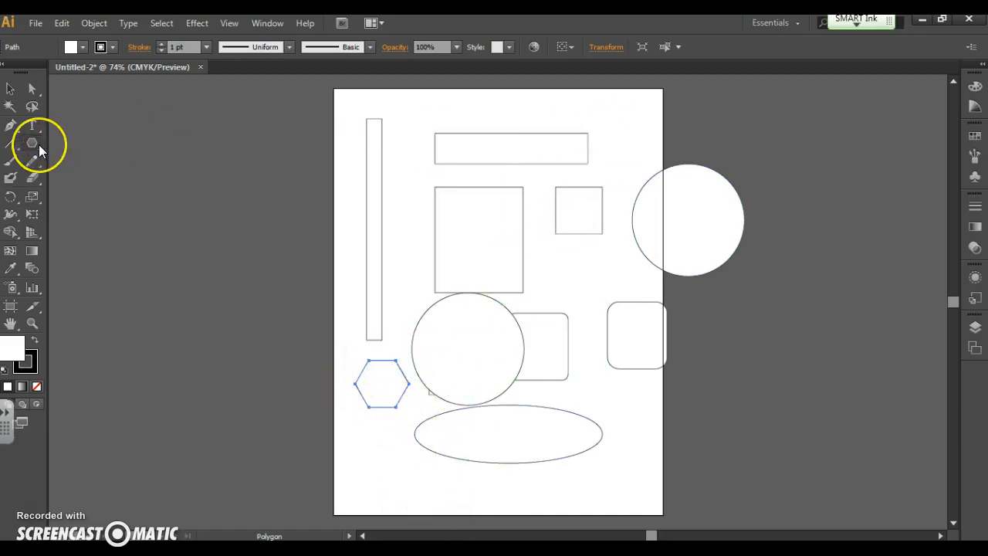
Create triangles and another polygon using numeric Polygon settings
{"action": "left_click", "coordinate": [32, 143]}
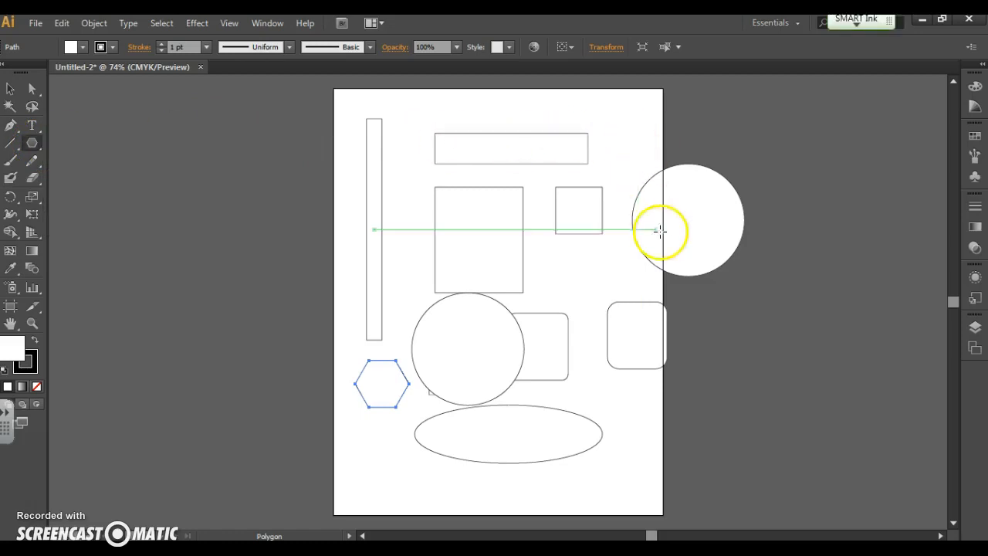
{"action": "left_click", "coordinate": [660, 231]}
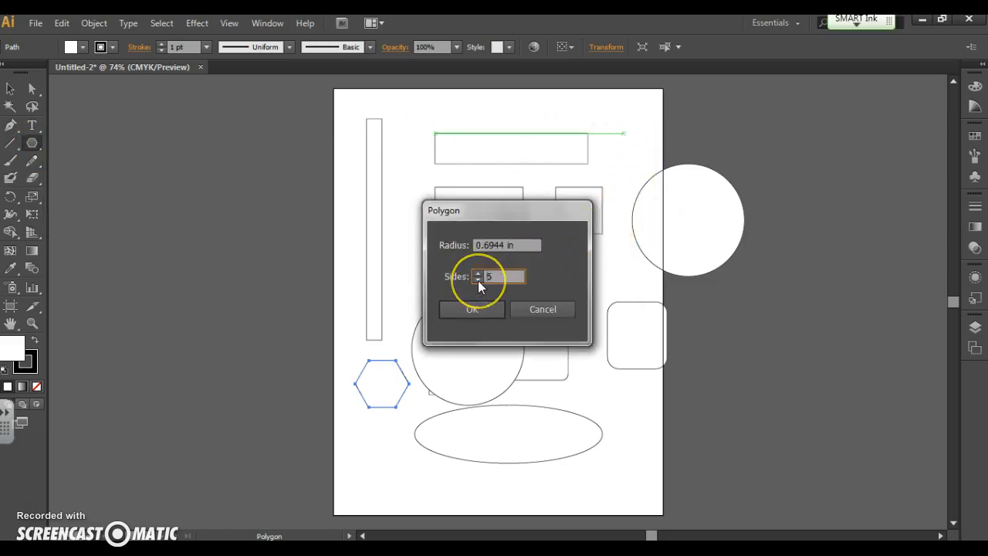
{"action": "left_click", "coordinate": [471, 309]}
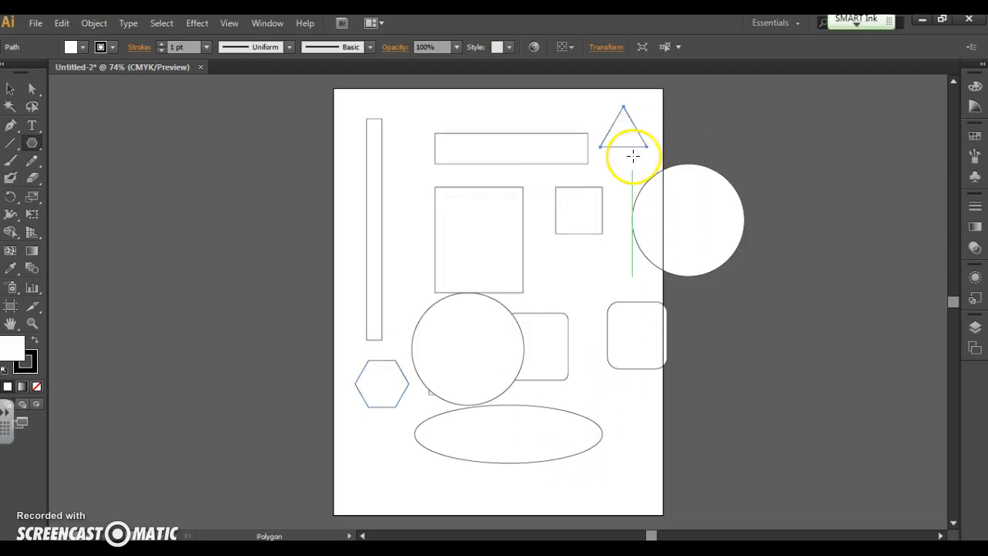
{"action": "mouse_move", "coordinate": [406, 192]}
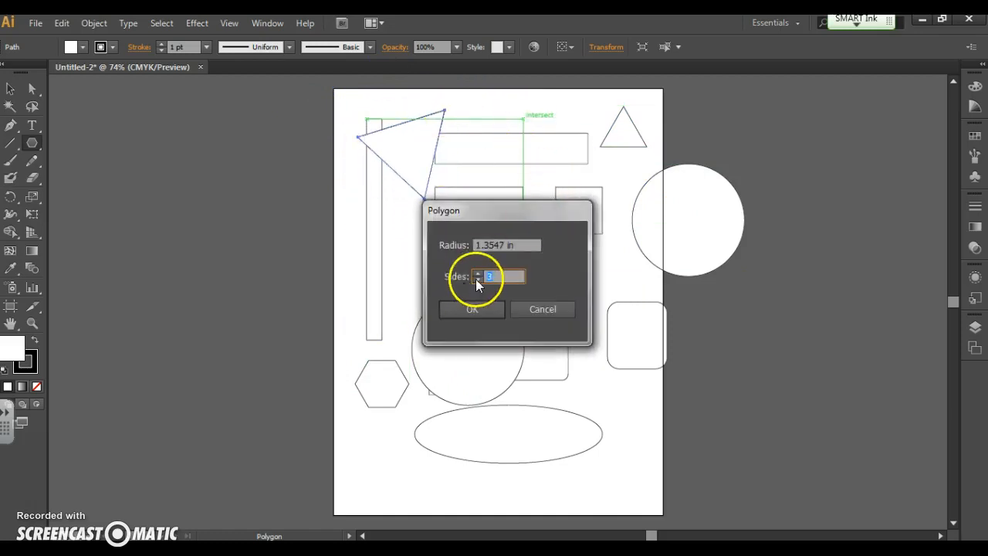
{"action": "left_click", "coordinate": [472, 308]}
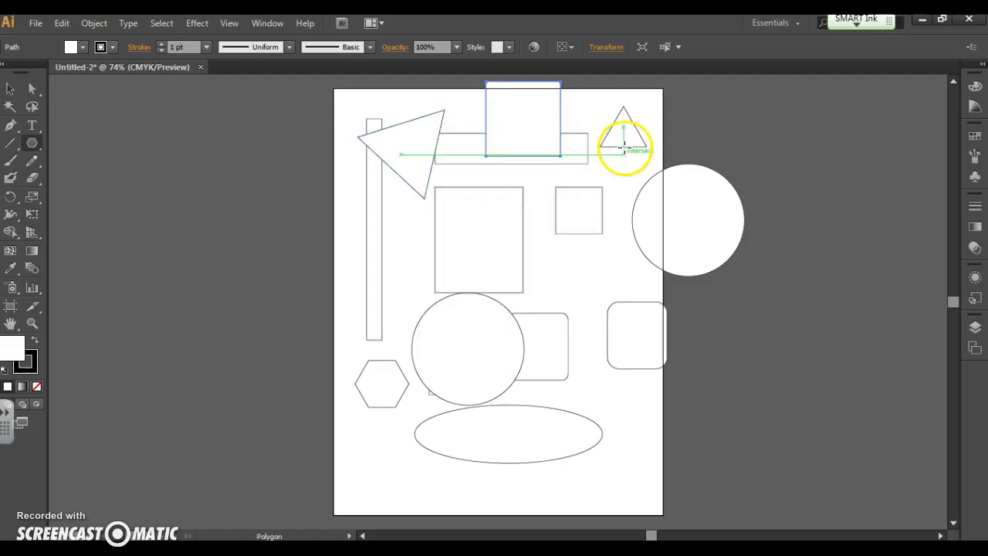
{"action": "mouse_move", "coordinate": [50, 159]}
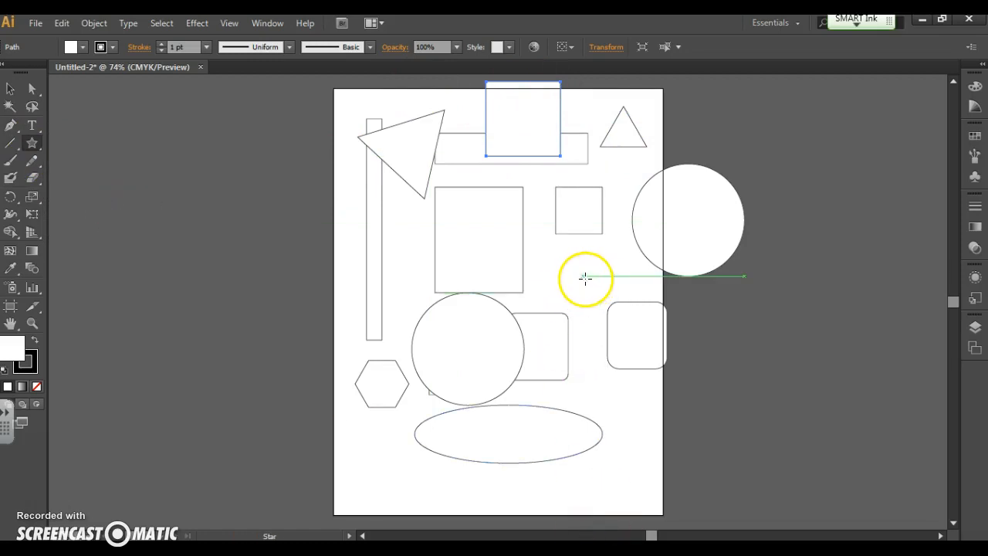
Create a 23-point star and drag to enlarge it
{"action": "left_click", "coordinate": [585, 279]}
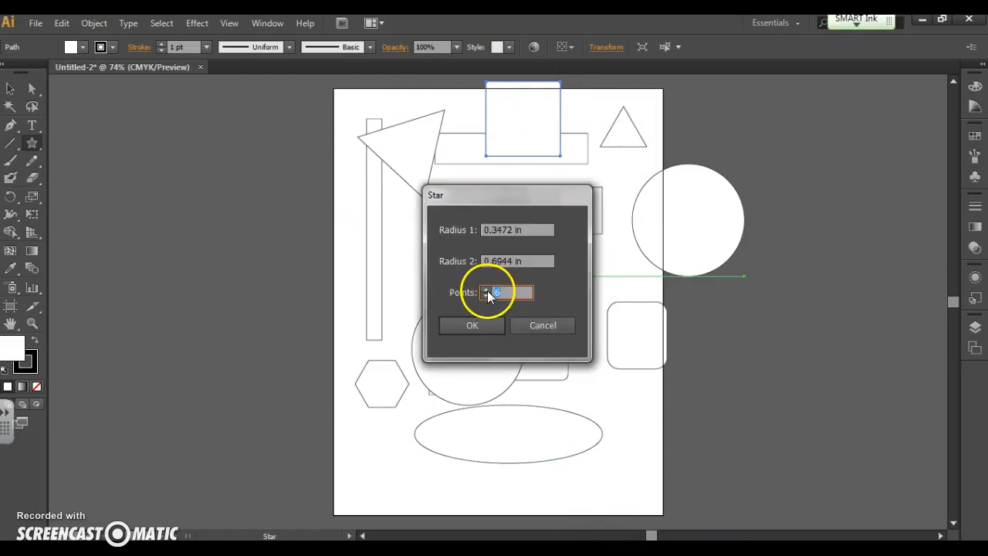
{"action": "type", "text": "23"}
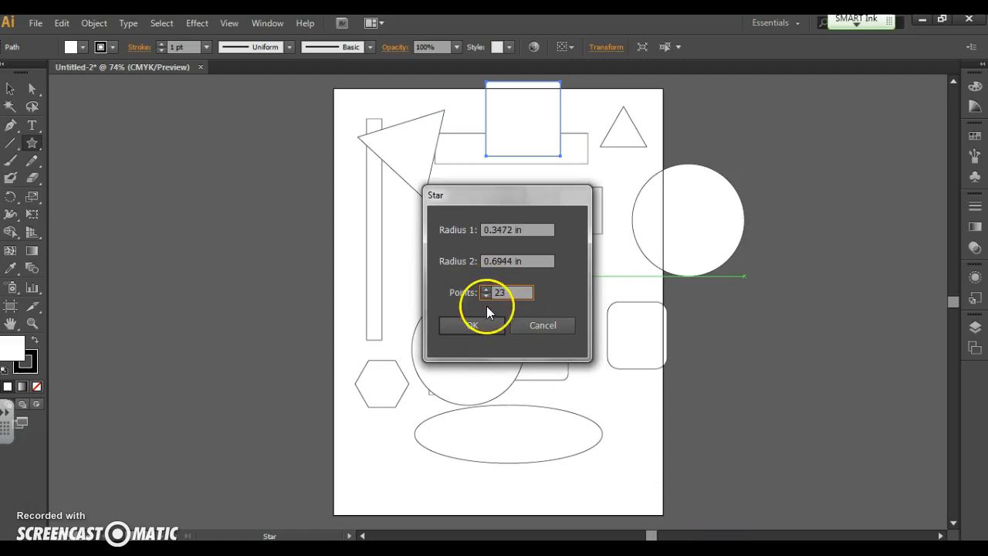
{"action": "left_click", "coordinate": [472, 325]}
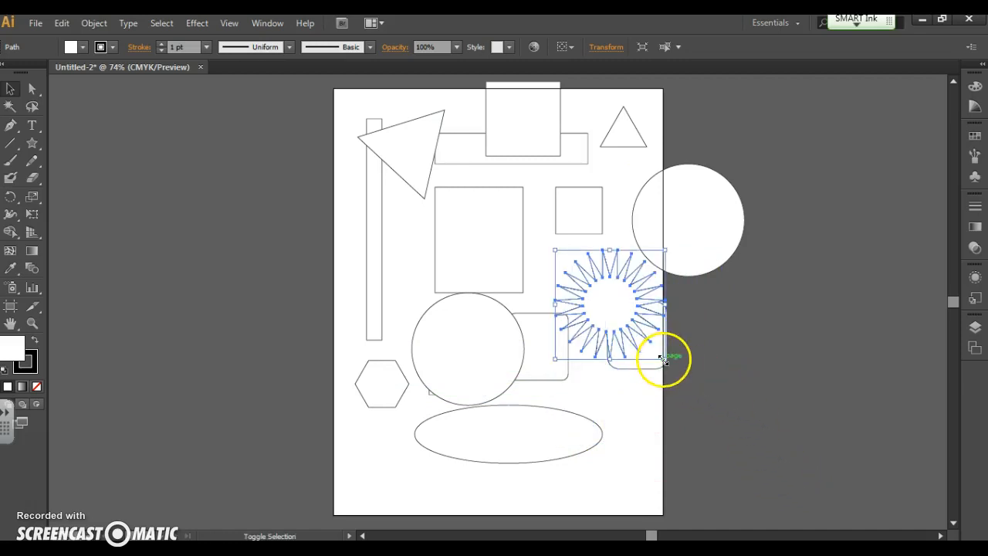
{"action": "left_click_drag", "start_coordinate": [610, 305], "coordinate": [564, 267]}
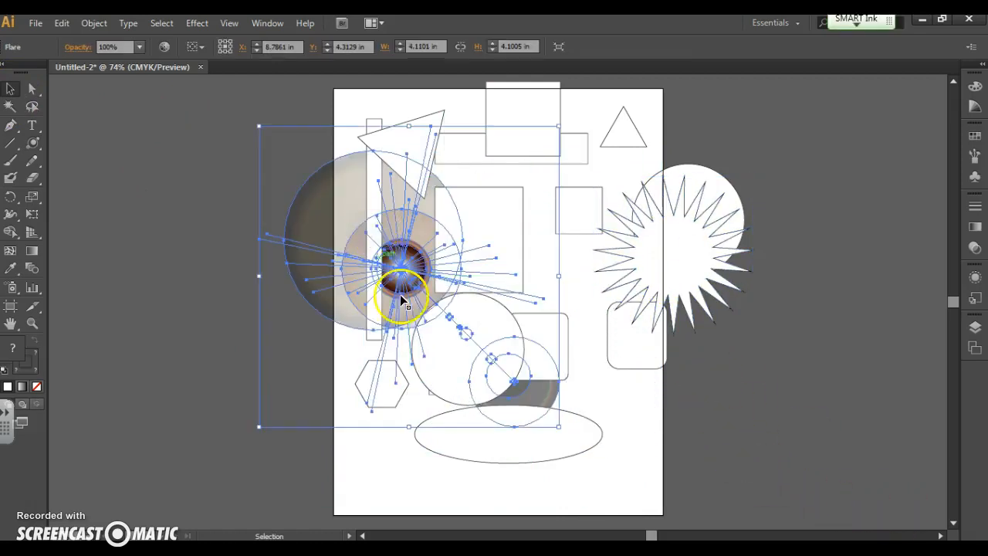
Drag a lens flare across the centre of the page
{"action": "left_click_drag", "start_coordinate": [407, 301], "coordinate": [394, 379]}
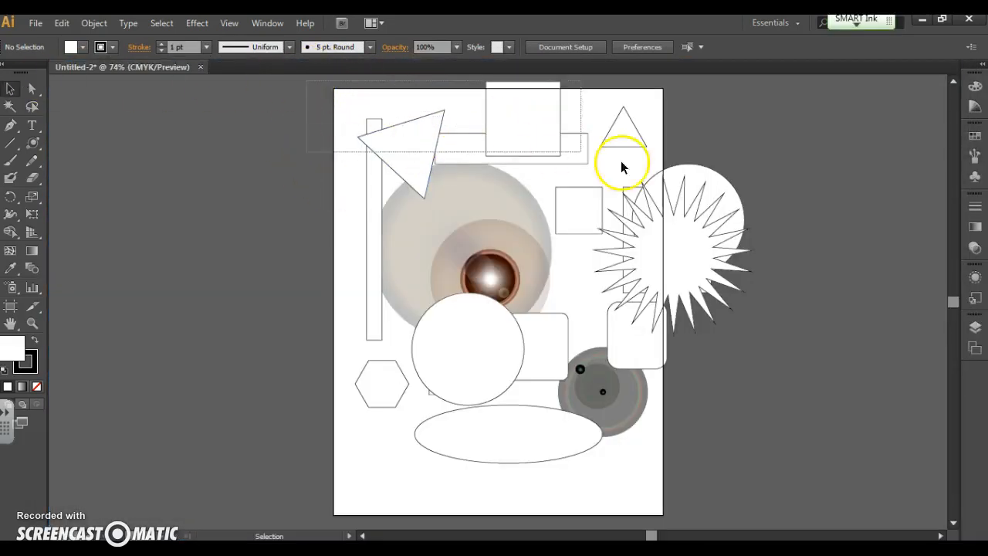
Select all shapes, the star and the lens flare, and delete them
{"action": "key", "text": "ctrl+a"}
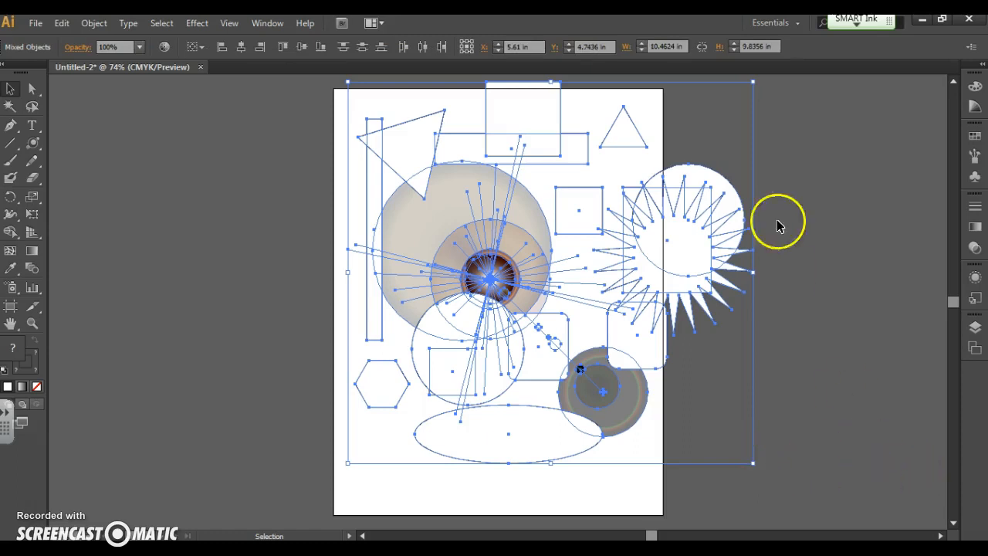
{"action": "key", "text": "Delete"}
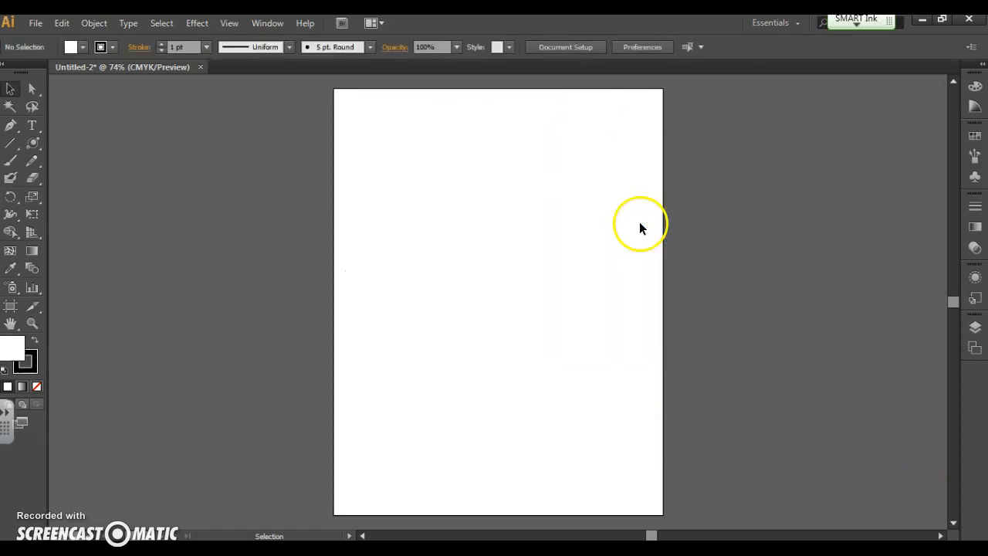
{"action": "mouse_move", "coordinate": [326, 376]}
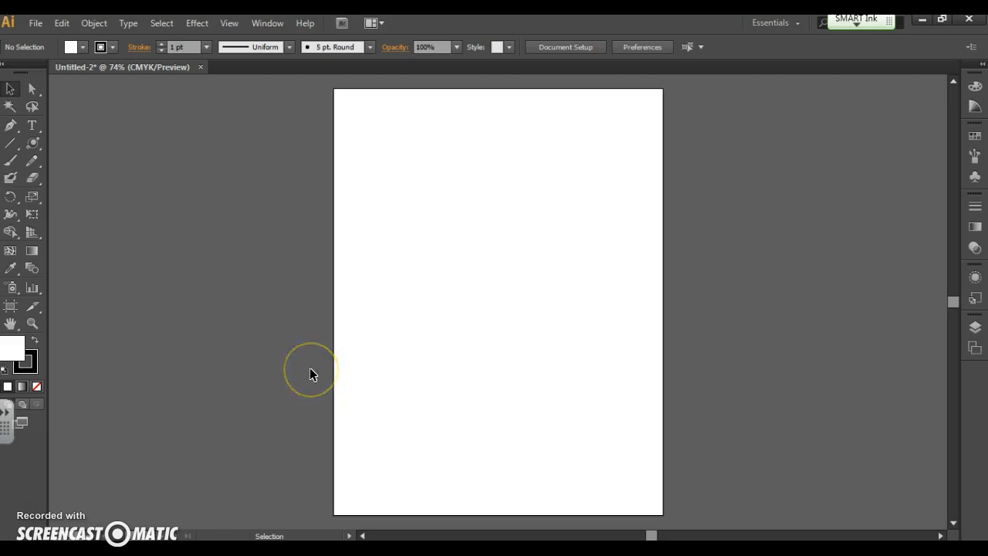
{"action": "mouse_move", "coordinate": [33, 143]}
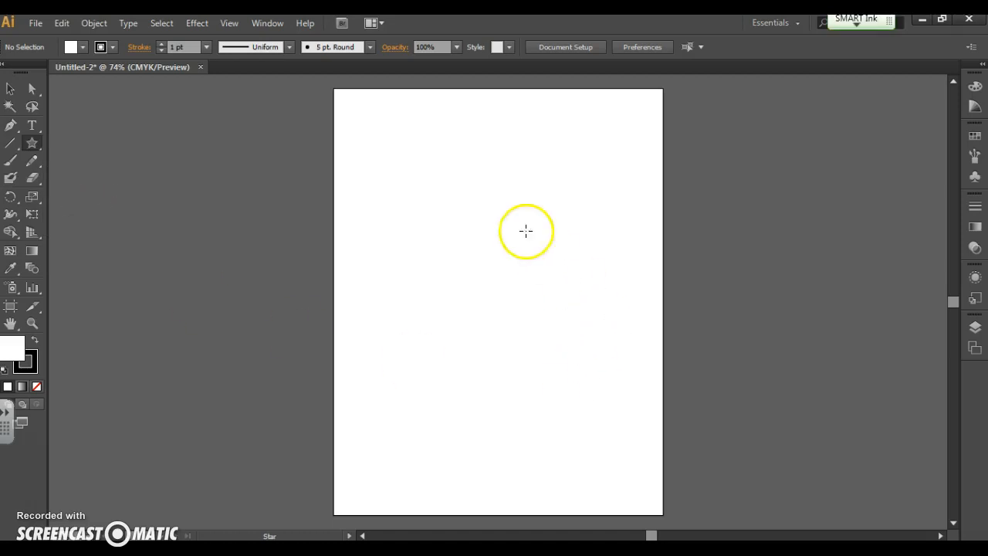
Create an eight-point star near the top right of the page
{"action": "left_click", "coordinate": [526, 231]}
{"action": "type", "text": "8"}
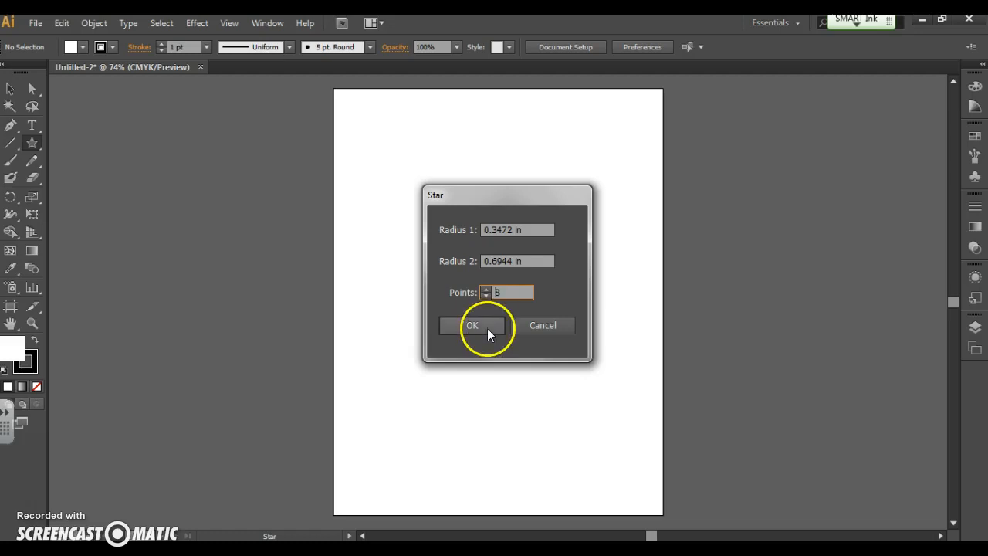
{"action": "left_click", "coordinate": [471, 325]}
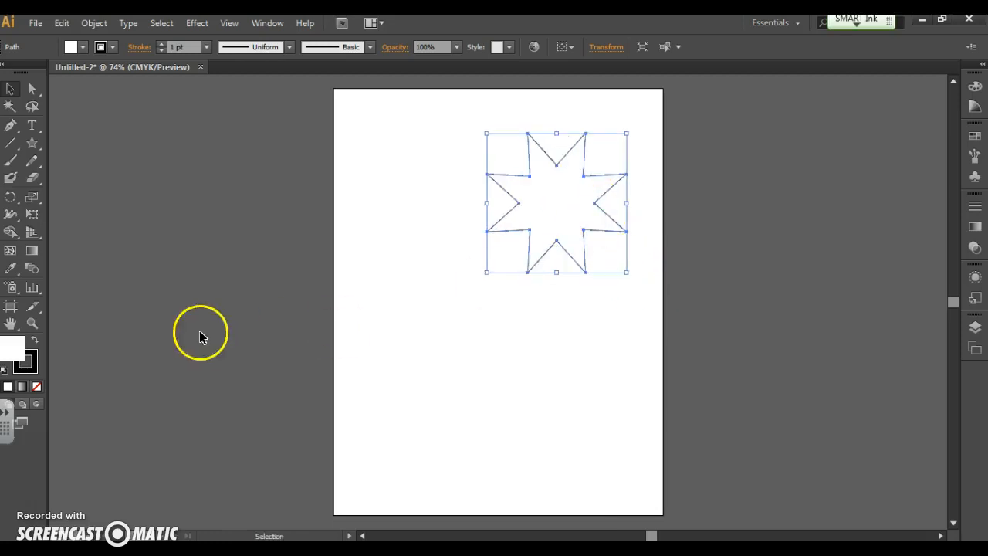
{"action": "mouse_move", "coordinate": [14, 351]}
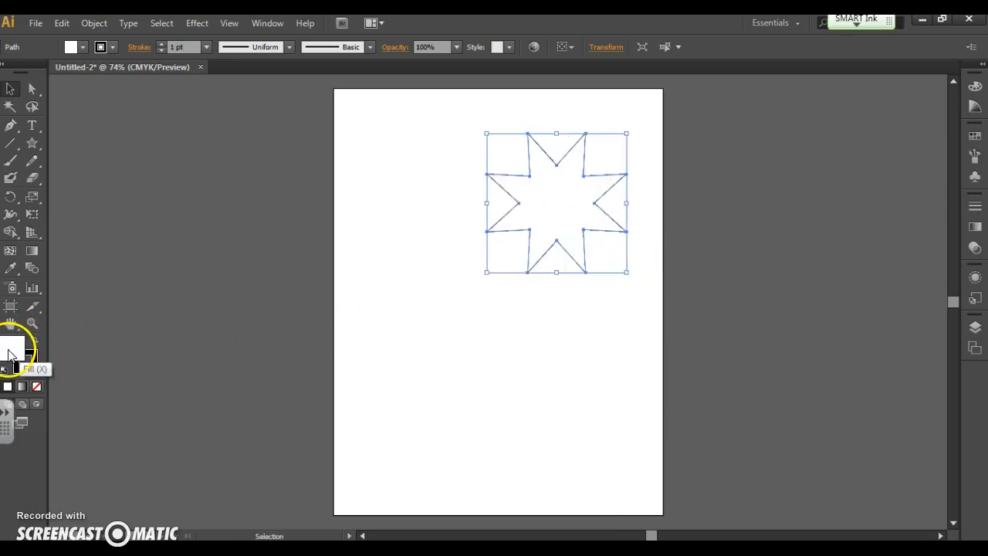
Fill the star bright blue, try a thick red 5 pt outline, then remove the stroke and deselect
{"action": "double_click", "coordinate": [14, 349]}
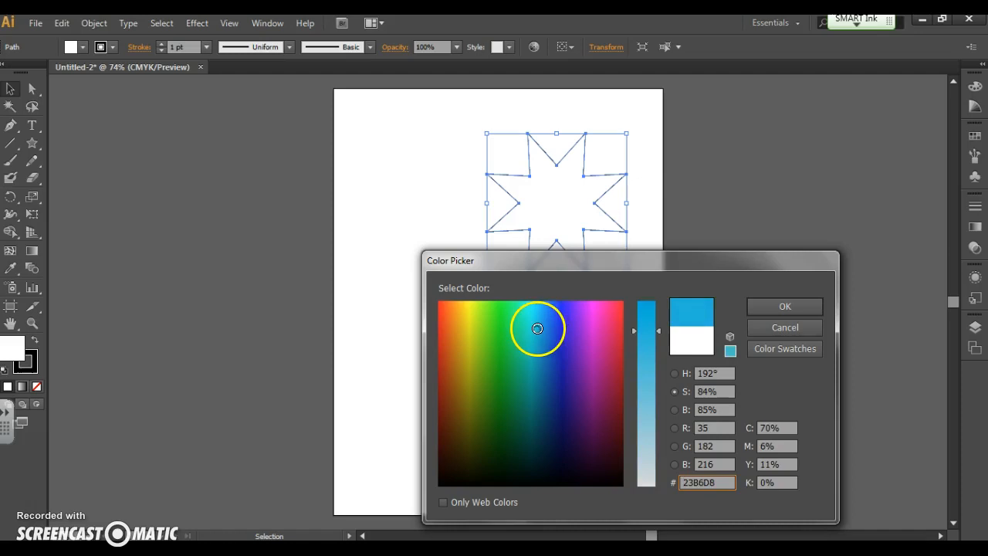
{"action": "left_click", "coordinate": [784, 306]}
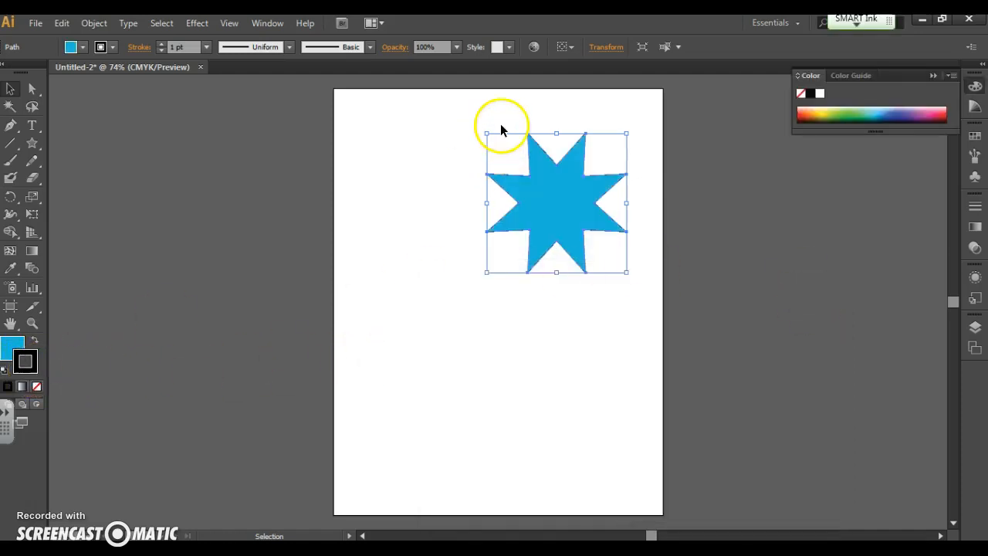
{"action": "double_click", "coordinate": [14, 349]}
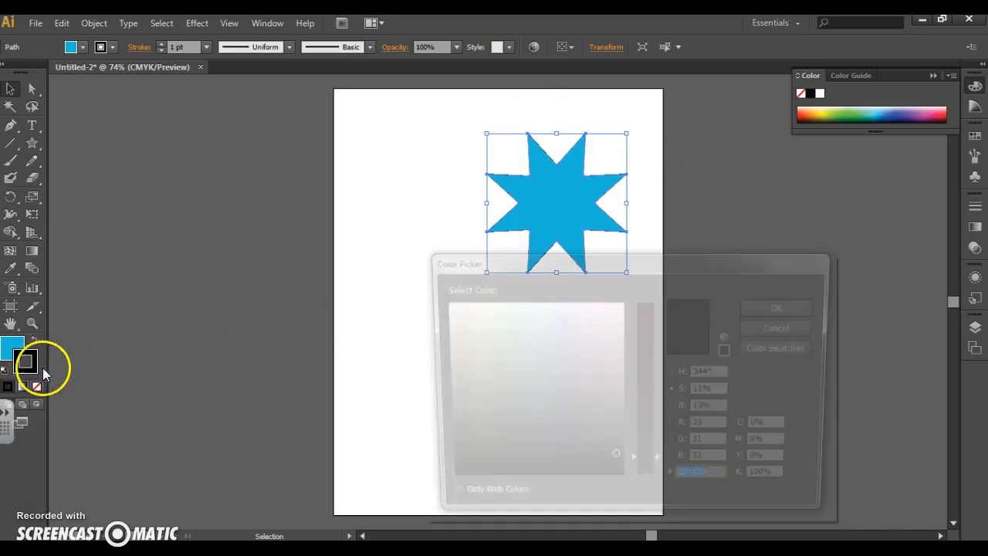
{"action": "left_click", "coordinate": [616, 309]}
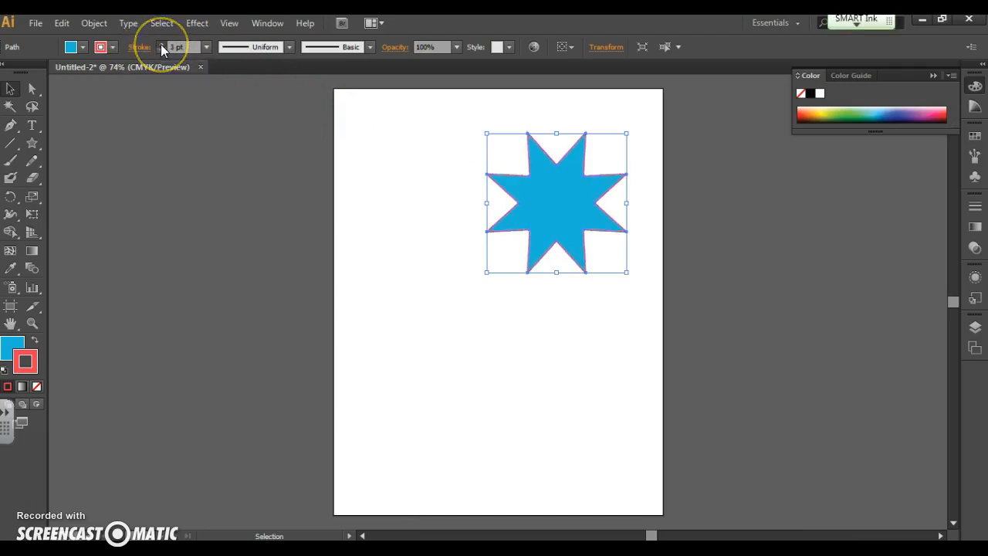
{"action": "left_click", "coordinate": [161, 43]}
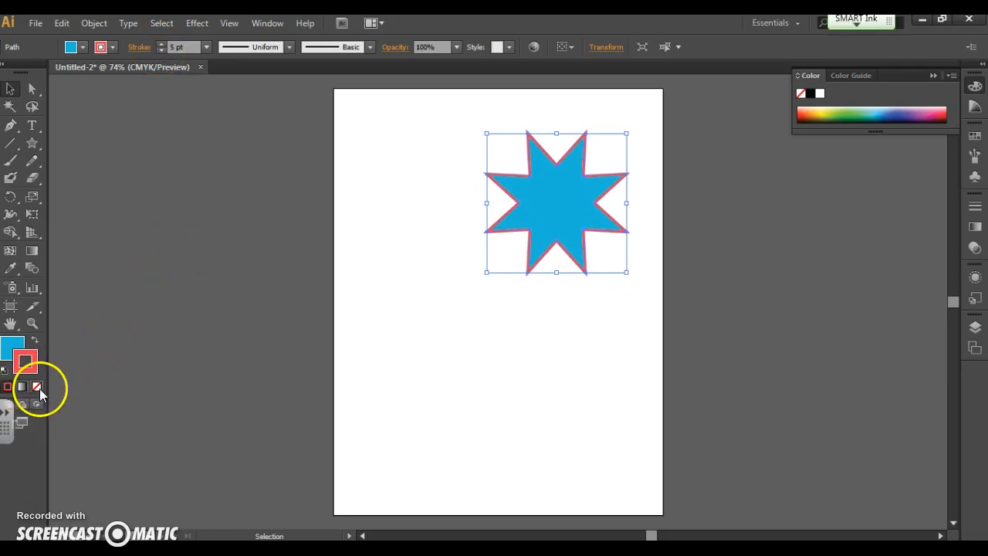
{"action": "left_click", "coordinate": [36, 387]}
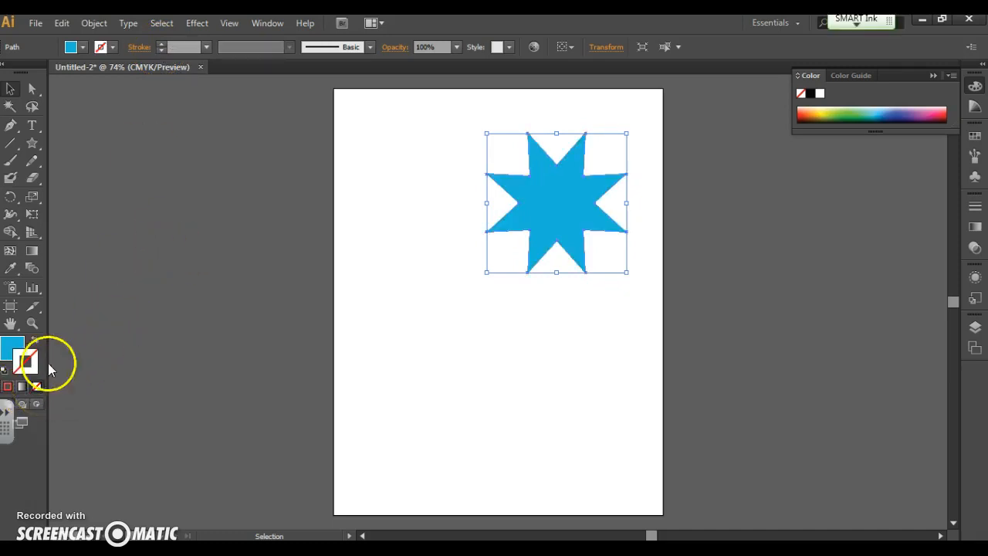
{"action": "left_click", "coordinate": [171, 293]}
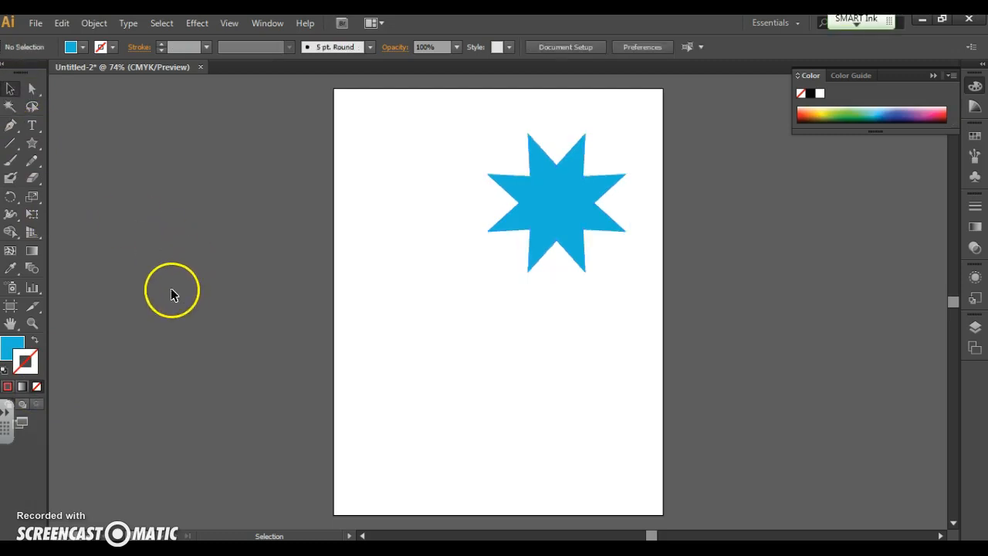
Draw a small six-point star centred over the blue star
{"action": "left_click", "coordinate": [32, 143]}
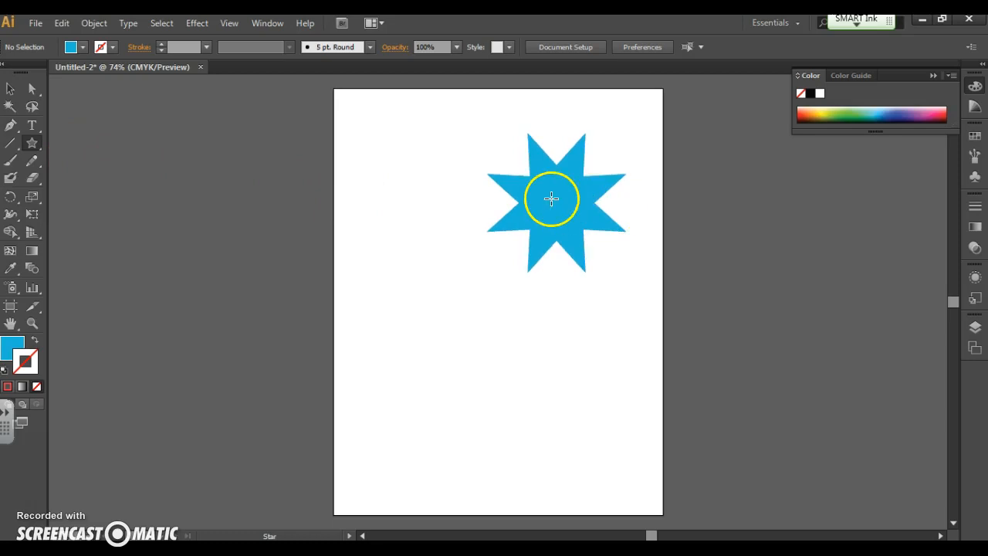
{"action": "left_click", "coordinate": [551, 199]}
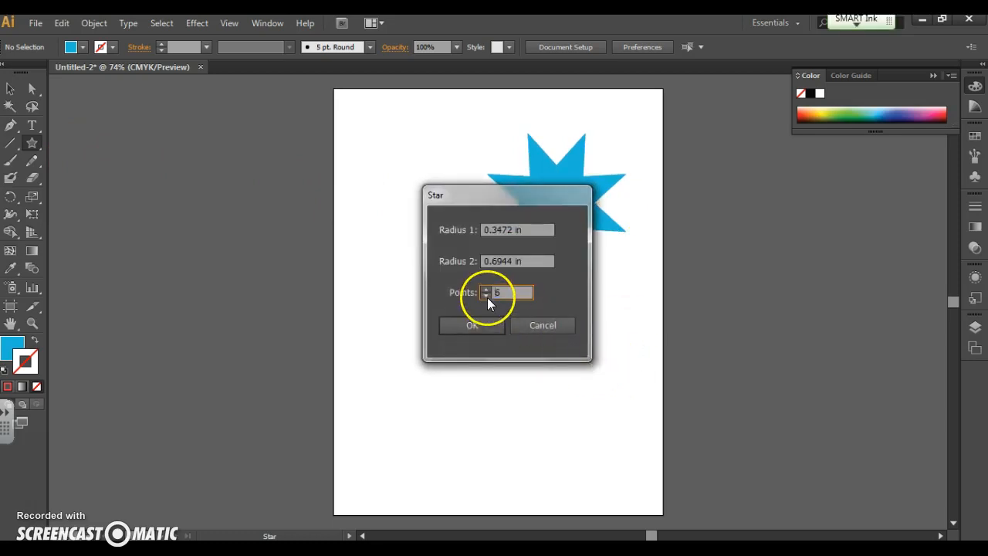
{"action": "left_click", "coordinate": [472, 325]}
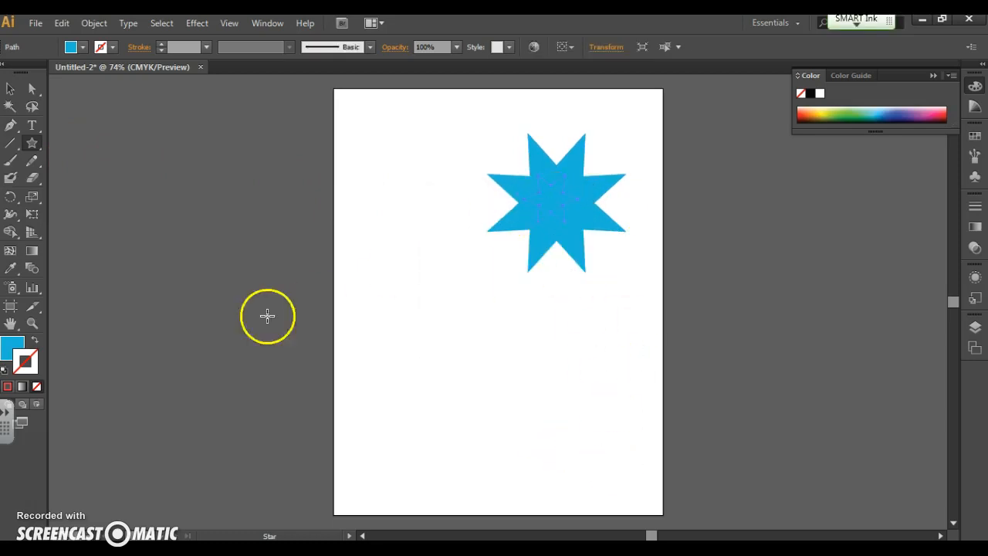
Fill the inner star pale green, then deselect both stars
{"action": "double_click", "coordinate": [13, 348]}
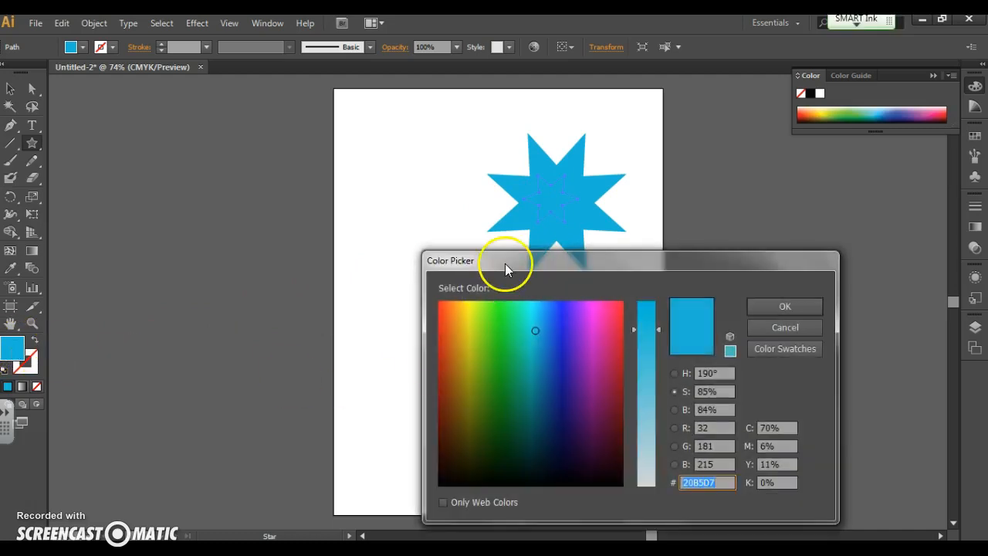
{"action": "left_click_drag", "start_coordinate": [505, 260], "coordinate": [197, 256]}
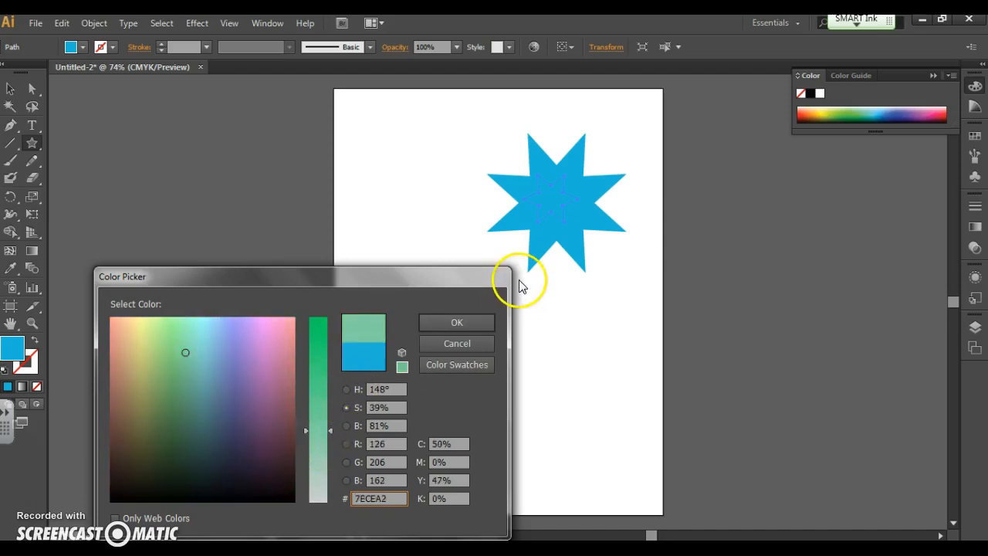
{"action": "left_click", "coordinate": [457, 322]}
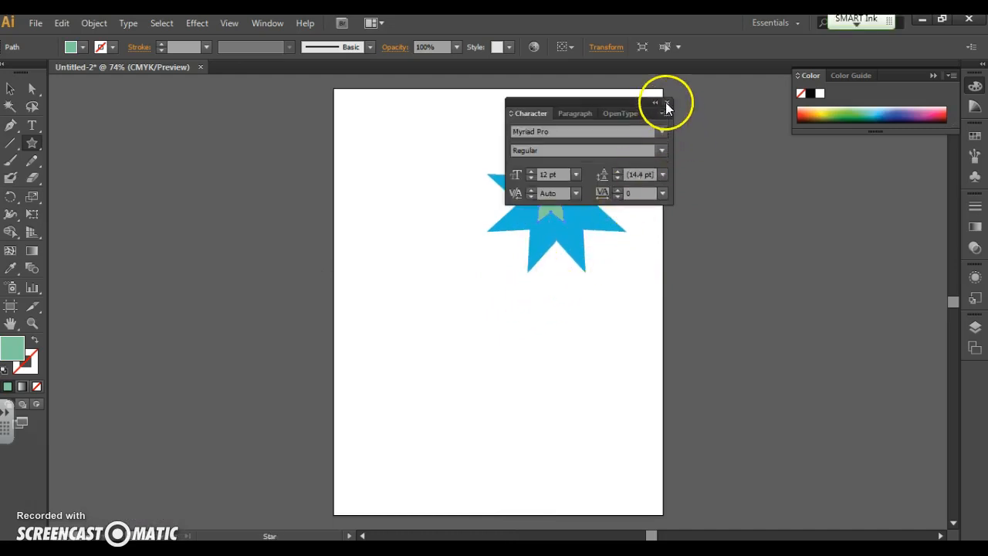
{"action": "left_click", "coordinate": [667, 103]}
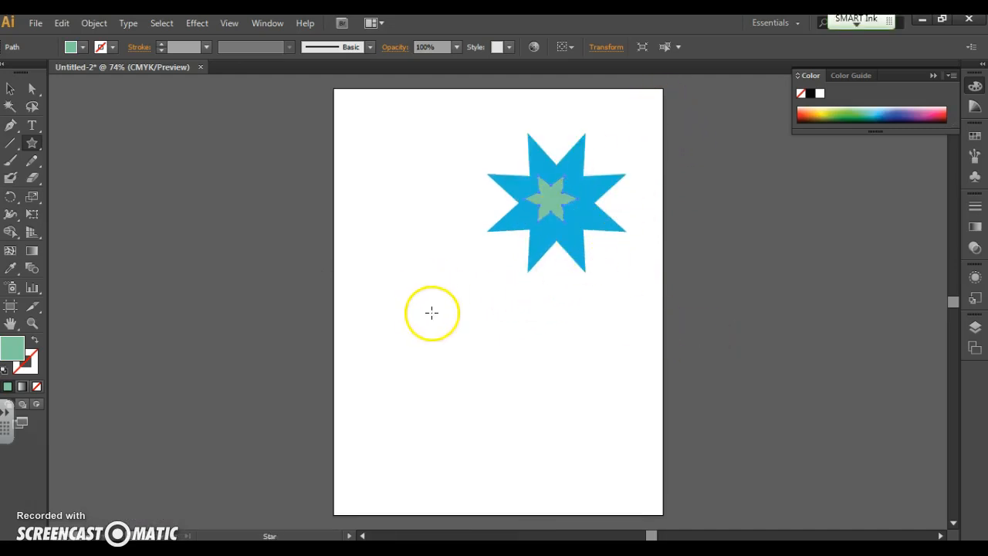
{"action": "left_click", "coordinate": [556, 200]}
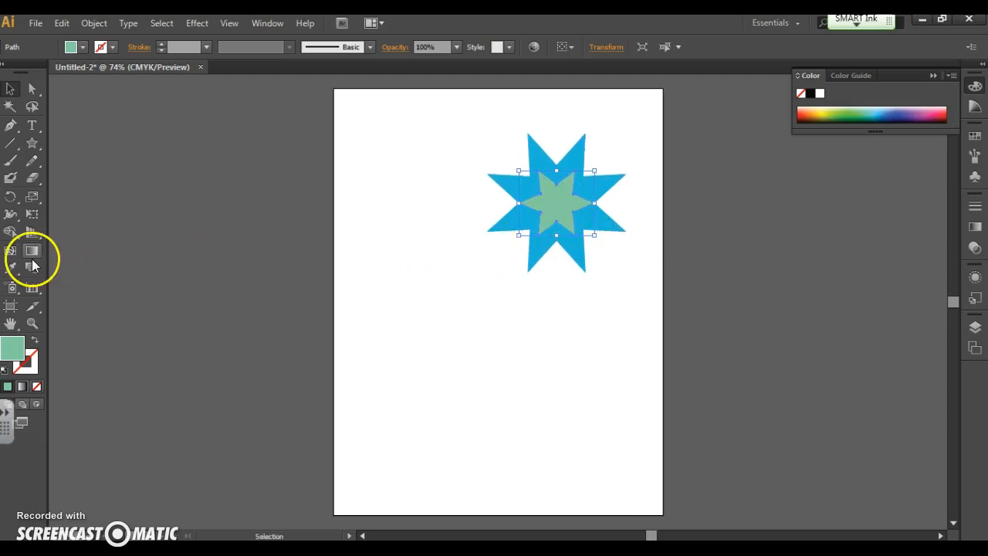
{"action": "mouse_move", "coordinate": [33, 259]}
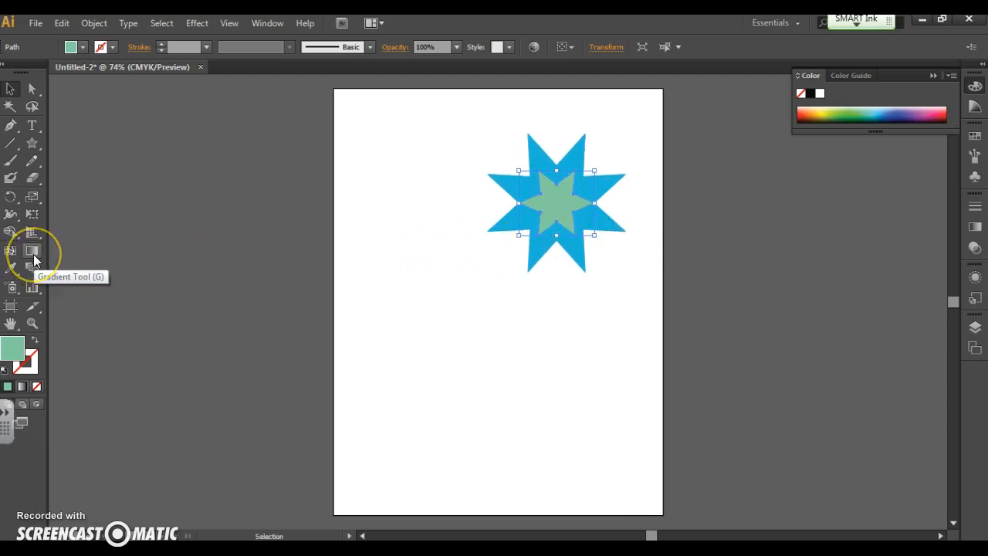
Apply the White, Black preset gradient to the inner star with the Gradient tool
{"action": "left_click", "coordinate": [33, 250]}
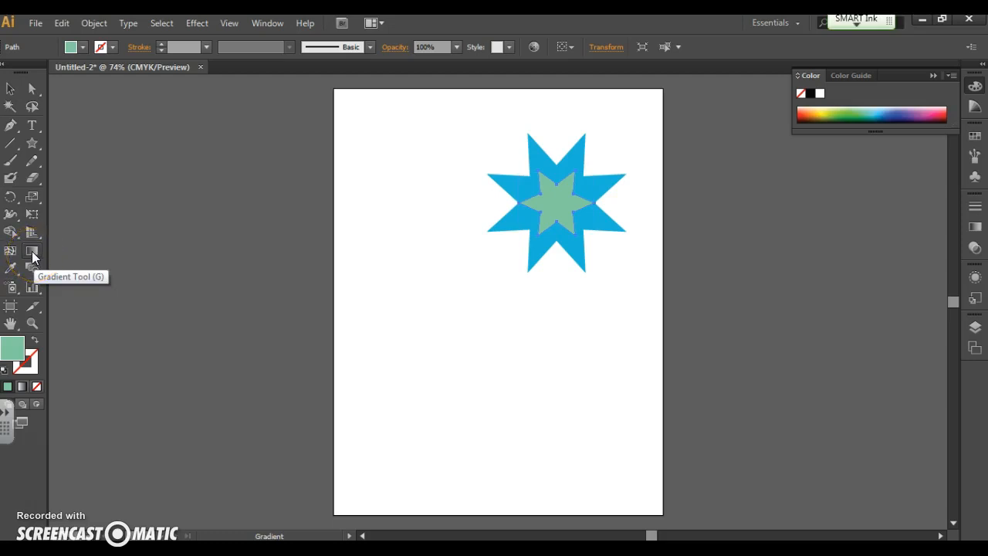
{"action": "mouse_move", "coordinate": [676, 230]}
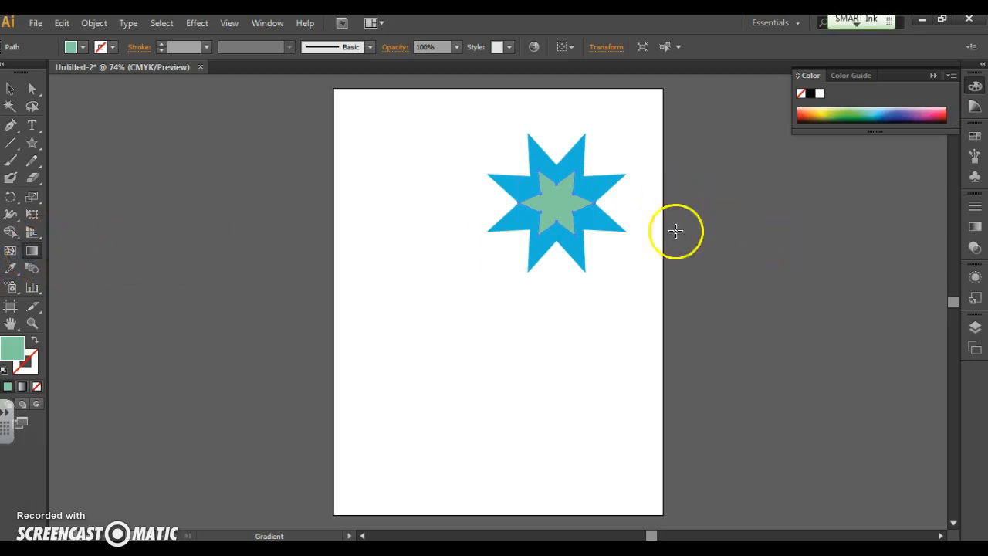
{"action": "mouse_move", "coordinate": [732, 326]}
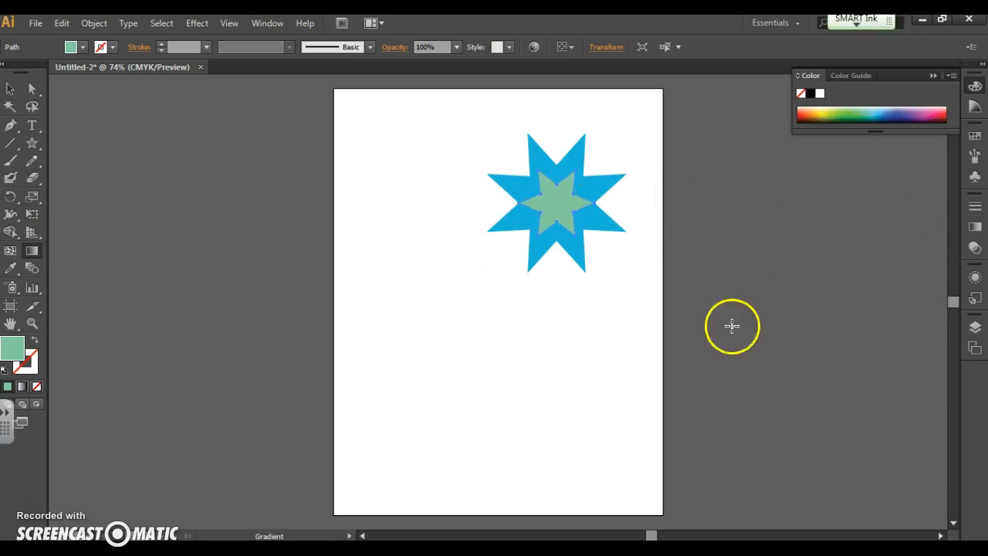
{"action": "mouse_move", "coordinate": [189, 249]}
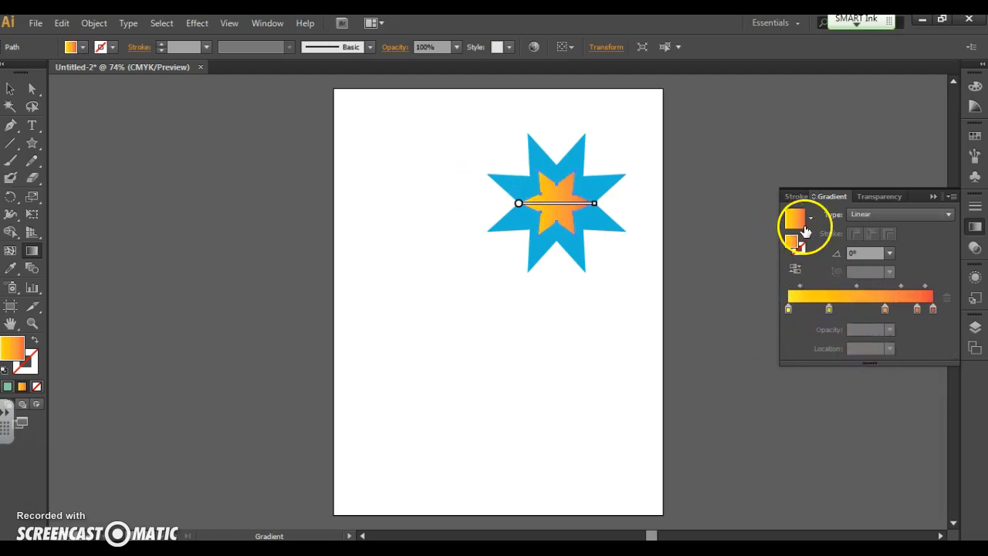
{"action": "left_click", "coordinate": [811, 217]}
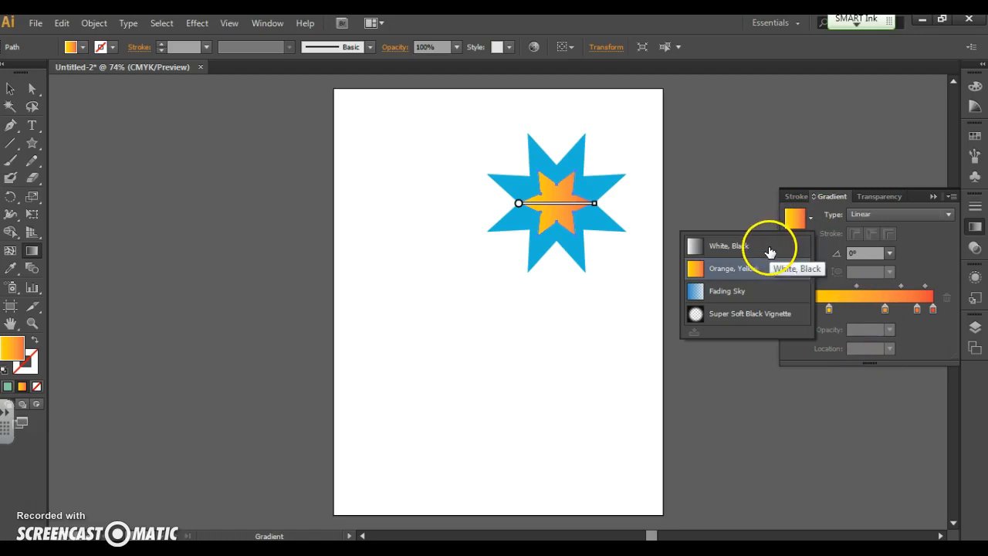
{"action": "left_click", "coordinate": [718, 245]}
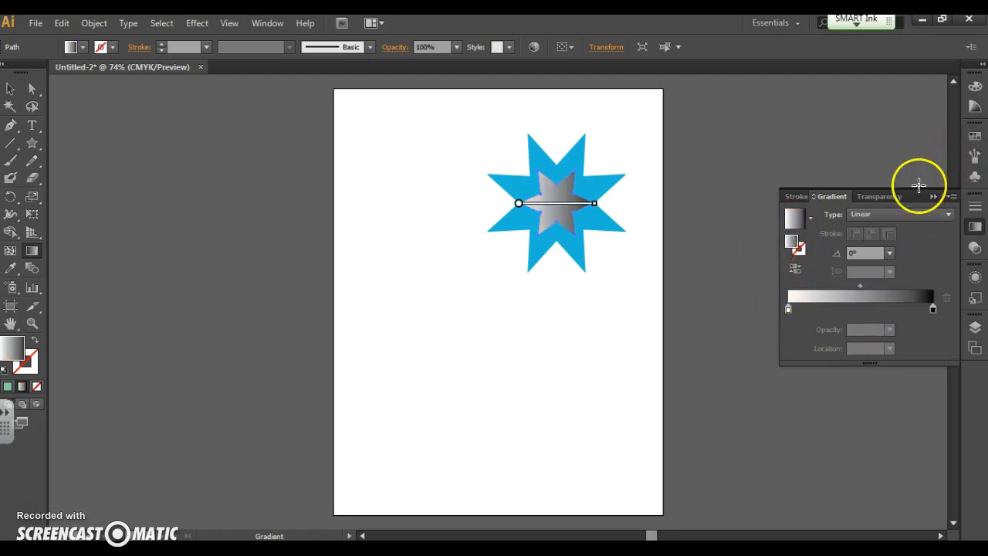
Rearrange the gradient stops and make the gradient radial, white centre fading to green
{"action": "left_click_drag", "start_coordinate": [869, 196], "coordinate": [832, 271]}
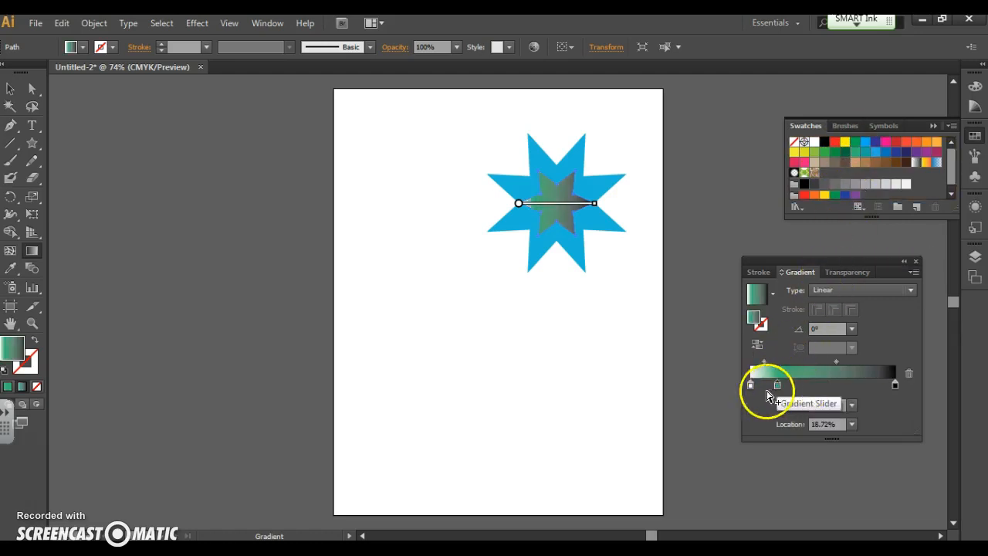
{"action": "mouse_move", "coordinate": [798, 291]}
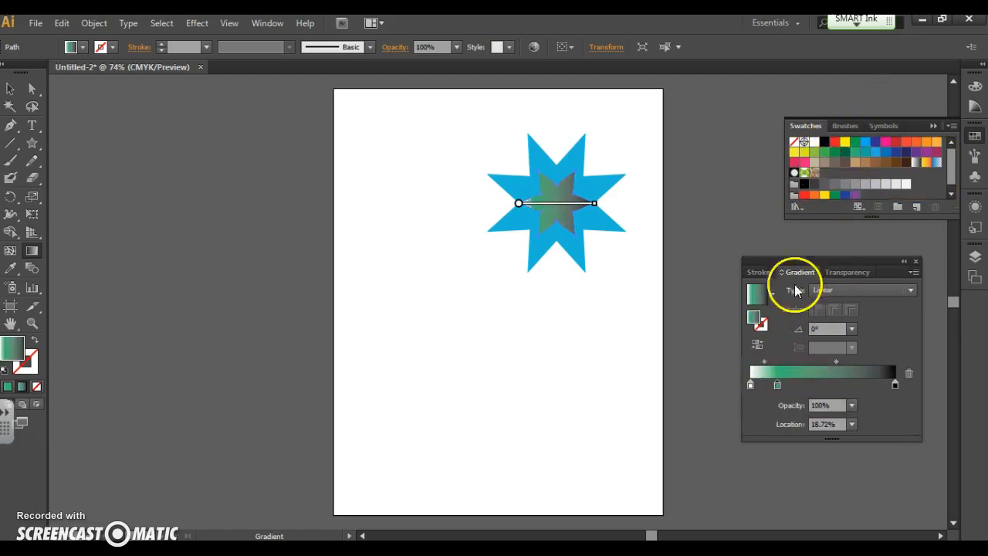
{"action": "mouse_move", "coordinate": [753, 386]}
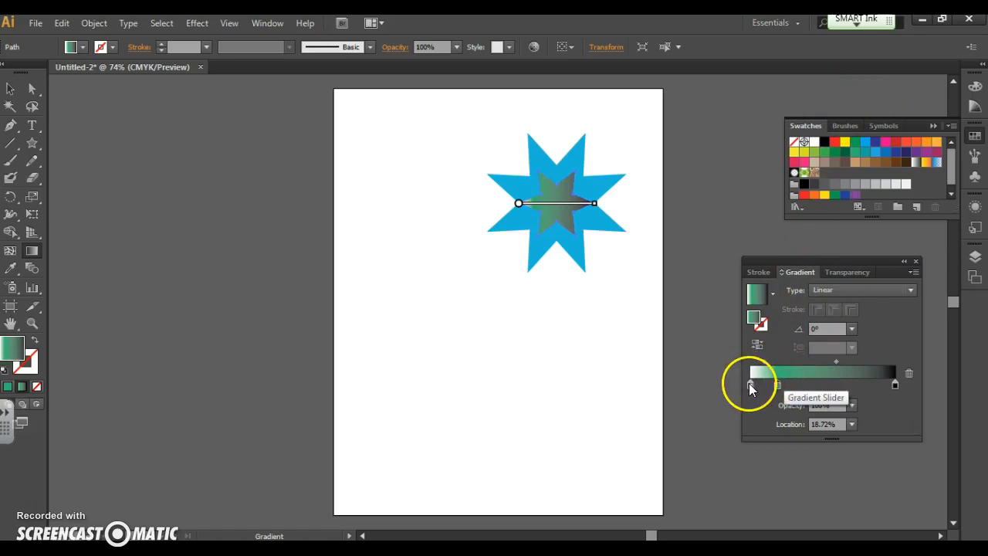
{"action": "left_click_drag", "start_coordinate": [778, 384], "coordinate": [895, 384]}
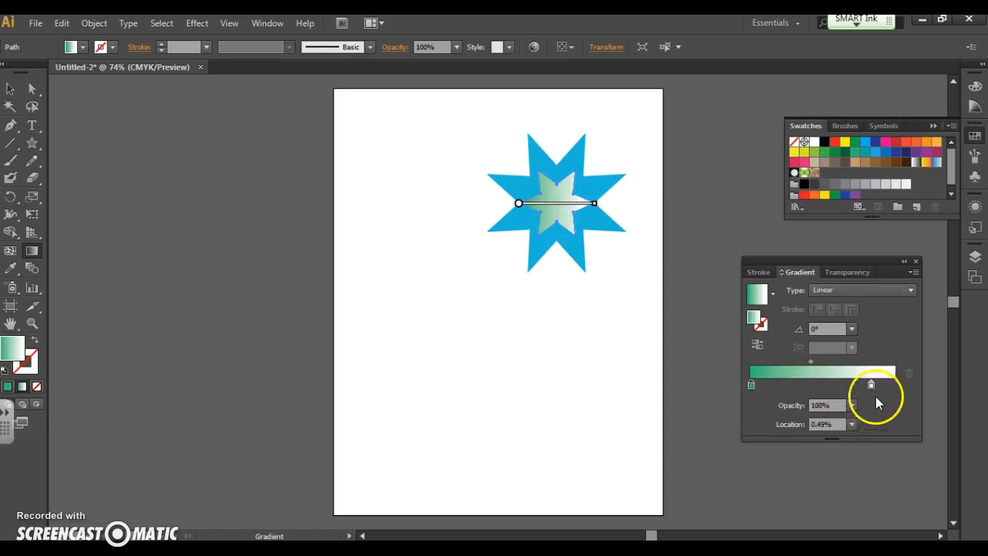
{"action": "left_click", "coordinate": [861, 289]}
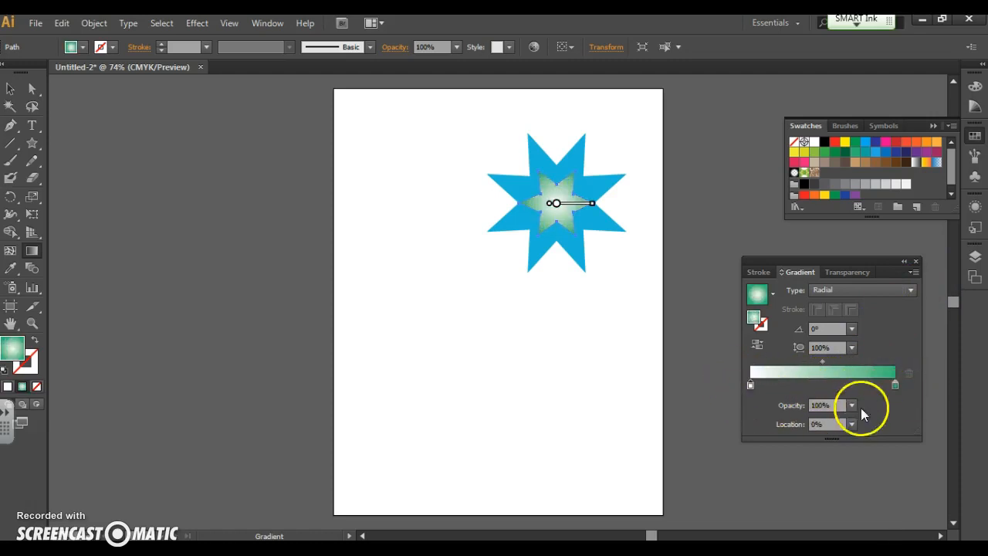
{"action": "mouse_move", "coordinate": [916, 272]}
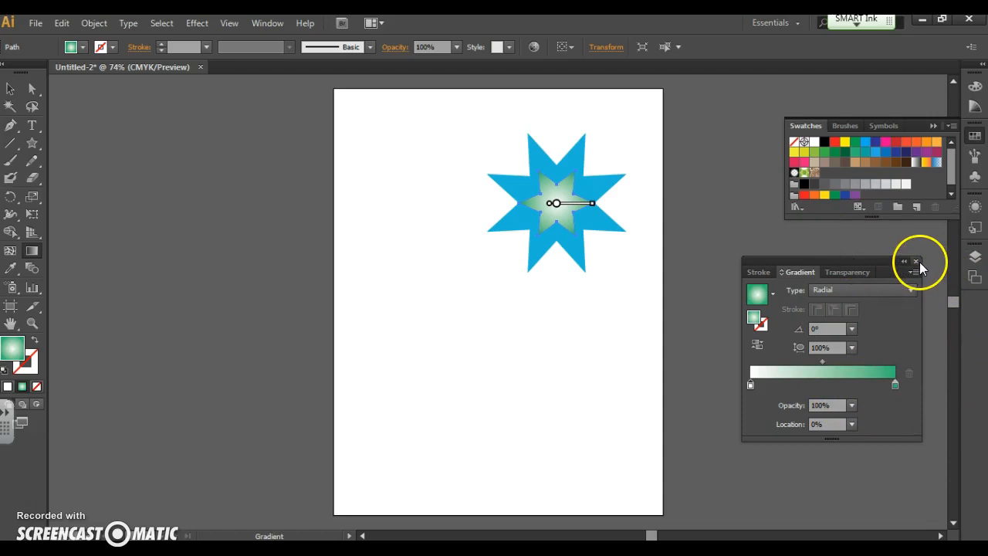
{"action": "left_click", "coordinate": [916, 261]}
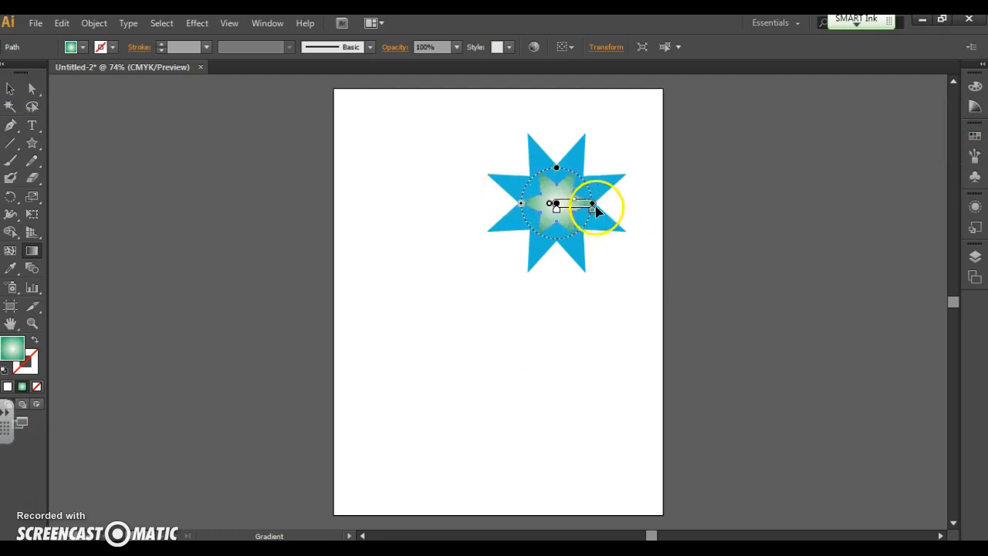
Drag the gradient annotator to set a smoothly blending radius on the star
{"action": "left_click_drag", "start_coordinate": [594, 206], "coordinate": [648, 204]}
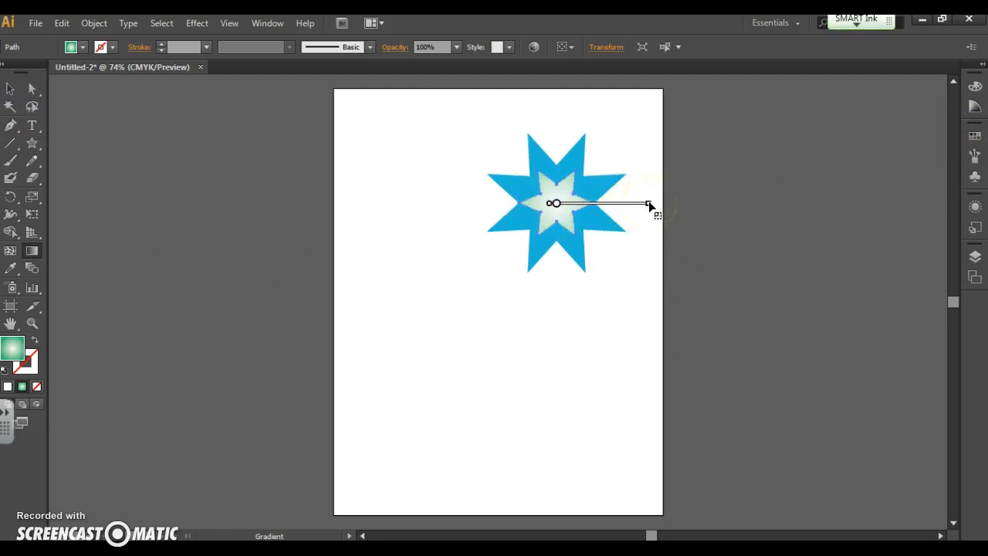
{"action": "left_click_drag", "start_coordinate": [649, 203], "coordinate": [556, 203]}
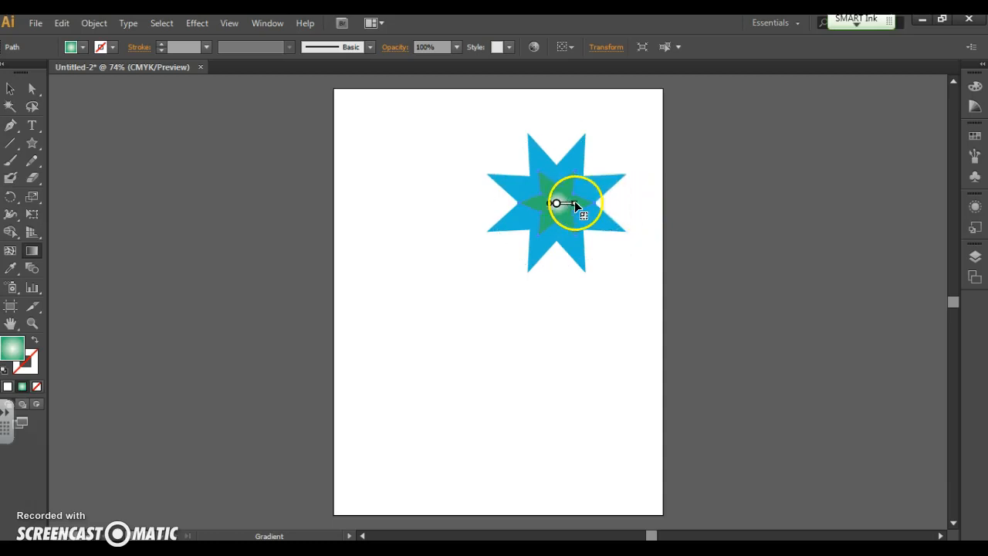
{"action": "left_click_drag", "start_coordinate": [579, 208], "coordinate": [593, 203]}
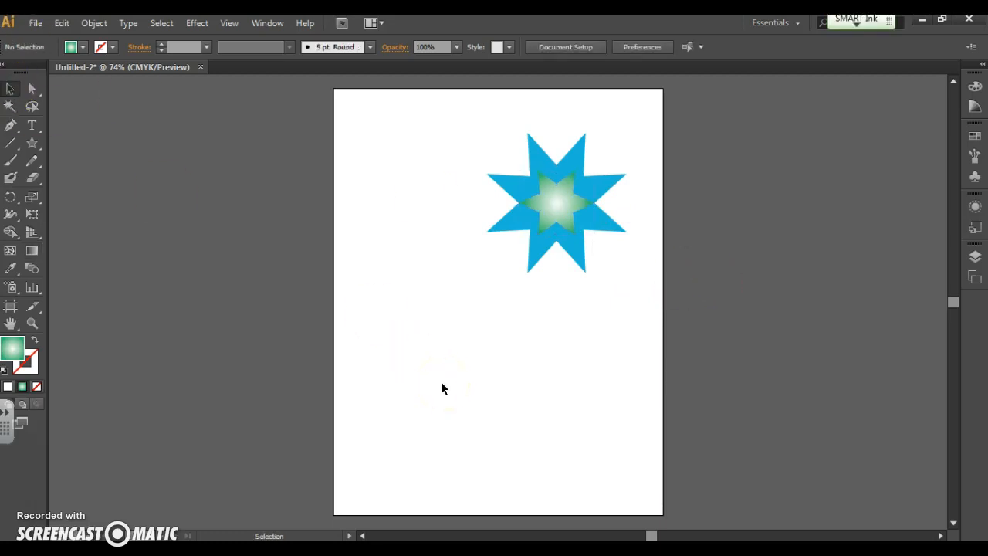
{"action": "mouse_move", "coordinate": [589, 230]}
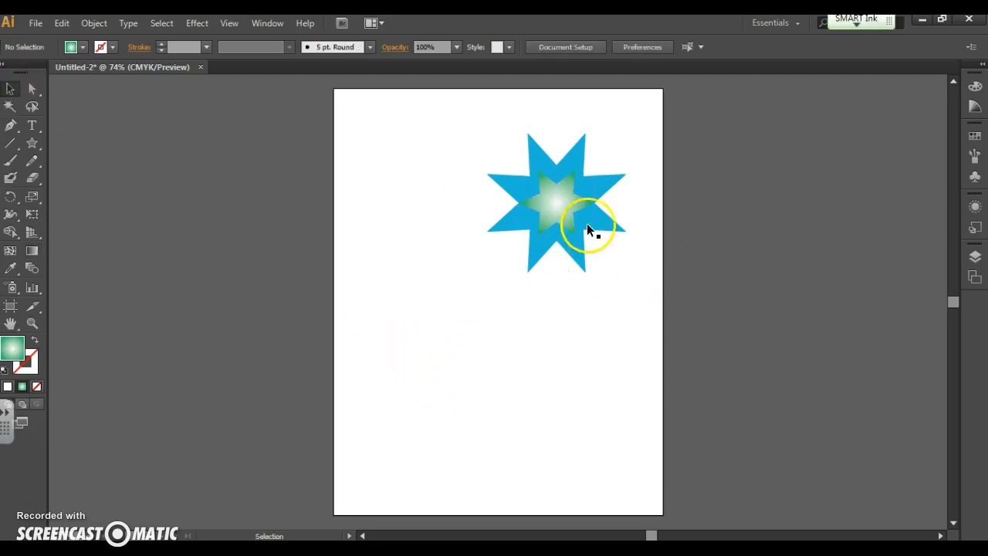
{"action": "mouse_move", "coordinate": [625, 255]}
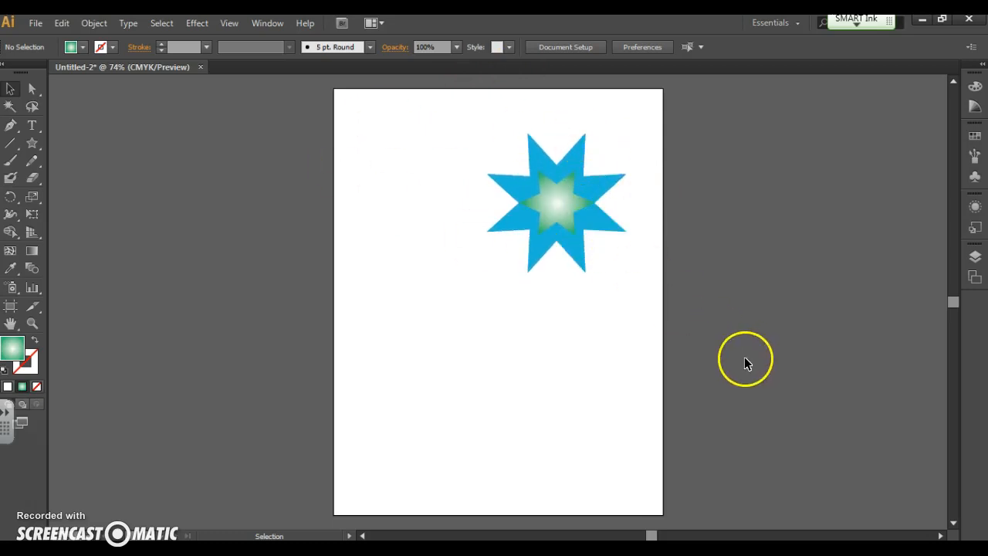
Select the blue star and inner star together and group them
{"action": "left_click", "coordinate": [556, 203]}
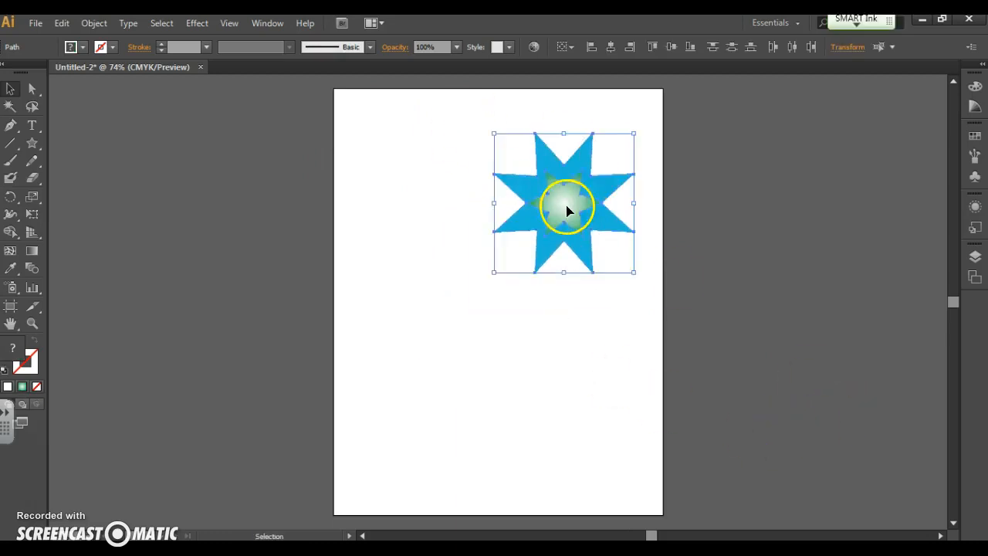
{"action": "left_click", "coordinate": [463, 102]}
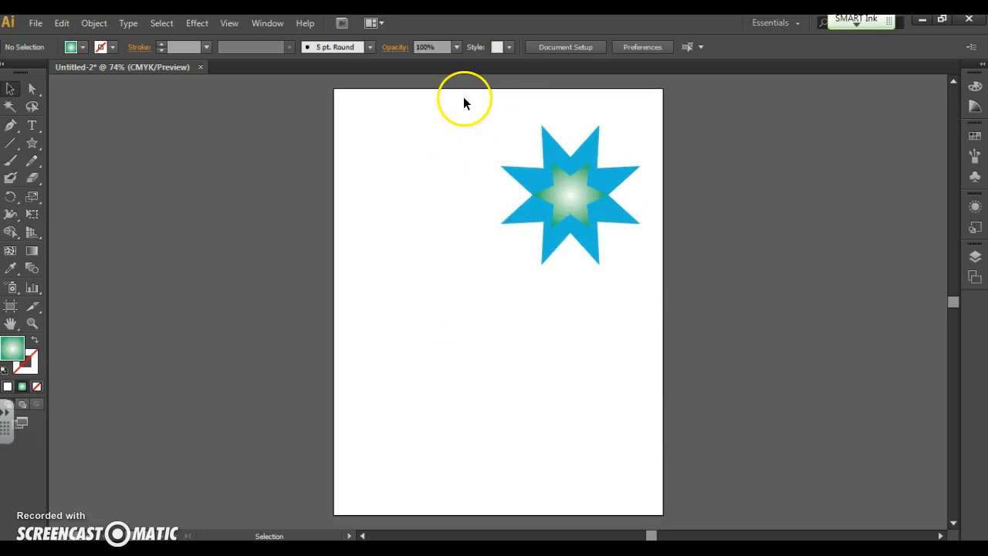
{"action": "left_click", "coordinate": [570, 196]}
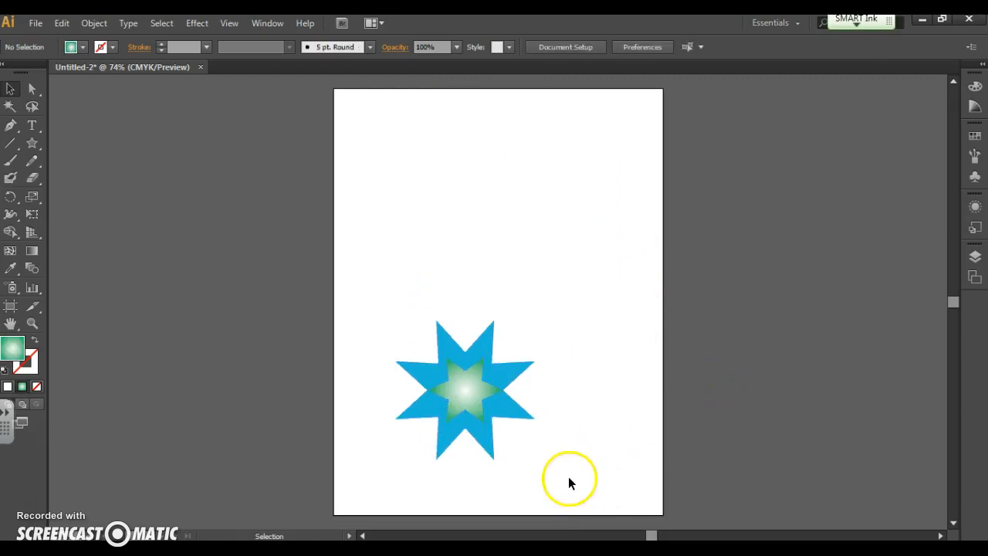
{"action": "left_click_drag", "start_coordinate": [471, 390], "coordinate": [614, 265]}
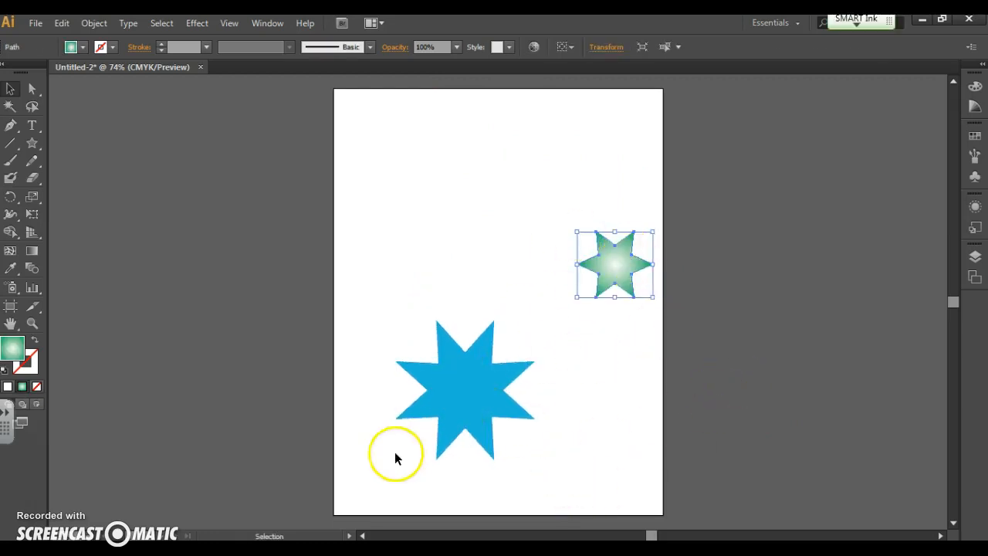
{"action": "left_click_drag", "start_coordinate": [614, 264], "coordinate": [463, 390]}
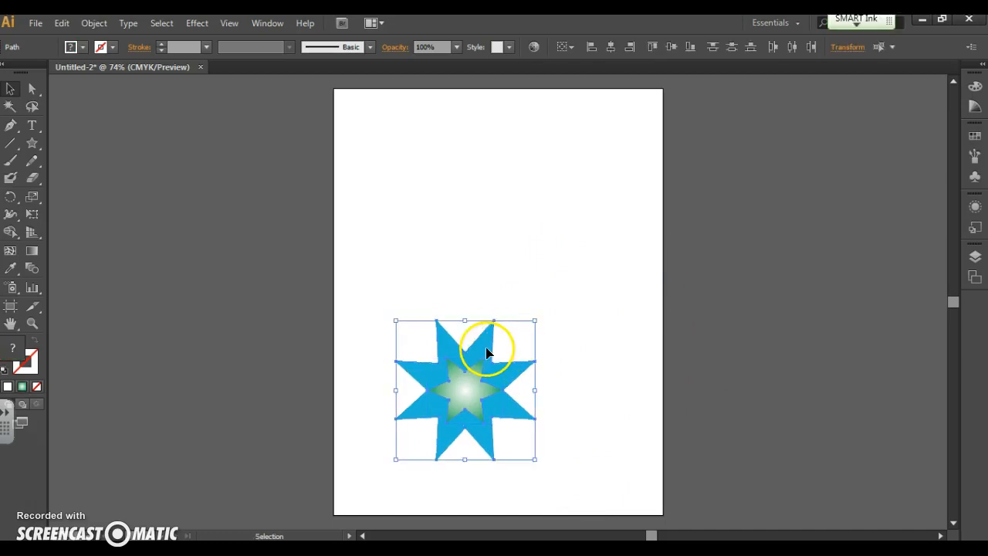
{"action": "right_click", "coordinate": [486, 351]}
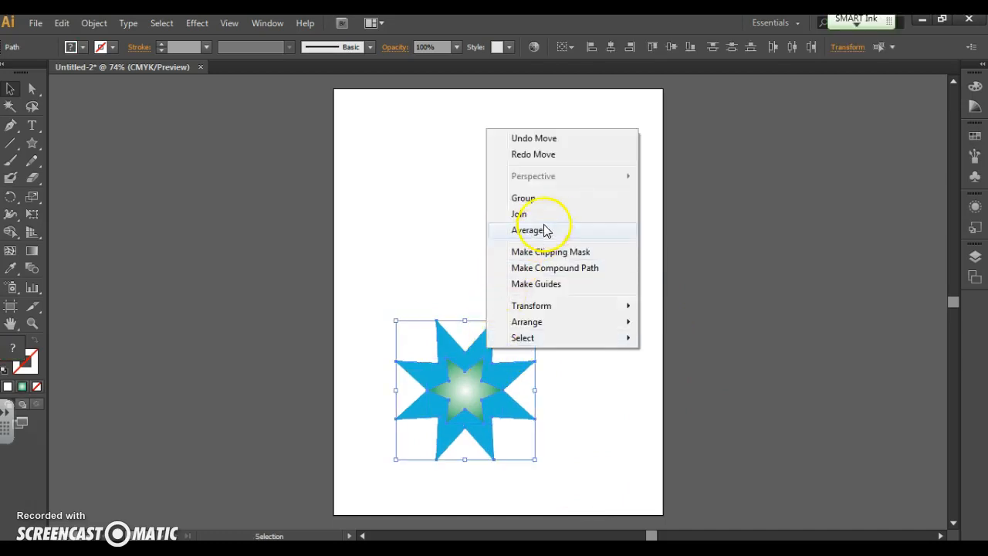
{"action": "left_click", "coordinate": [523, 197]}
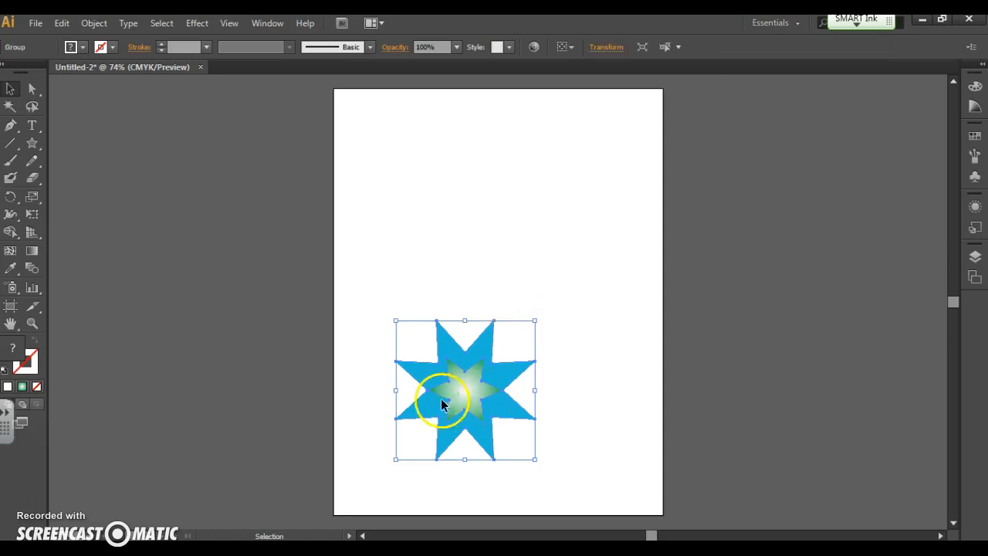
Drag the star group toward the upper right of the artboard
{"action": "left_click_drag", "start_coordinate": [444, 402], "coordinate": [431, 313]}
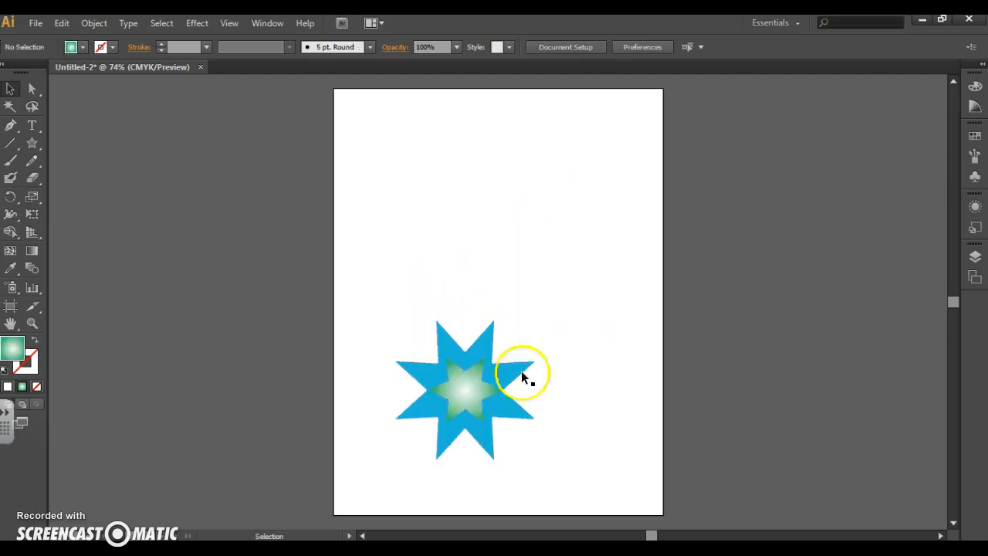
{"action": "left_click", "coordinate": [467, 390]}
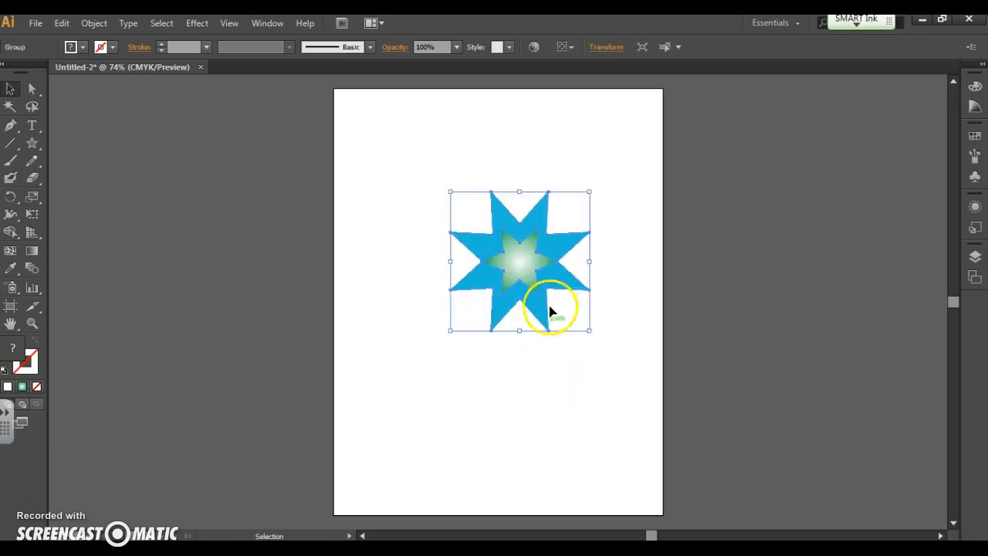
{"action": "left_click_drag", "start_coordinate": [553, 309], "coordinate": [587, 228]}
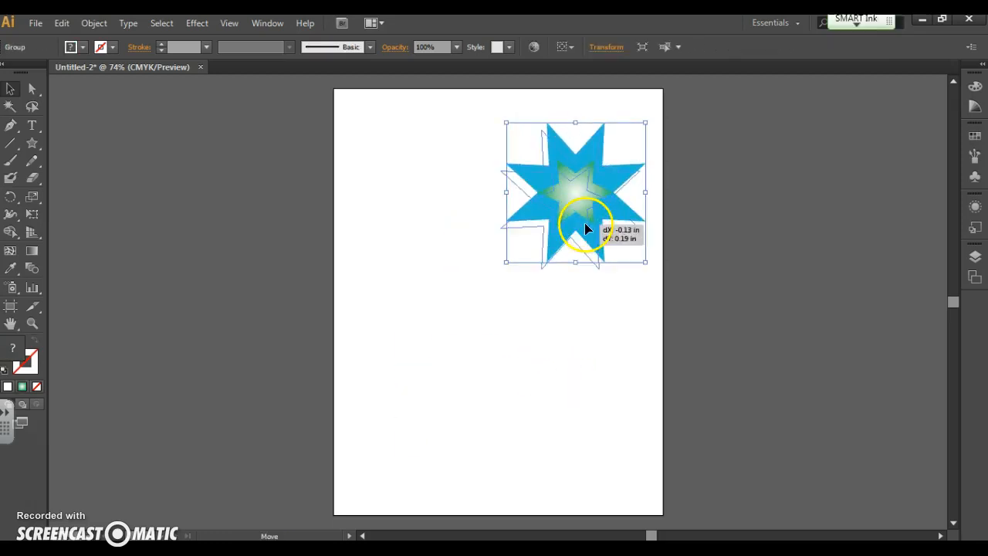
Position the original star group near the top right, deleting an extra copy
{"action": "left_click_drag", "start_coordinate": [587, 228], "coordinate": [587, 124]}
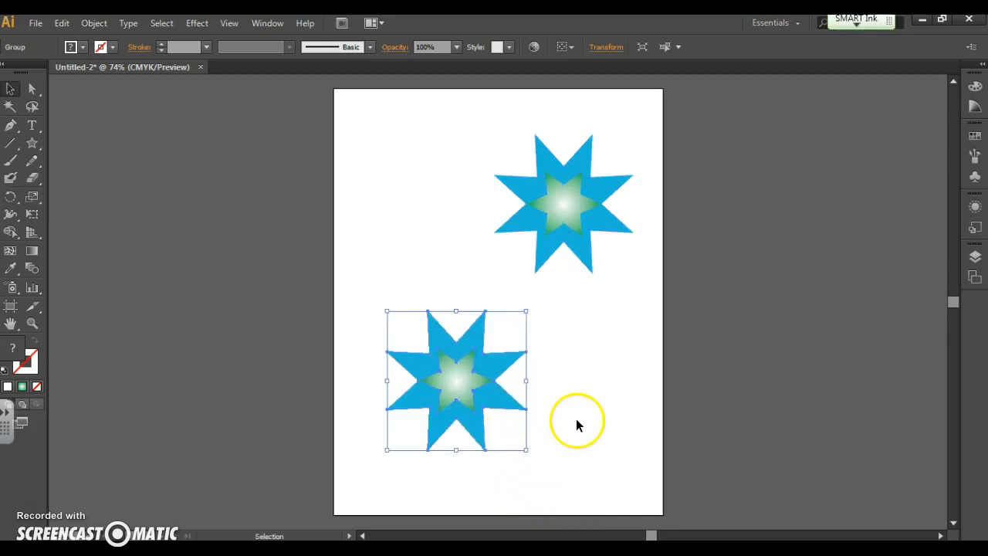
{"action": "key", "text": "Delete"}
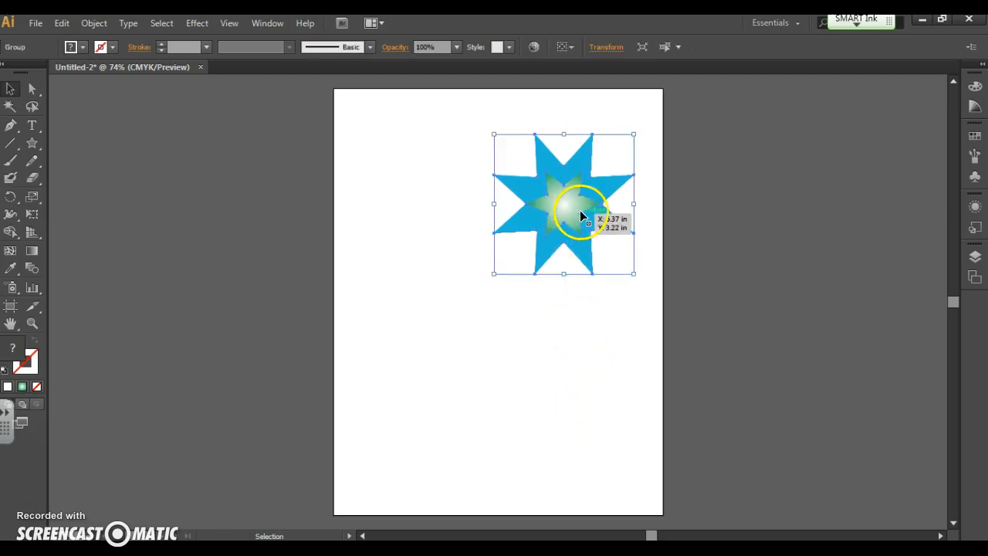
{"action": "left_click_drag", "start_coordinate": [583, 216], "coordinate": [564, 204]}
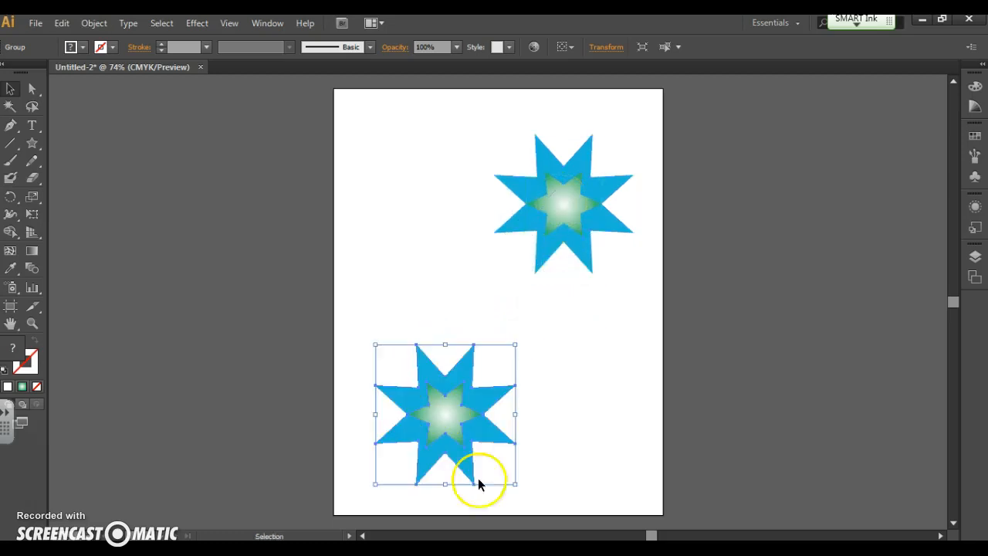
Duplicate the lower star, shrink the lower-left copy and move it toward the bottom edge
{"action": "left_click_drag", "start_coordinate": [478, 483], "coordinate": [463, 410]}
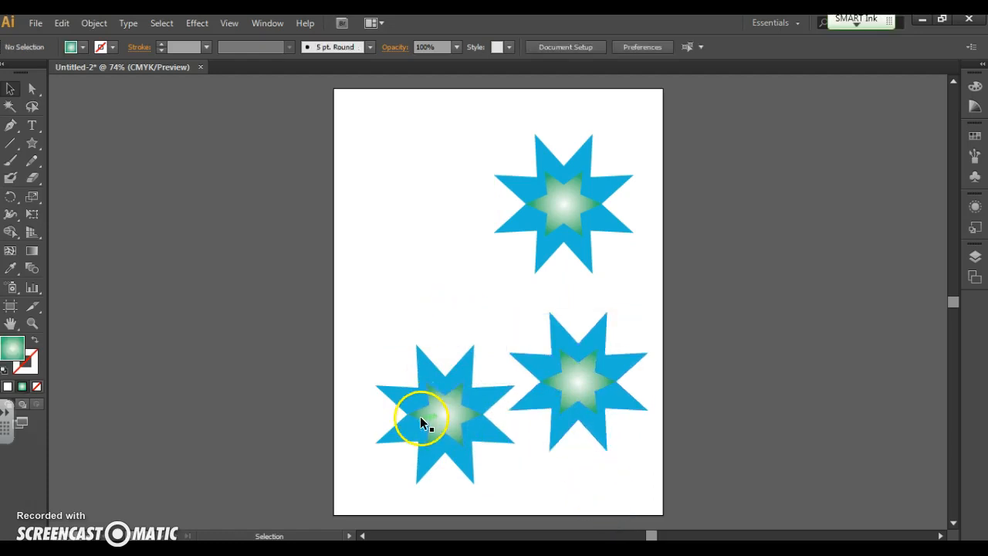
{"action": "left_click", "coordinate": [423, 423]}
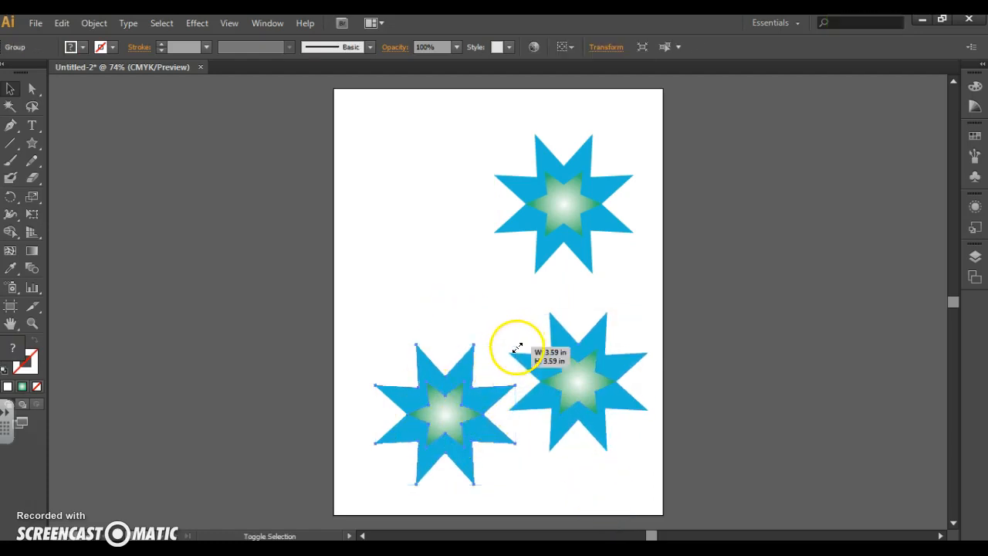
{"action": "left_click_drag", "start_coordinate": [518, 348], "coordinate": [444, 409]}
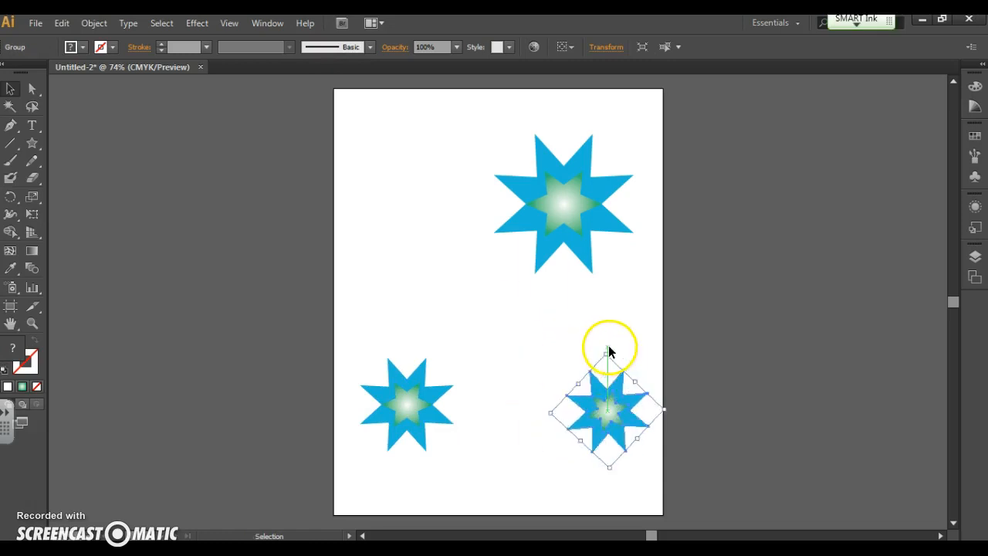
{"action": "mouse_move", "coordinate": [604, 350]}
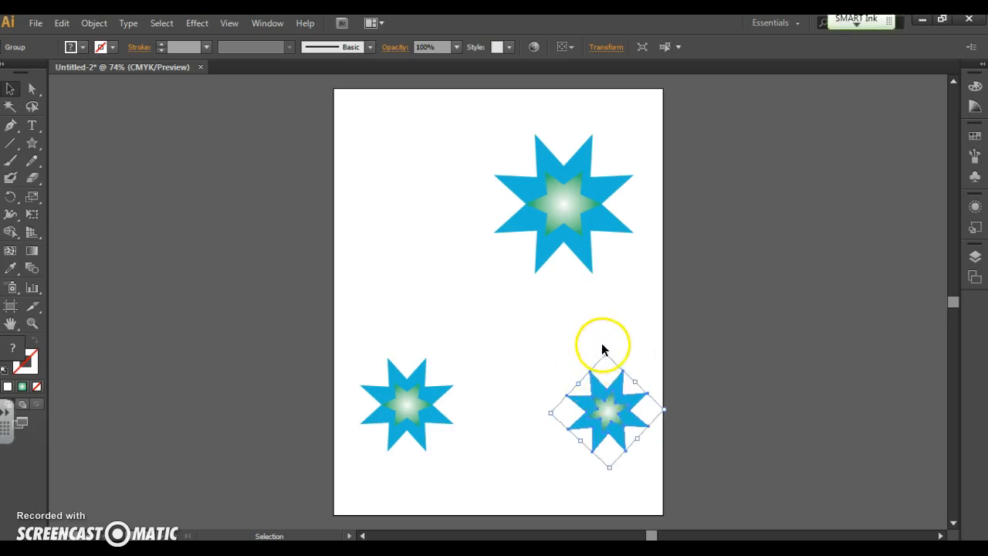
{"action": "left_click", "coordinate": [407, 405]}
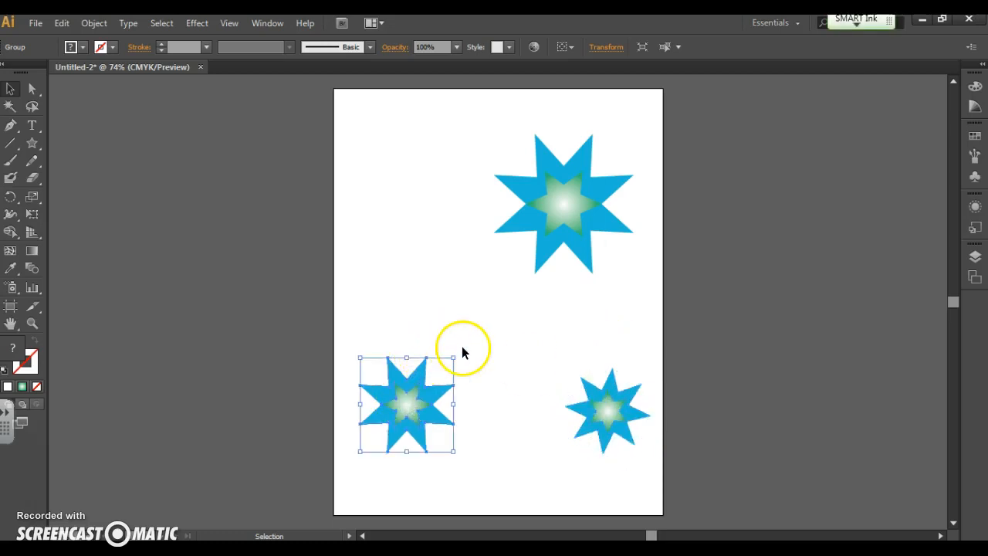
{"action": "left_click_drag", "start_coordinate": [455, 359], "coordinate": [475, 378]}
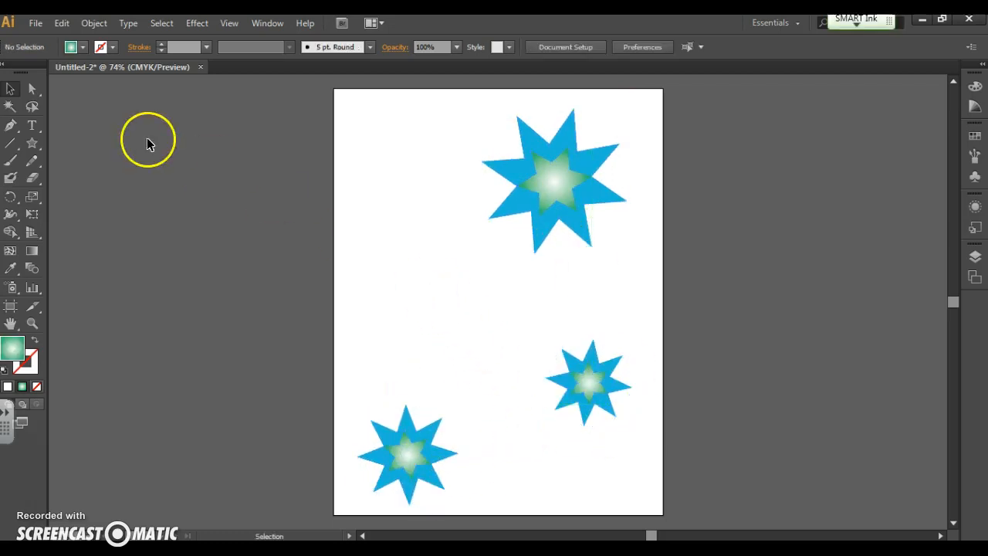
Draw a rectangle covering the whole page with the Rectangle tool
{"action": "left_click", "coordinate": [32, 142]}
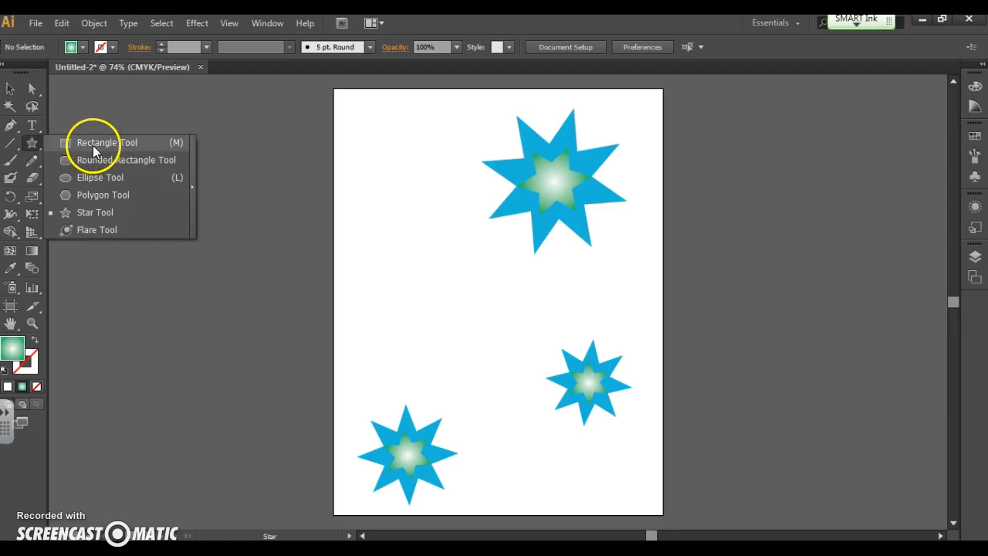
{"action": "left_click", "coordinate": [107, 142]}
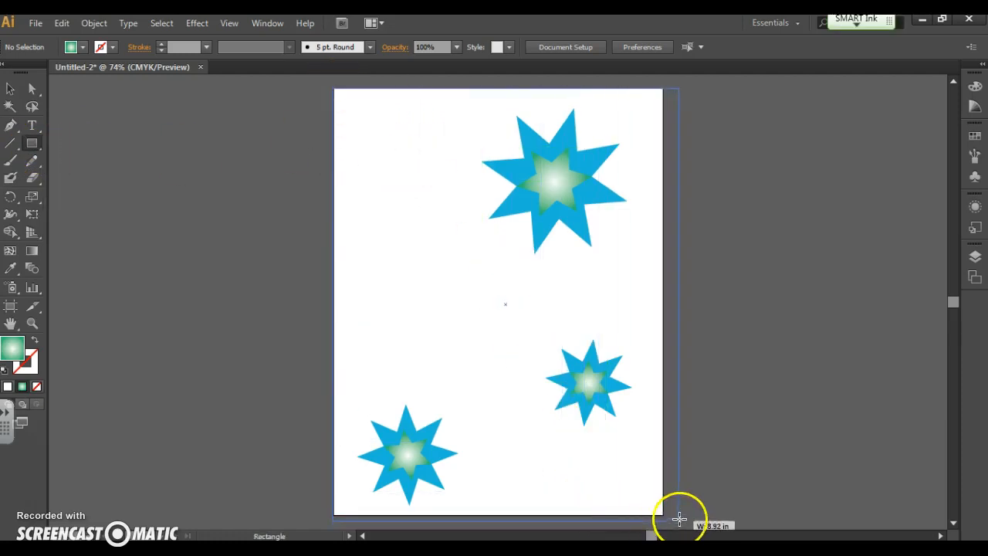
{"action": "left_click_drag", "start_coordinate": [334, 89], "coordinate": [661, 520]}
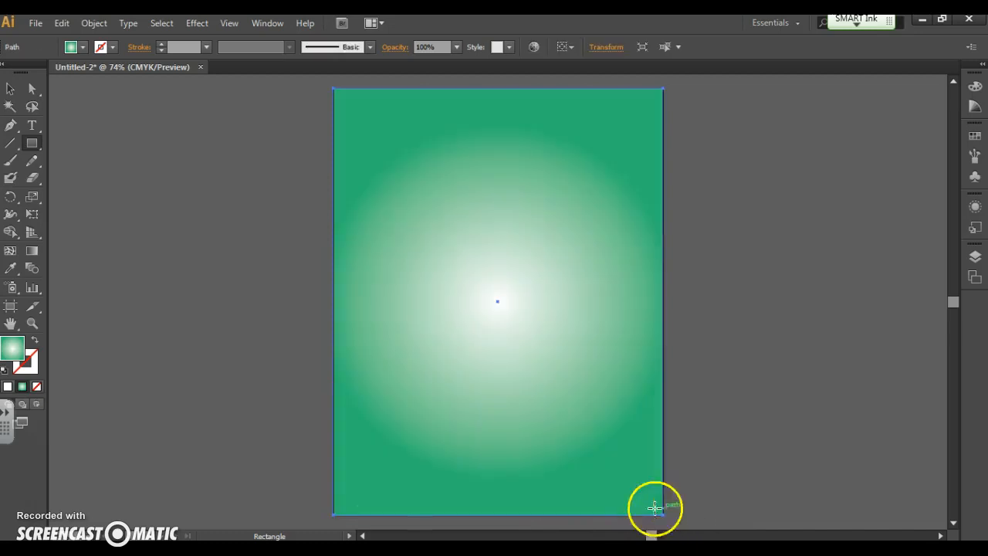
Fill the rectangle solid orange in the Color Picker
{"action": "double_click", "coordinate": [12, 349]}
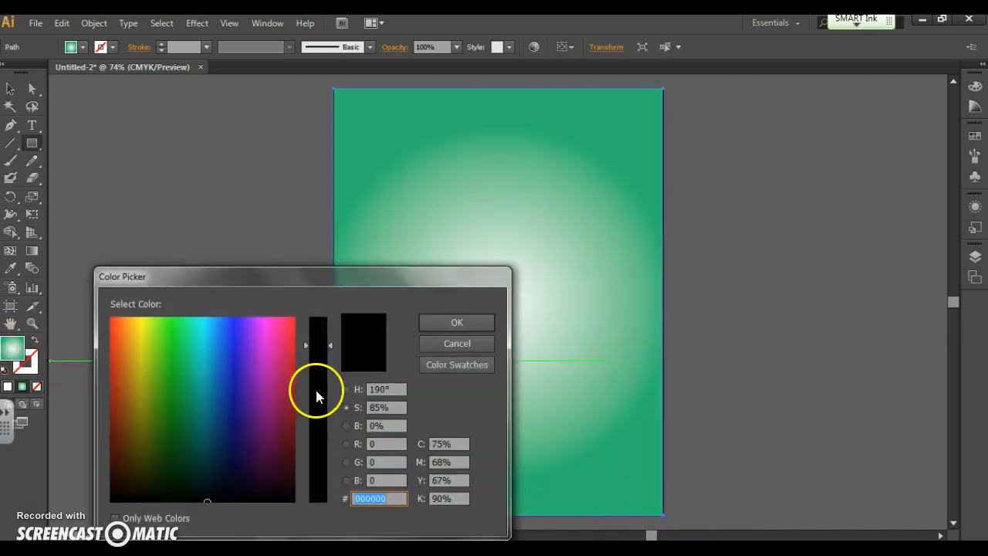
{"action": "left_click", "coordinate": [127, 319]}
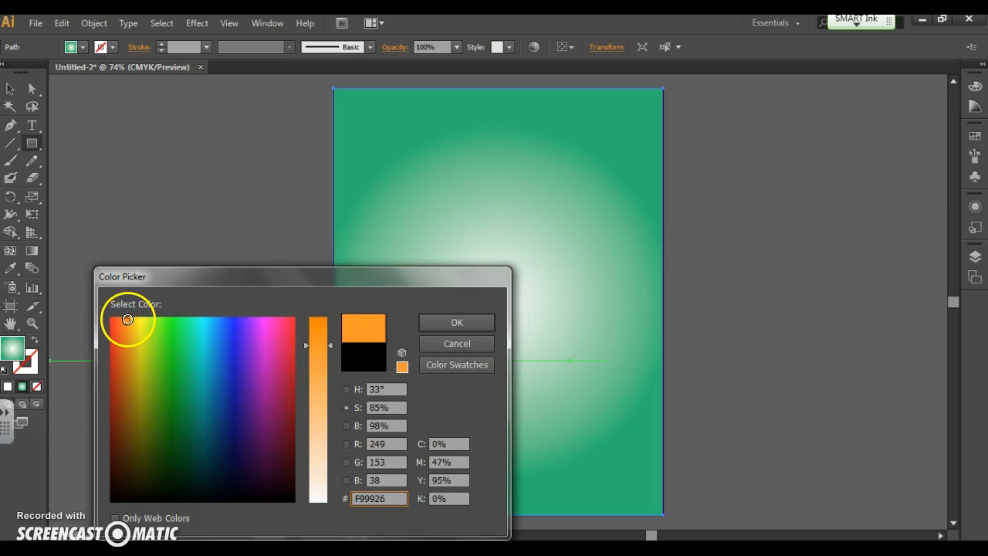
{"action": "left_click", "coordinate": [124, 327]}
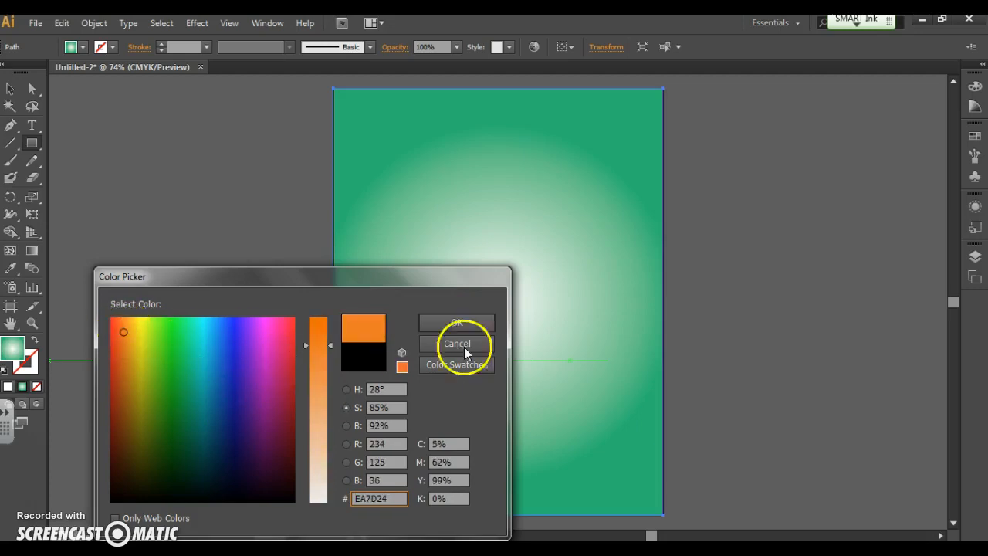
{"action": "left_click", "coordinate": [457, 322]}
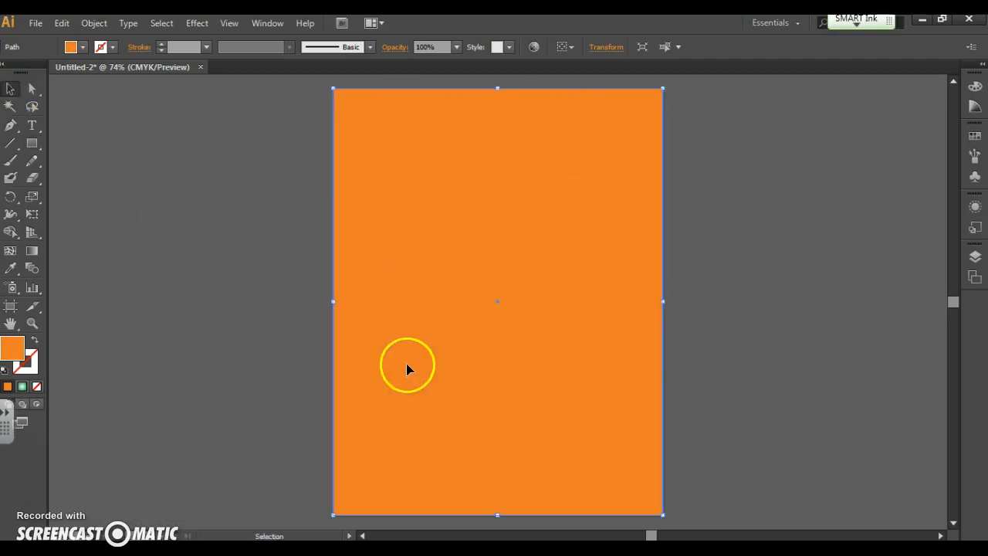
{"action": "mouse_move", "coordinate": [602, 276]}
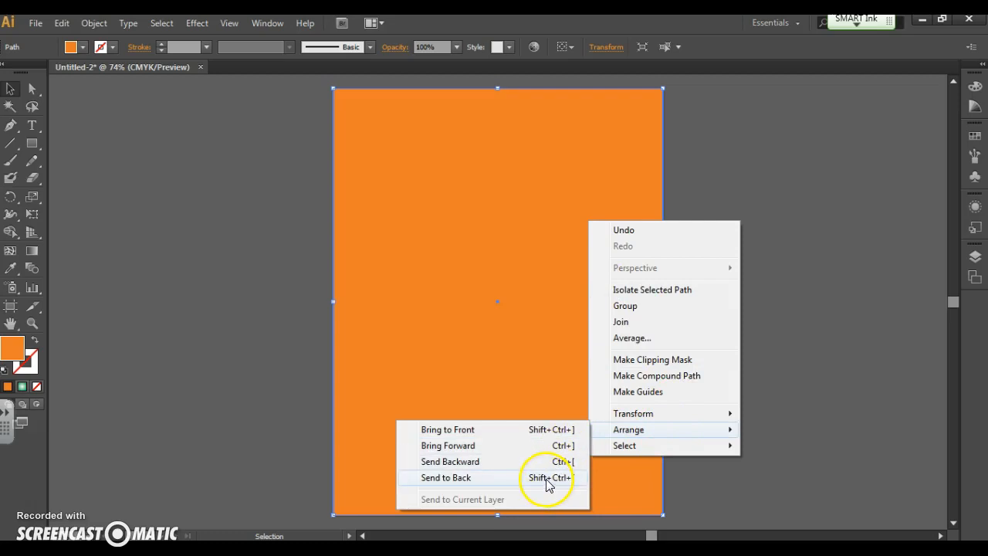
Send the orange rectangle behind the stars and lighten its fill to peach-orange
{"action": "left_click", "coordinate": [447, 477]}
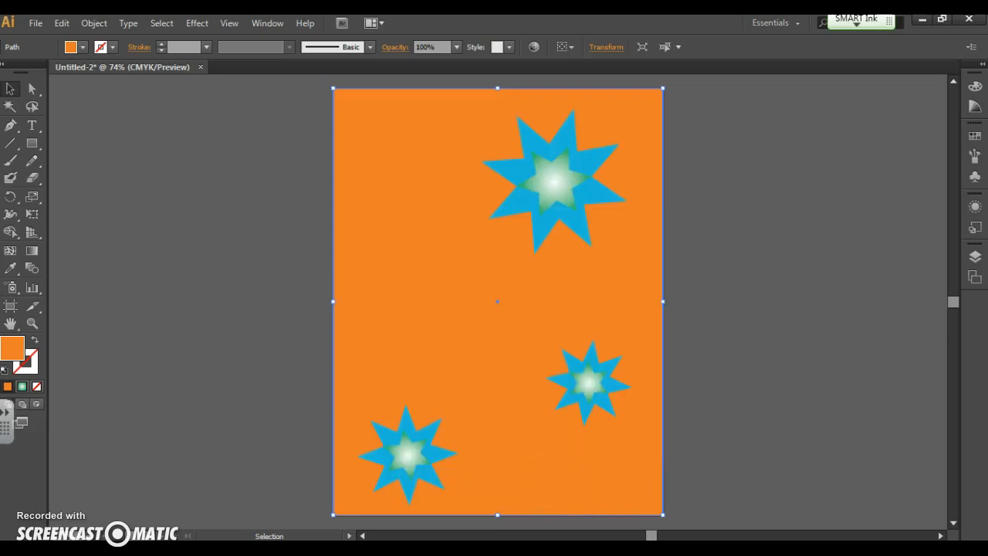
{"action": "mouse_move", "coordinate": [265, 405]}
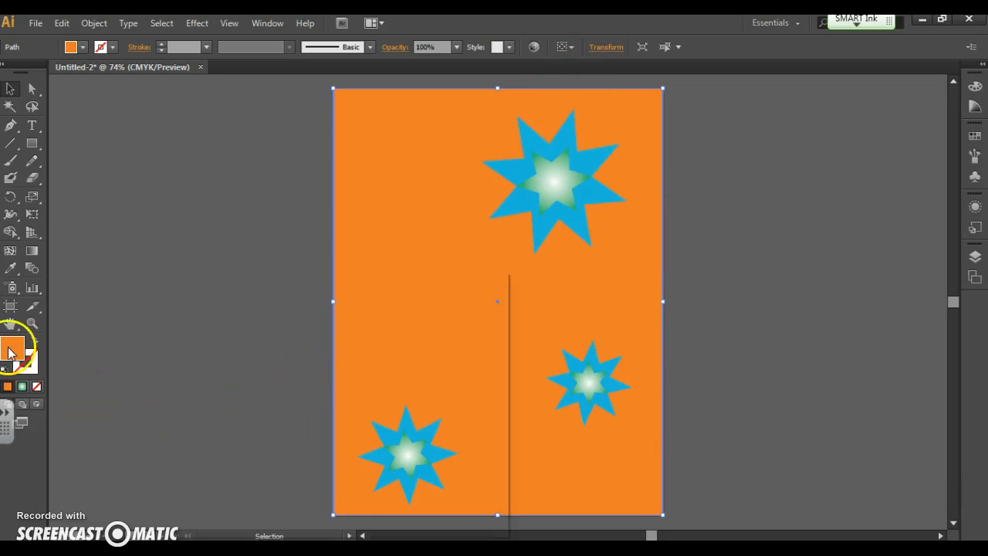
{"action": "double_click", "coordinate": [12, 349]}
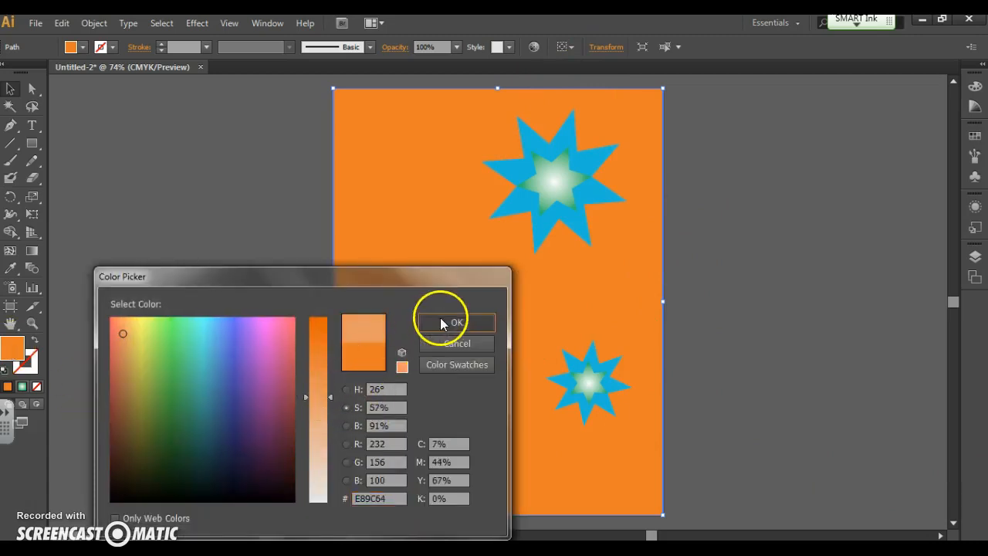
{"action": "left_click", "coordinate": [456, 322]}
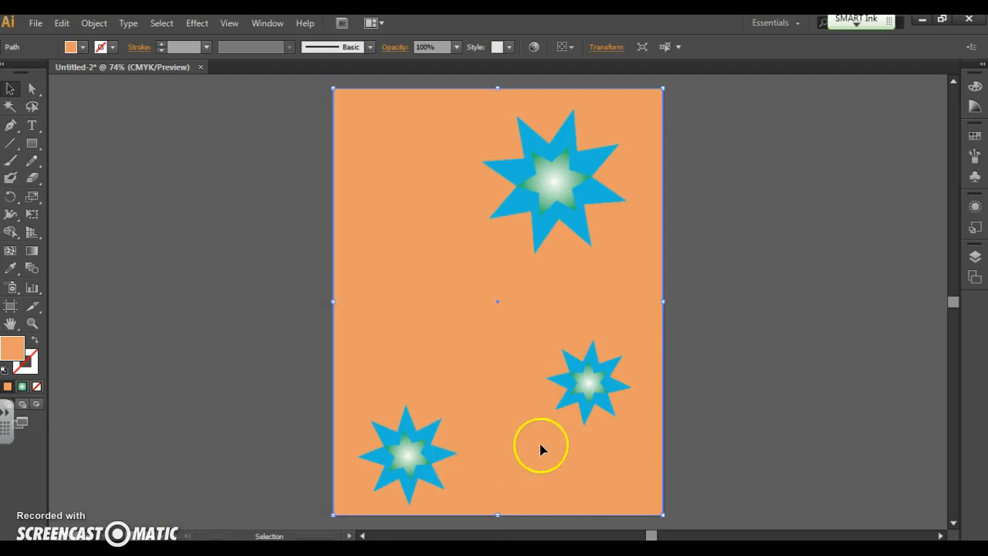
{"action": "mouse_move", "coordinate": [567, 324]}
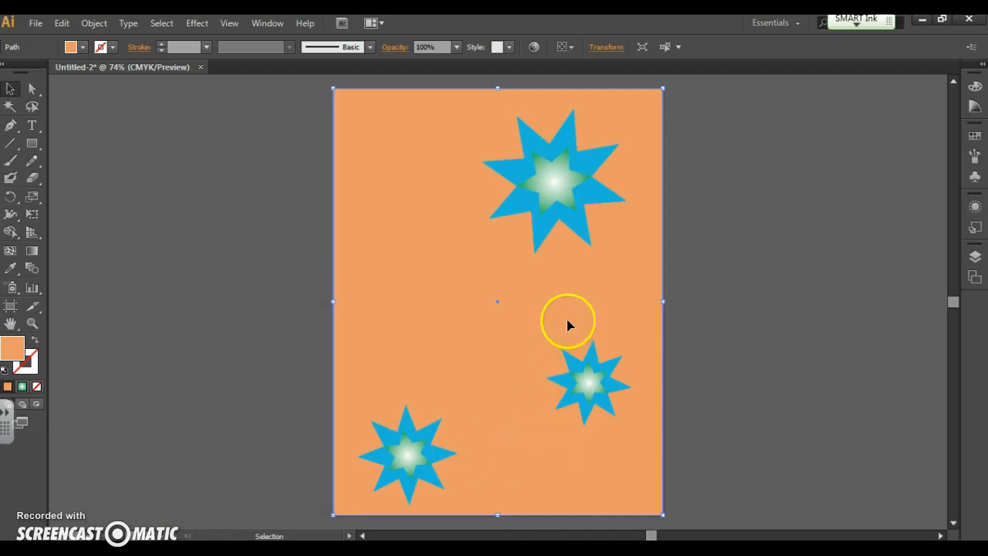
{"action": "left_click", "coordinate": [597, 313]}
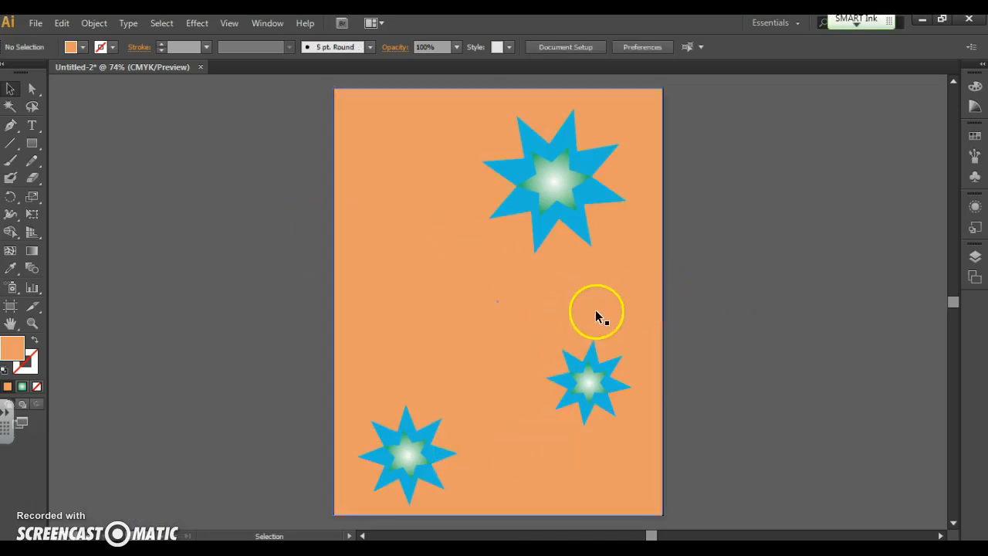
{"action": "mouse_move", "coordinate": [456, 274]}
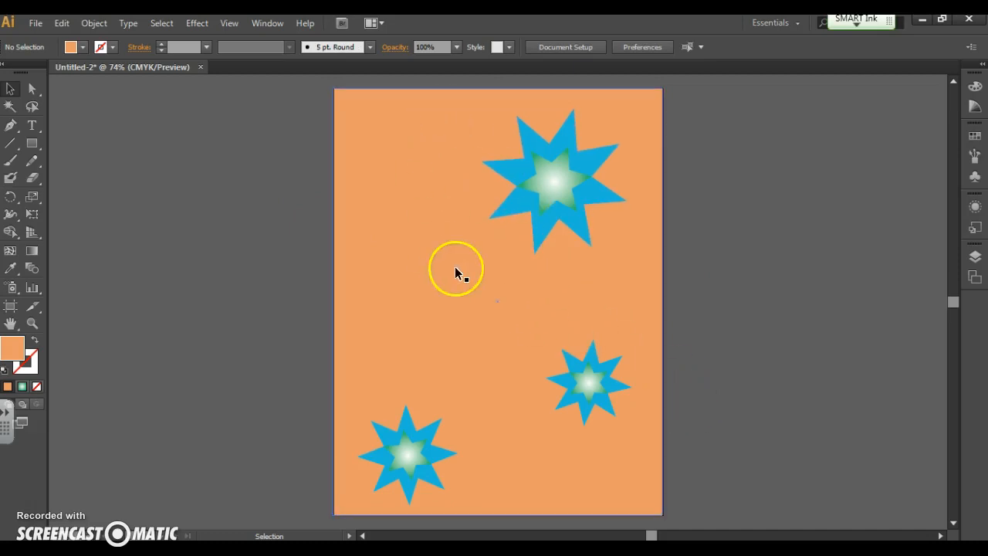
Lock the background rectangle via Object > Lock > Selection
{"action": "left_click", "coordinate": [556, 181]}
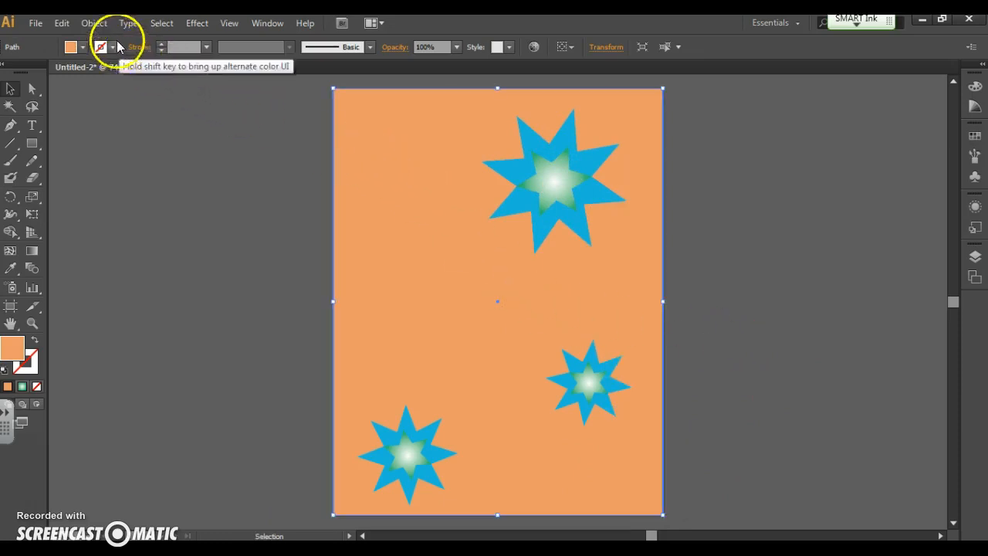
{"action": "left_click", "coordinate": [93, 22]}
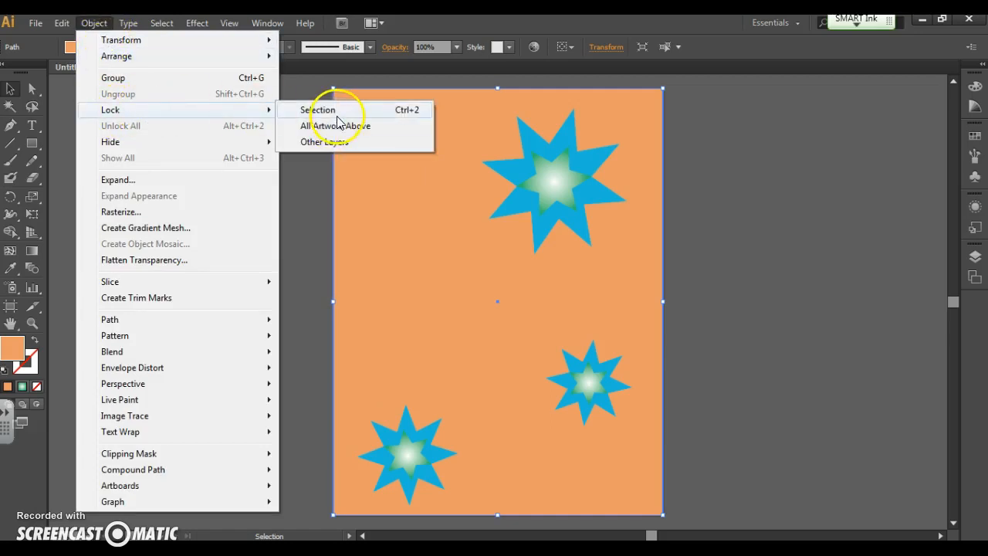
{"action": "left_click", "coordinate": [319, 109]}
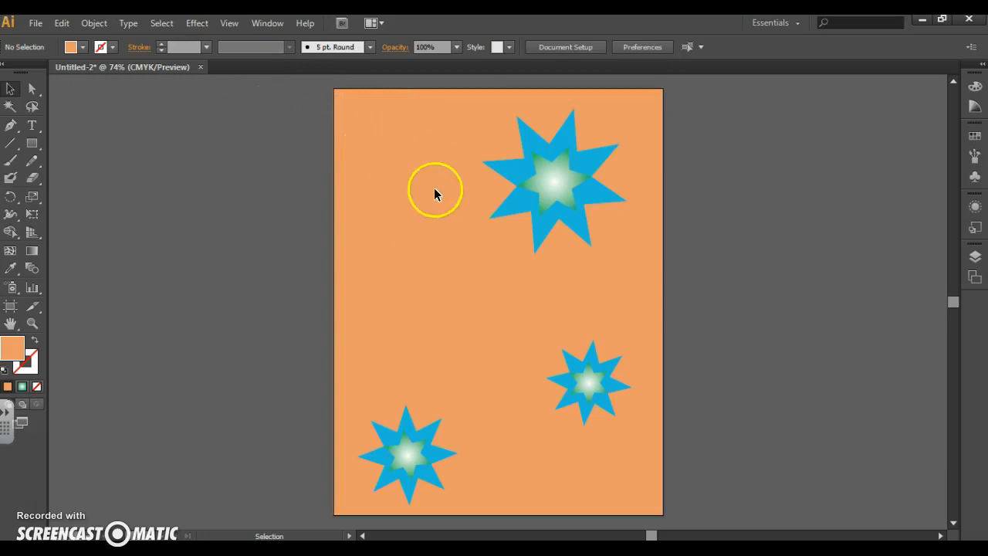
{"action": "mouse_move", "coordinate": [393, 228]}
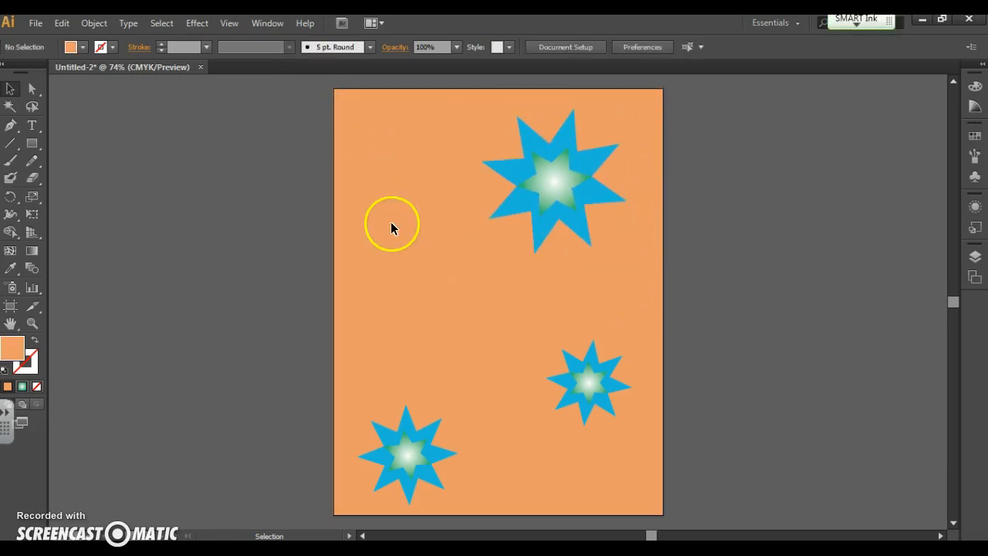
{"action": "left_click", "coordinate": [93, 23]}
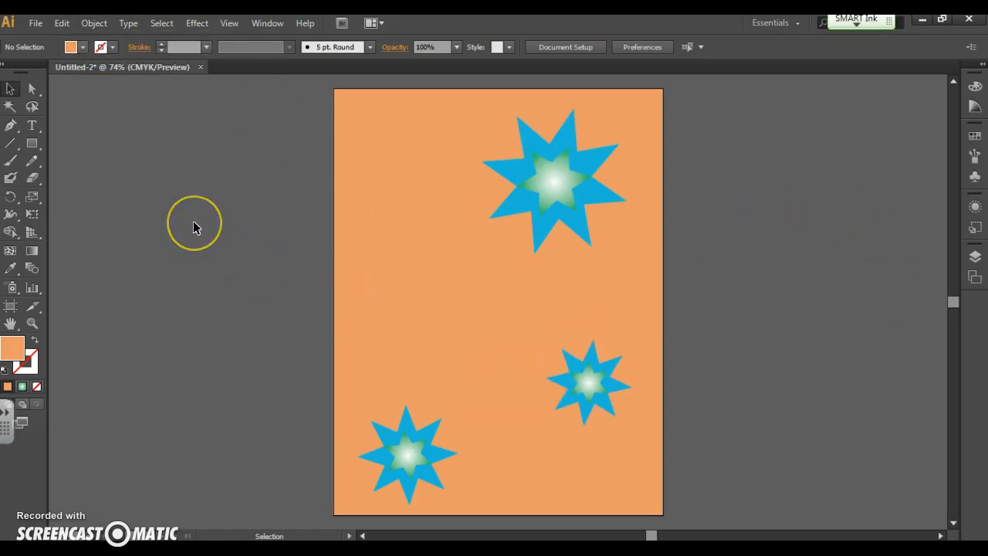
{"action": "mouse_move", "coordinate": [194, 227]}
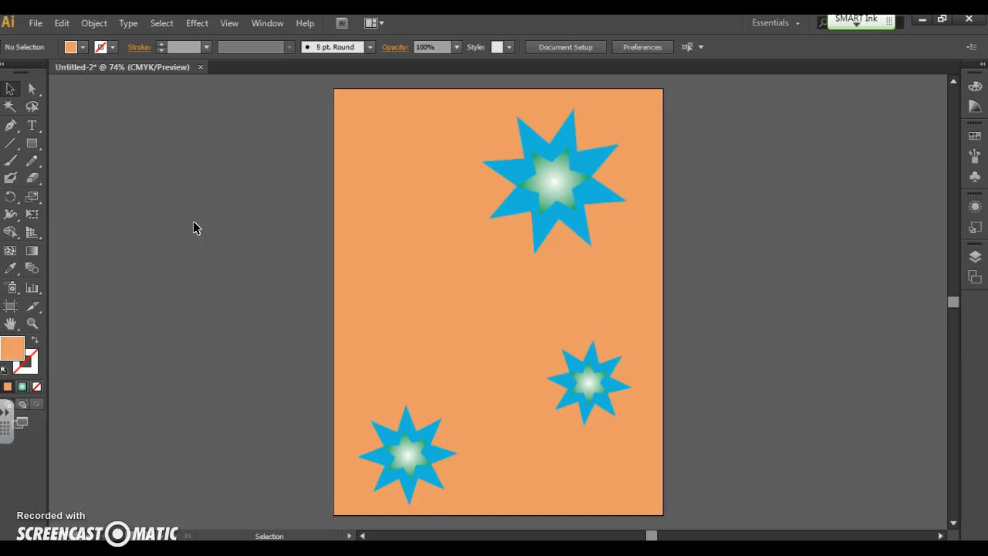
{"action": "mouse_move", "coordinate": [100, 154]}
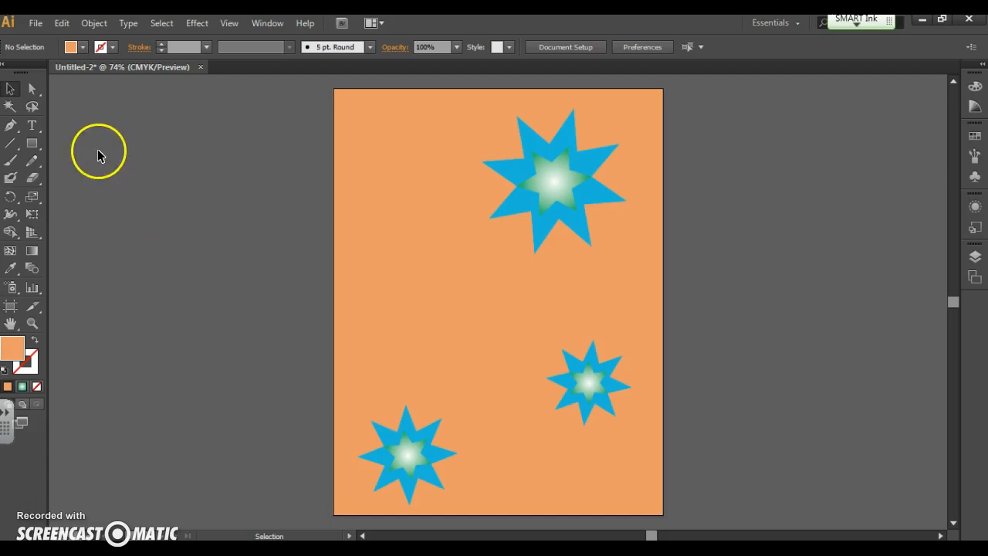
{"action": "mouse_move", "coordinate": [32, 125]}
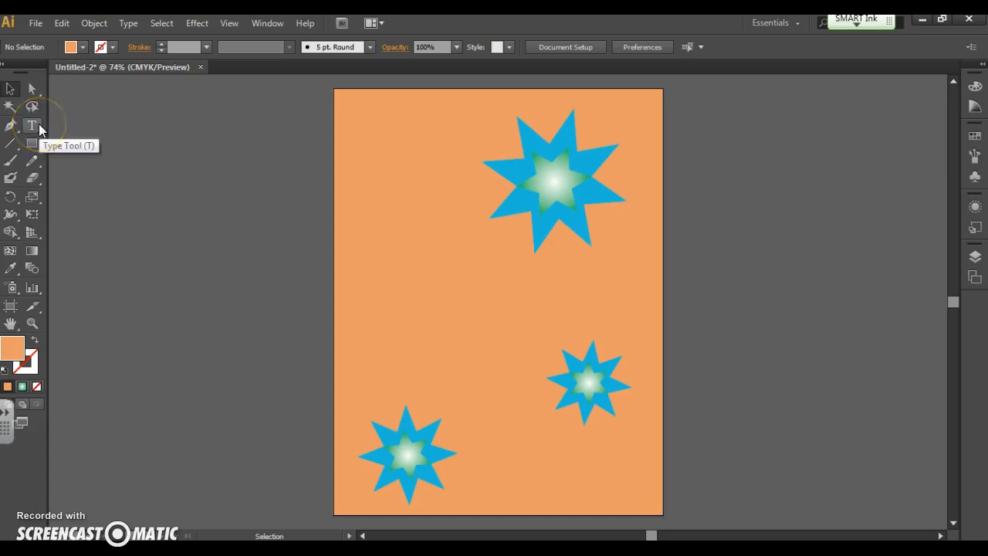
Type the name 'Mrs Adrian' on the page with the Type tool
{"action": "left_click", "coordinate": [33, 125]}
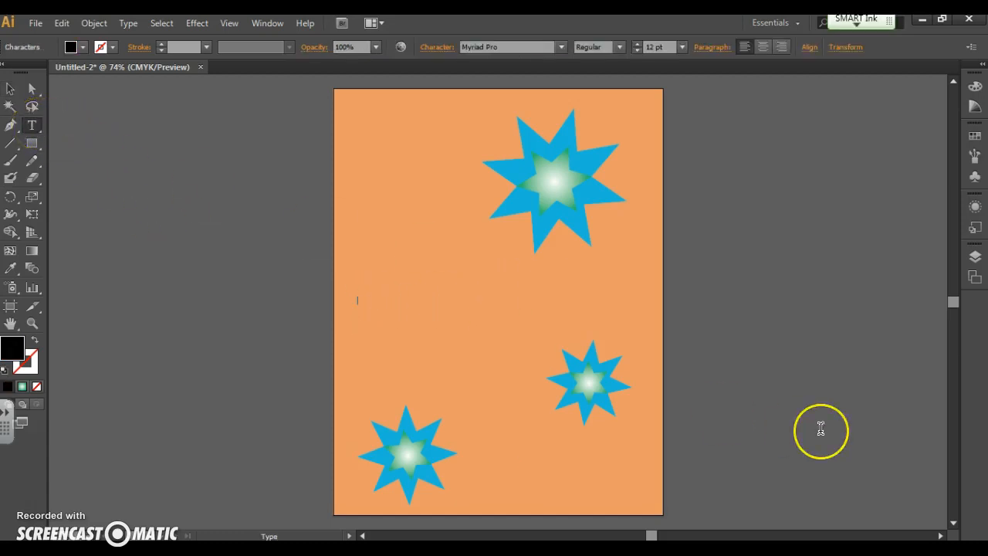
{"action": "type", "text": "Mrs A"}
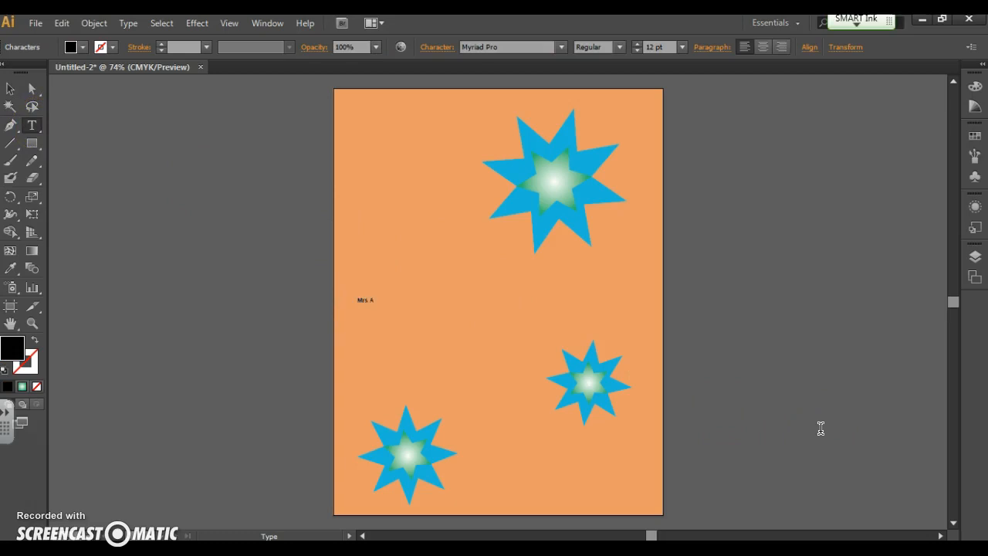
{"action": "type", "text": "drian"}
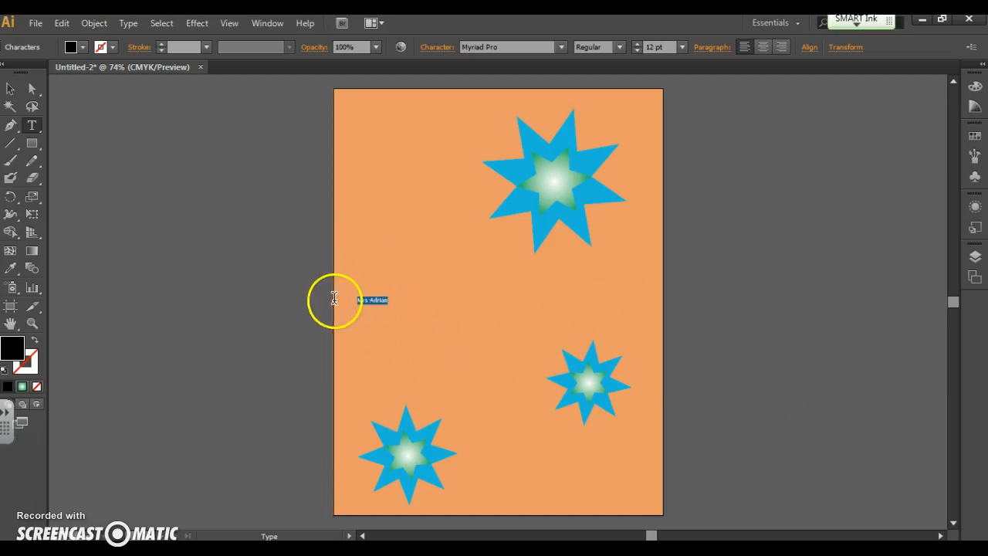
Set the name's font size to 36 pt from the size list
{"action": "left_click", "coordinate": [680, 47]}
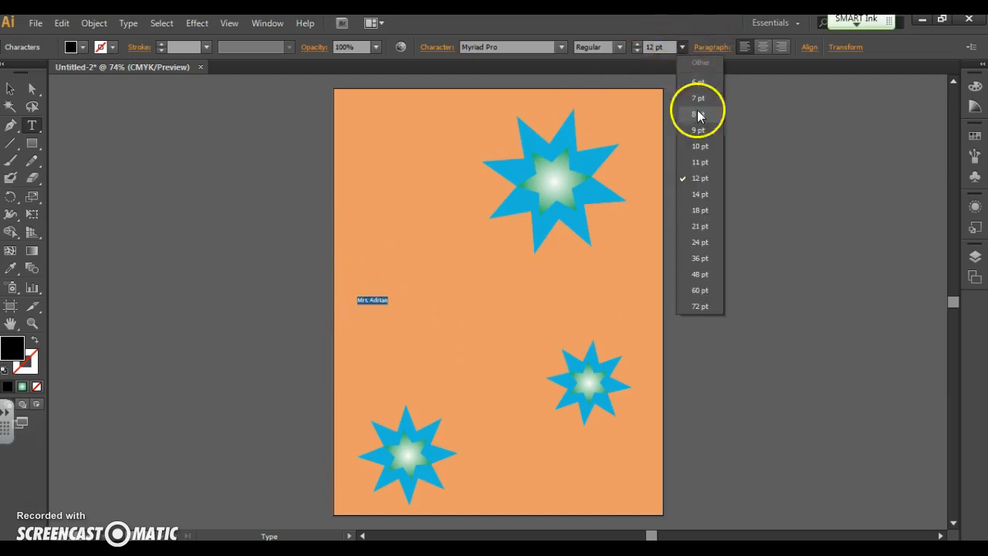
{"action": "left_click", "coordinate": [700, 257]}
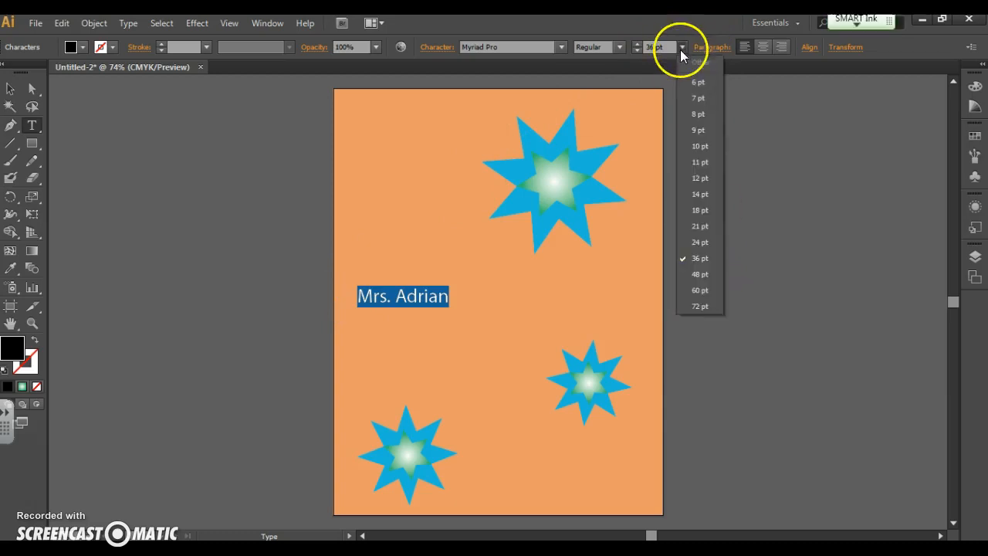
{"action": "left_click", "coordinate": [700, 289]}
{"action": "type", "text": "108"}
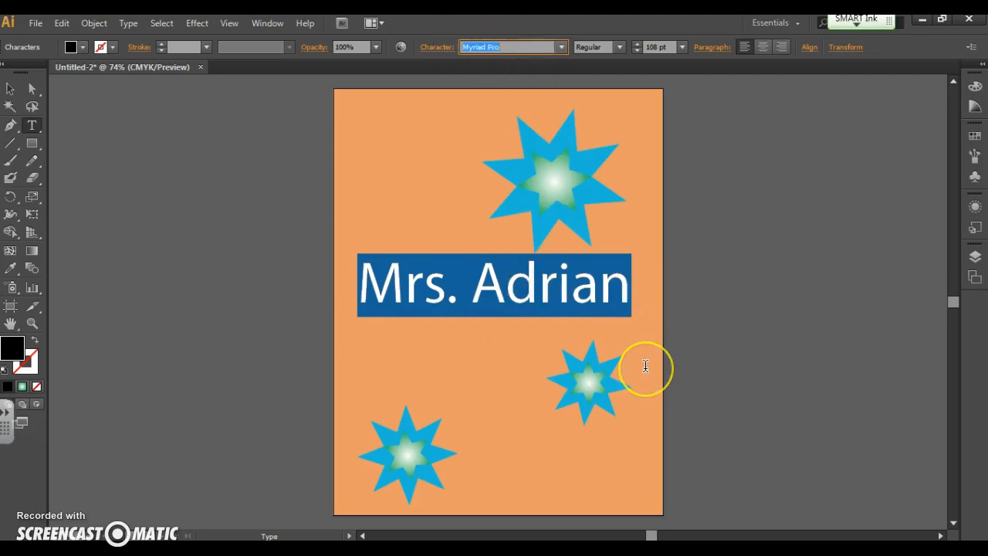
Try NeverSayDie, Nuova Std, Odessa LET and One Stroke Script, then choose Orange LET
{"action": "left_click", "coordinate": [512, 46]}
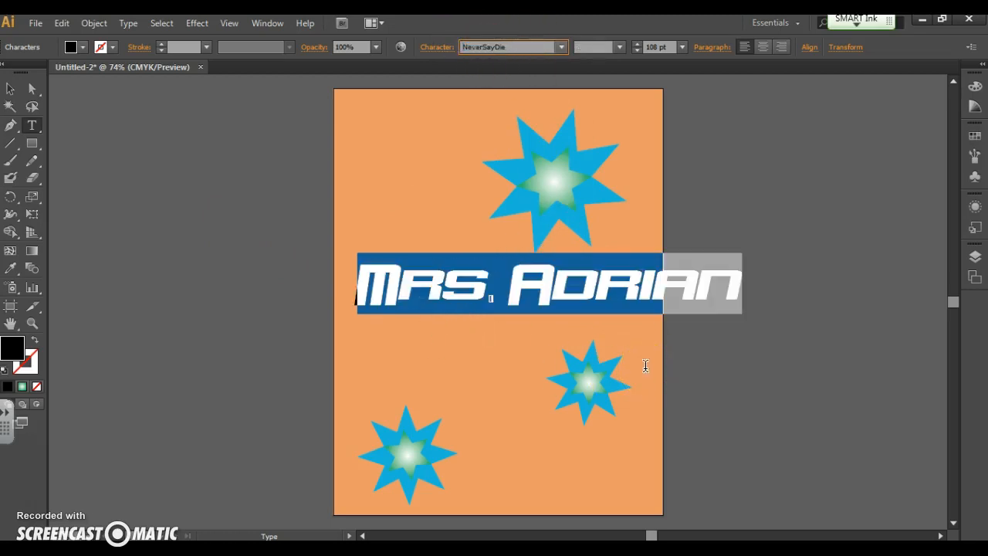
{"action": "left_click", "coordinate": [509, 47]}
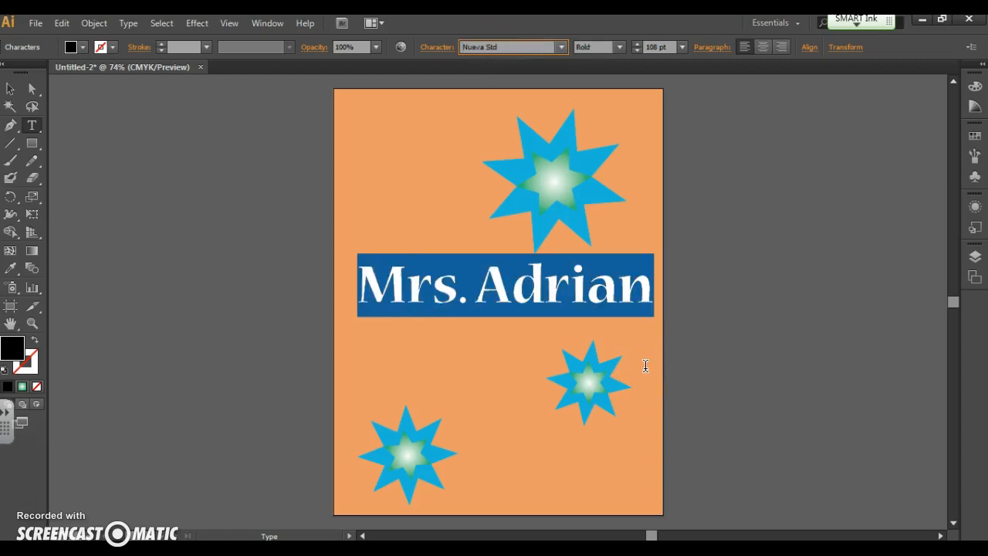
{"action": "left_click", "coordinate": [509, 46]}
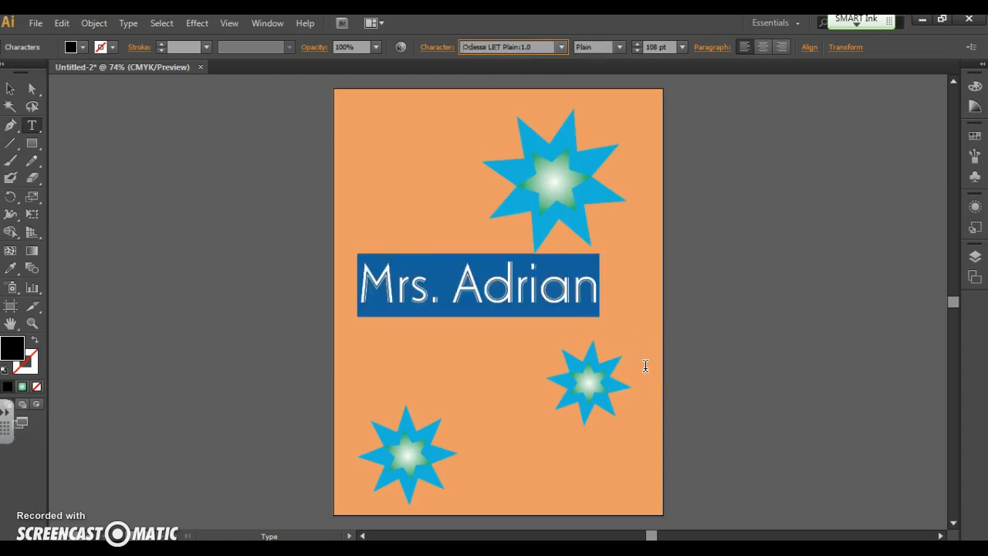
{"action": "left_click", "coordinate": [510, 46]}
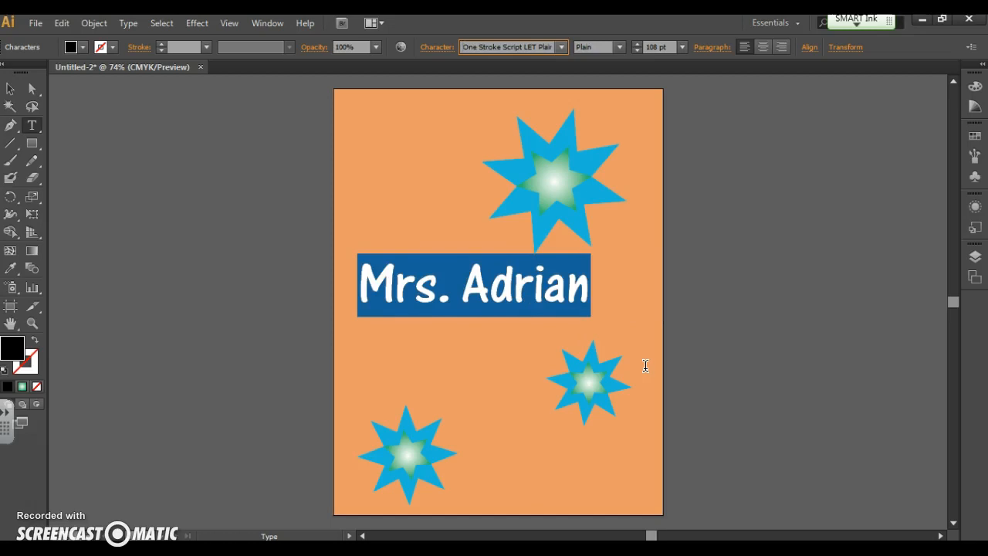
{"action": "left_click", "coordinate": [509, 48]}
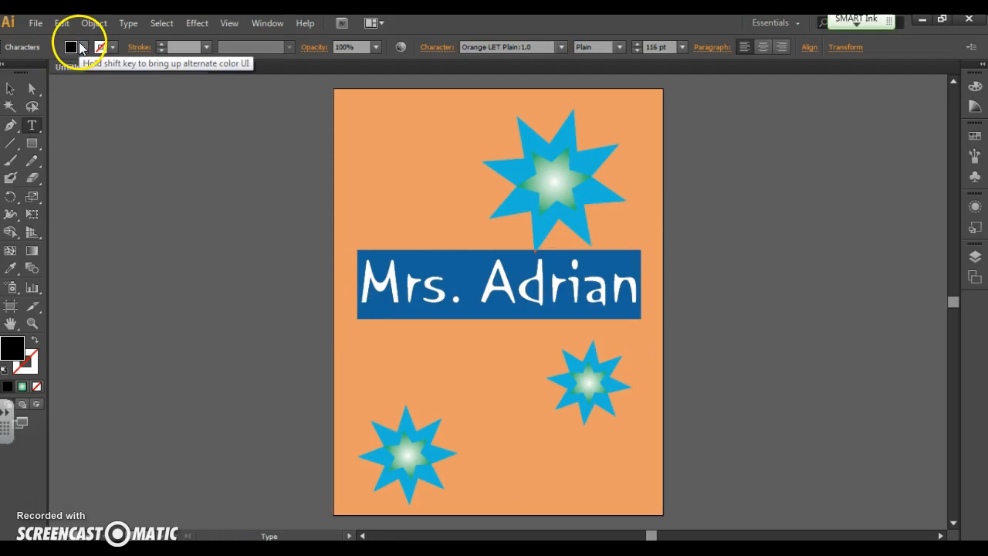
Fill the name dark navy blue, move it slightly lower, and deselect it
{"action": "left_click", "coordinate": [71, 47]}
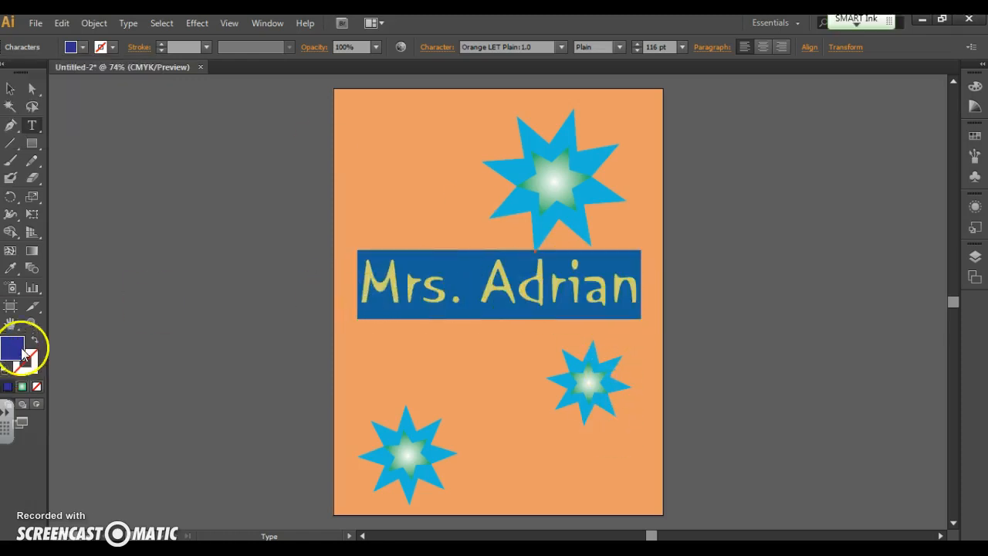
{"action": "double_click", "coordinate": [12, 348]}
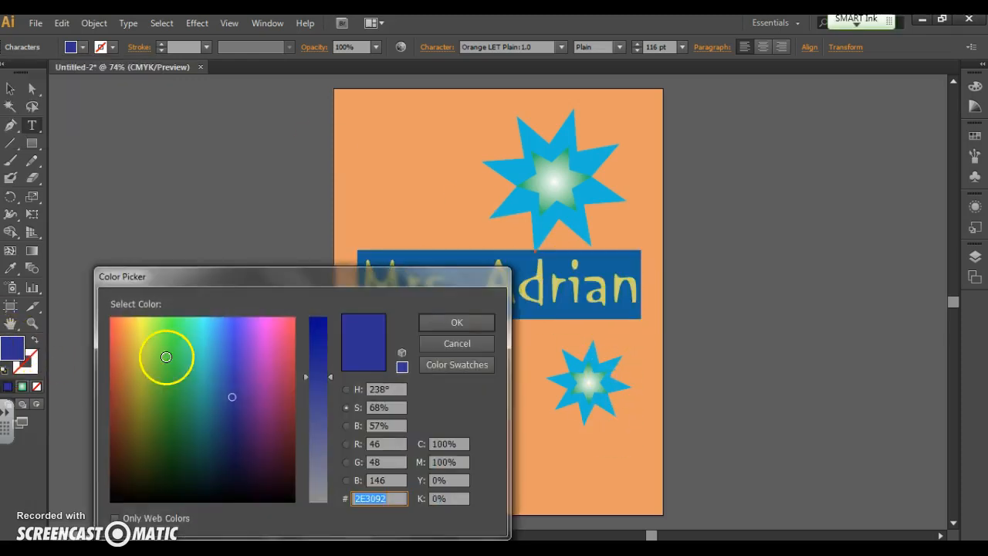
{"action": "left_click", "coordinate": [195, 350]}
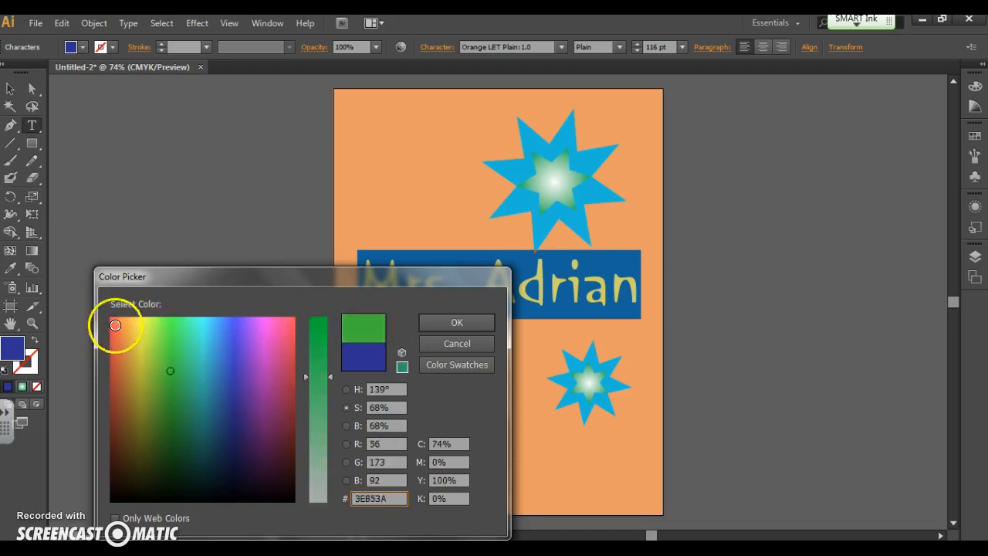
{"action": "left_click", "coordinate": [222, 432]}
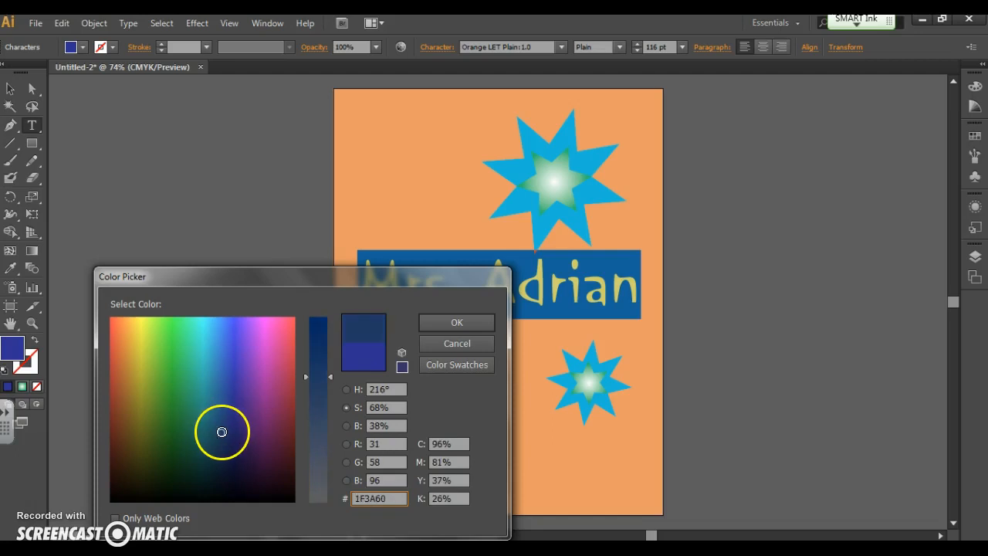
{"action": "left_click", "coordinate": [456, 322]}
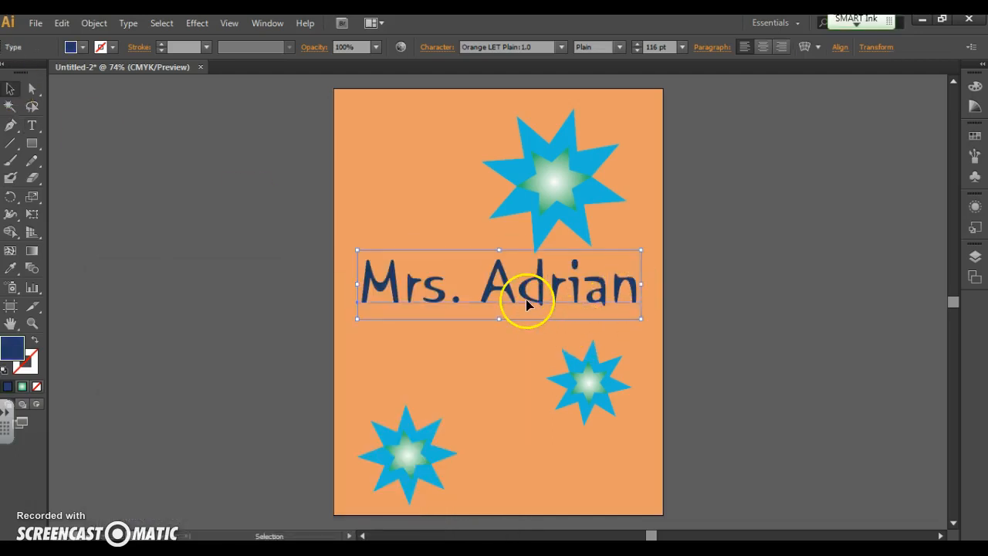
{"action": "left_click_drag", "start_coordinate": [529, 304], "coordinate": [567, 322]}
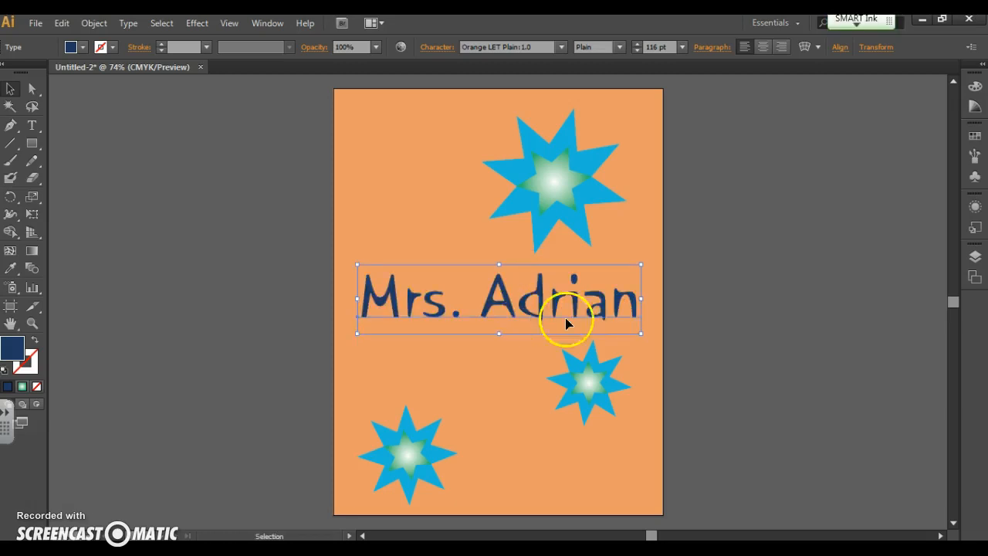
{"action": "left_click", "coordinate": [486, 224]}
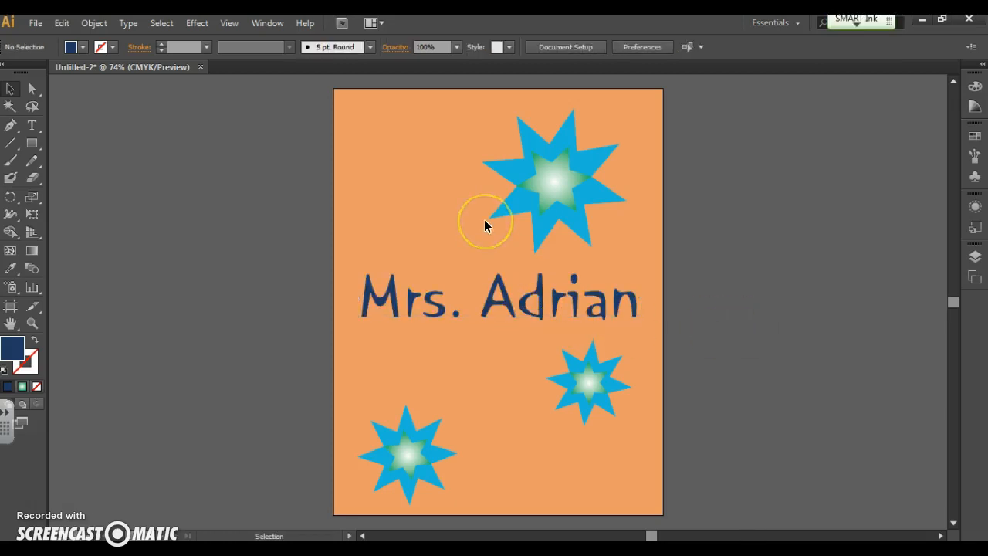
{"action": "mouse_move", "coordinate": [645, 232]}
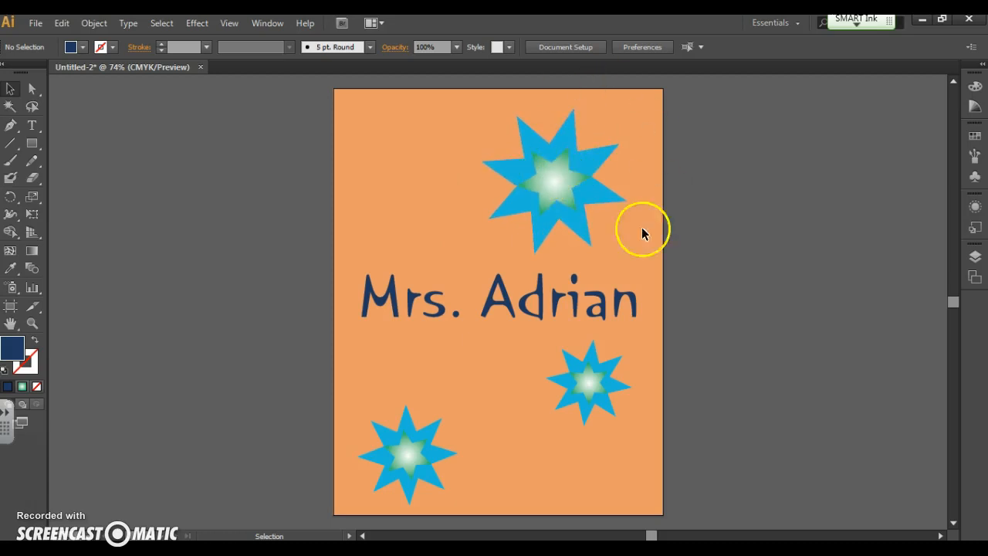
{"action": "mouse_move", "coordinate": [566, 152]}
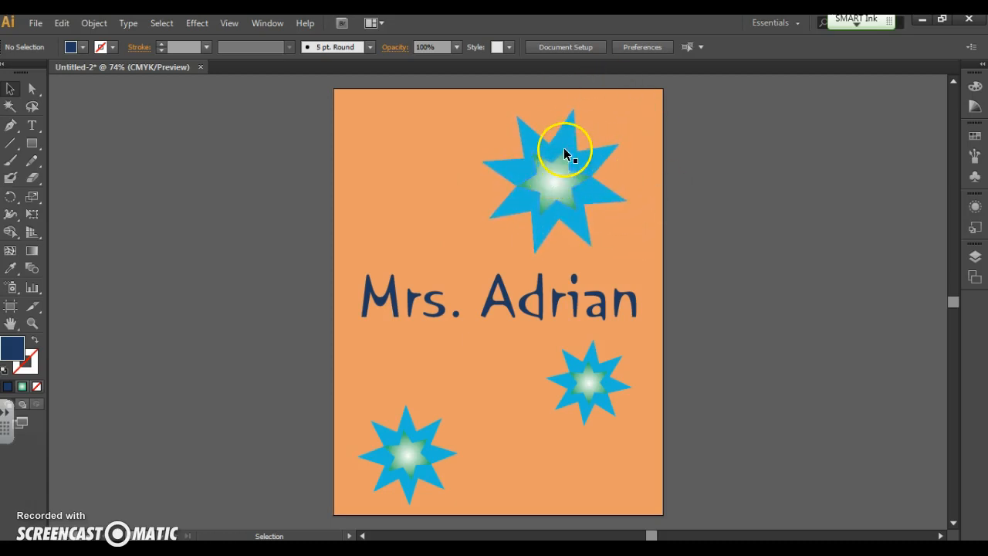
{"action": "mouse_move", "coordinate": [552, 185]}
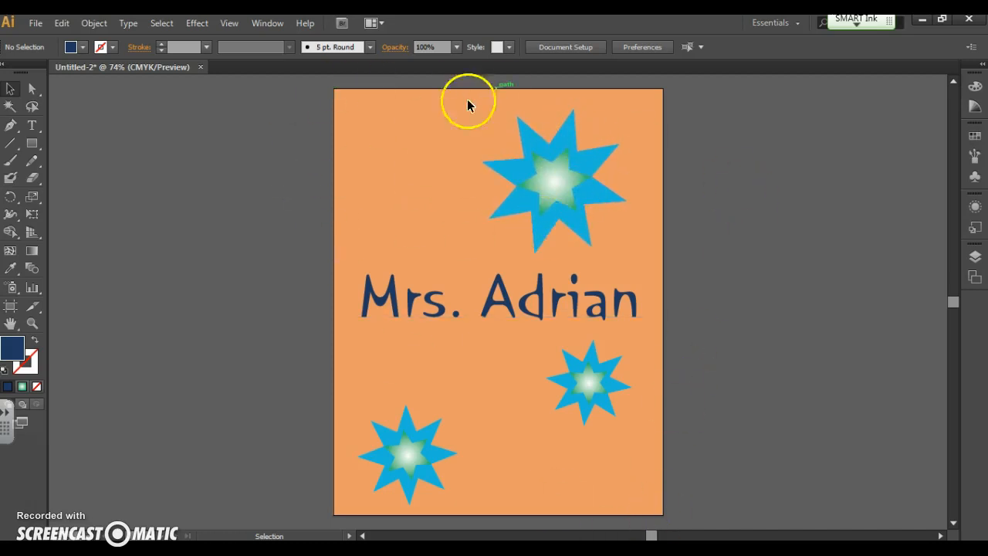
{"action": "mouse_move", "coordinate": [539, 444]}
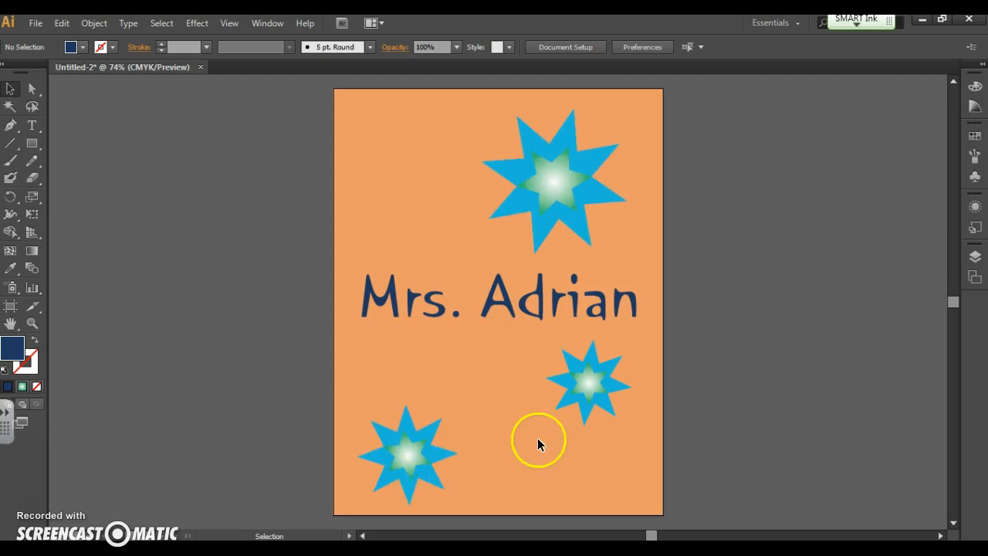
{"action": "mouse_move", "coordinate": [475, 162]}
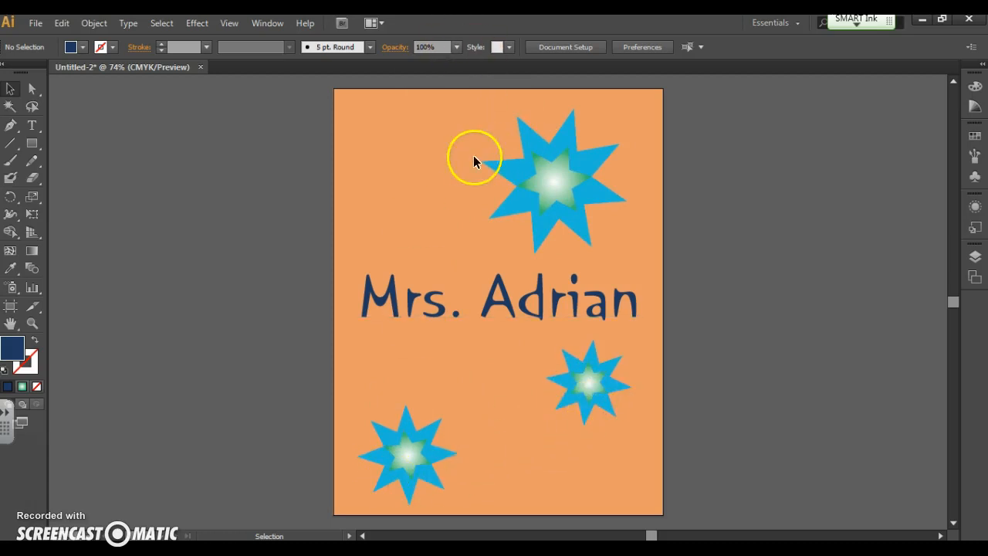
{"action": "mouse_move", "coordinate": [587, 257]}
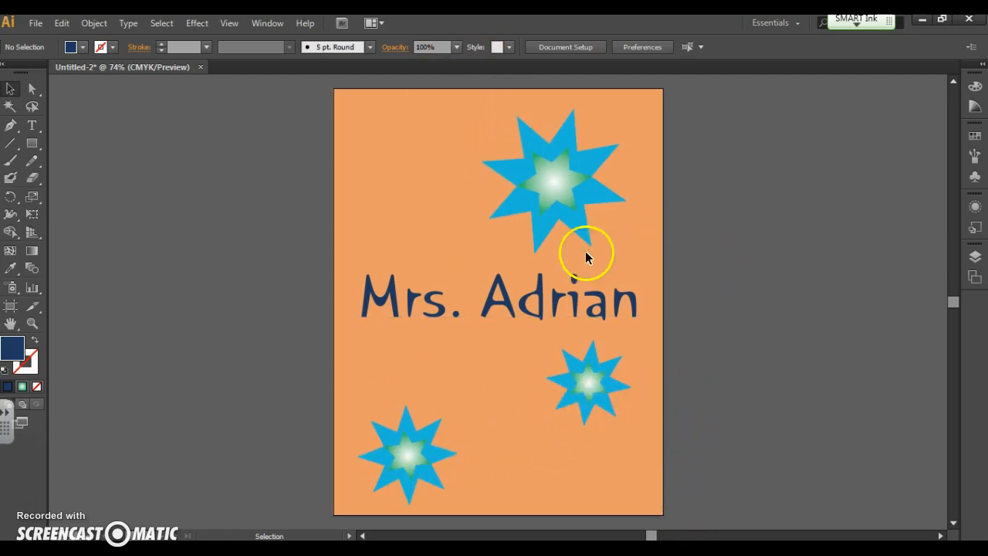
{"action": "mouse_move", "coordinate": [498, 119]}
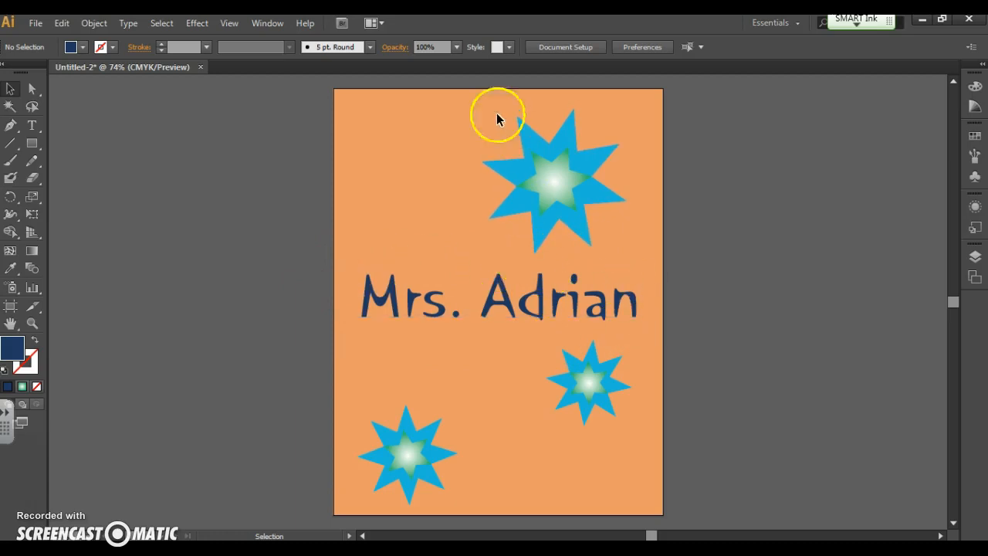
{"action": "mouse_move", "coordinate": [409, 222]}
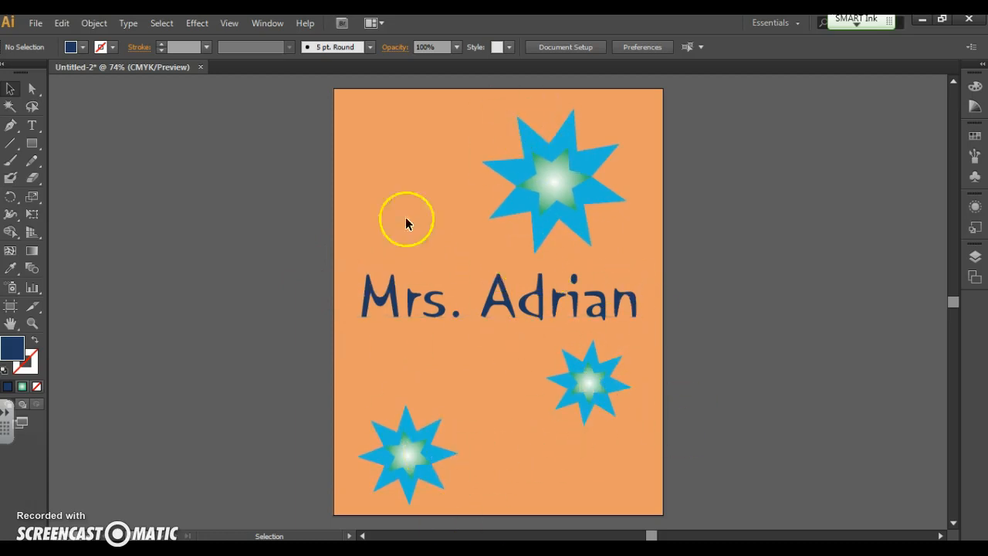
{"action": "mouse_move", "coordinate": [801, 366]}
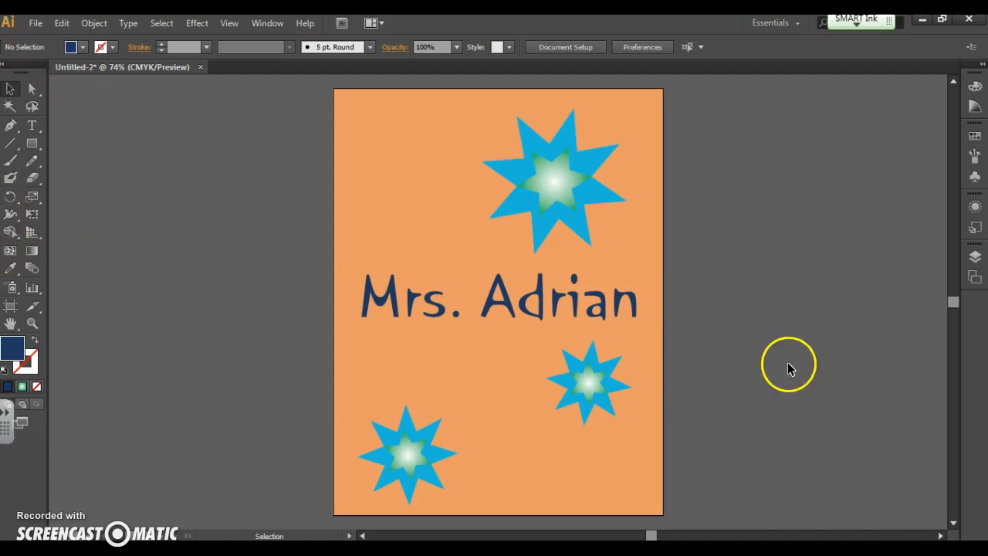
{"action": "mouse_move", "coordinate": [93, 442]}
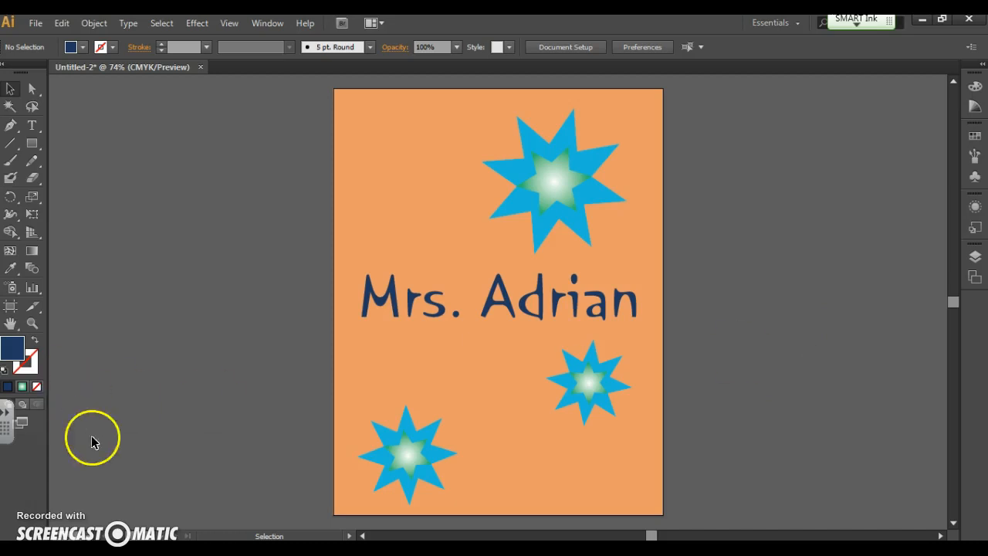
{"action": "mouse_move", "coordinate": [466, 354]}
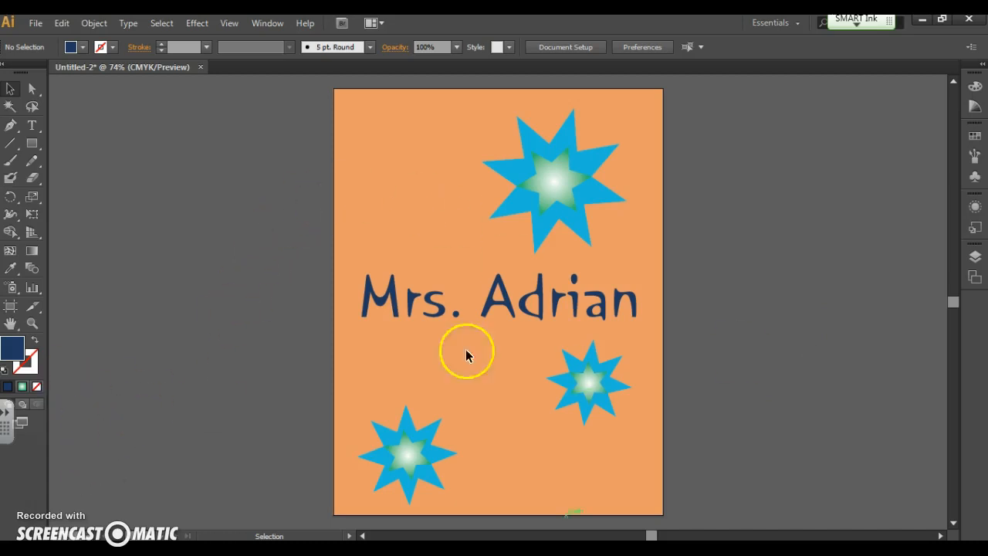
{"action": "mouse_move", "coordinate": [711, 305]}
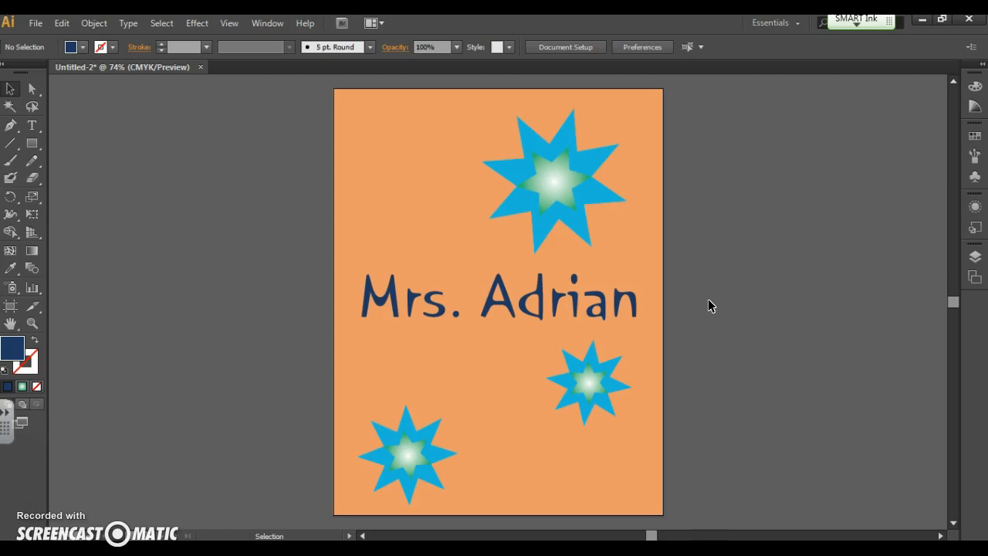
{"action": "mouse_move", "coordinate": [888, 321]}
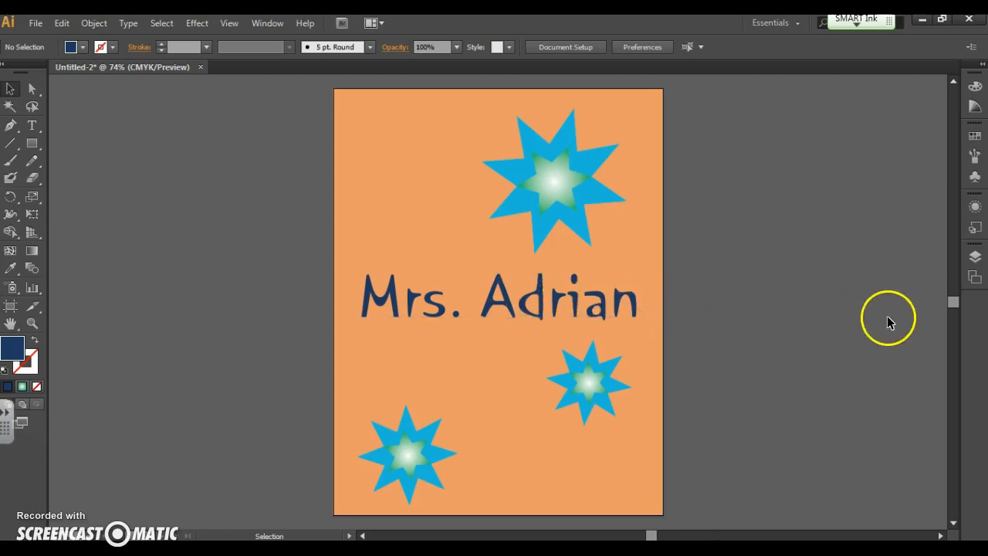
{"action": "mouse_move", "coordinate": [556, 205]}
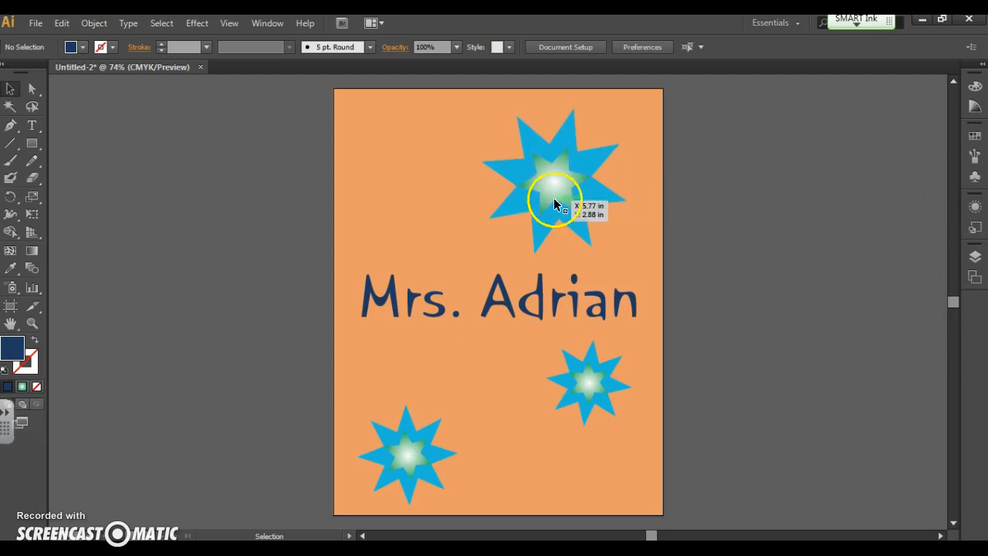
{"action": "mouse_move", "coordinate": [65, 490]}
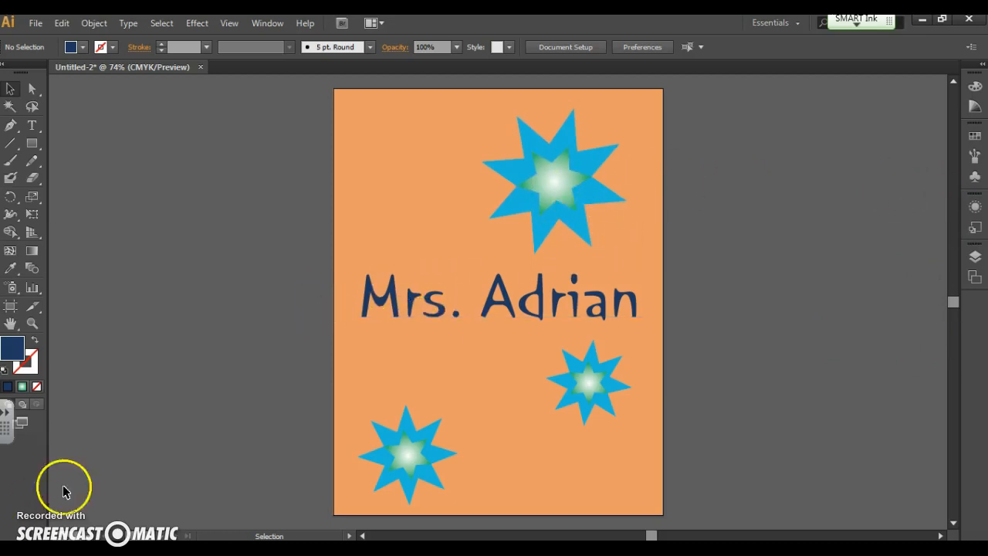